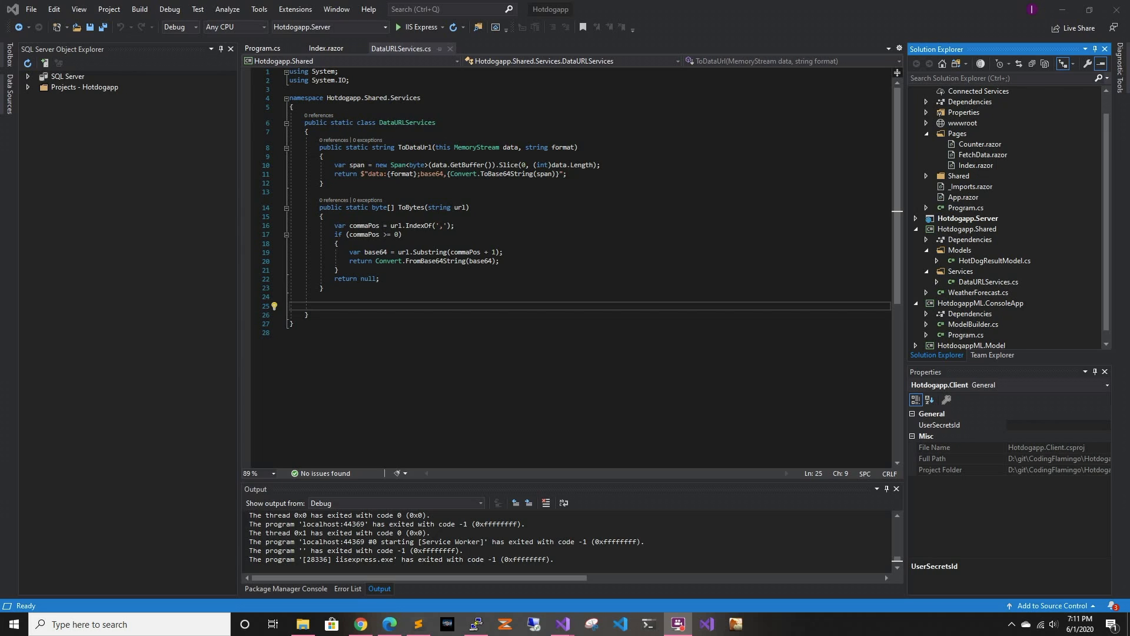
pyautogui.moveTo(915, 198)
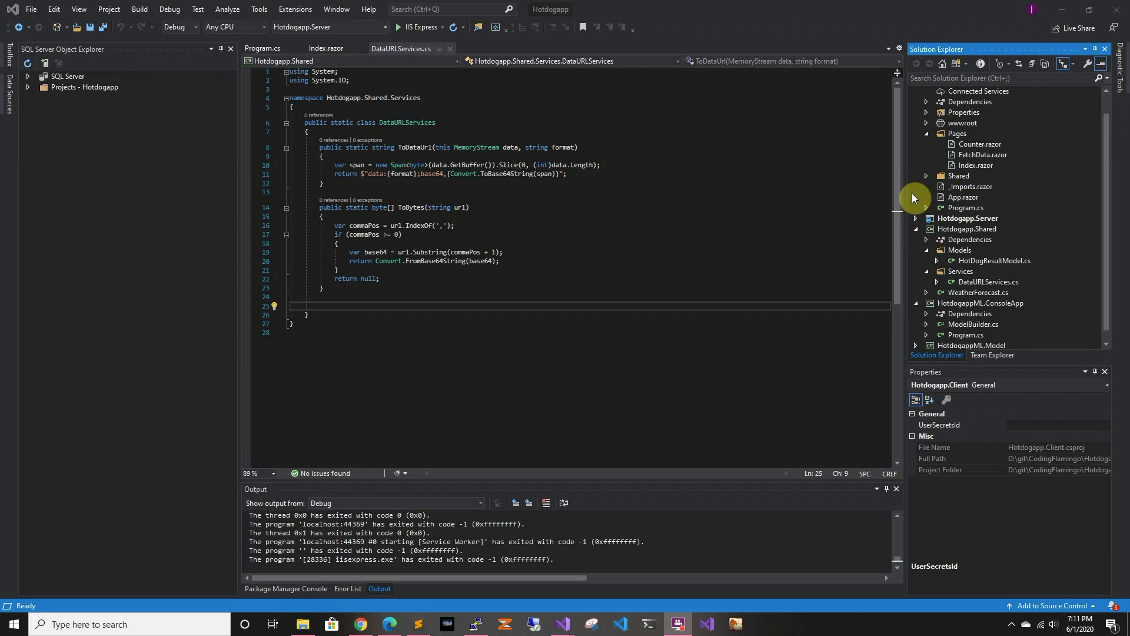
pyautogui.moveTo(915, 192)
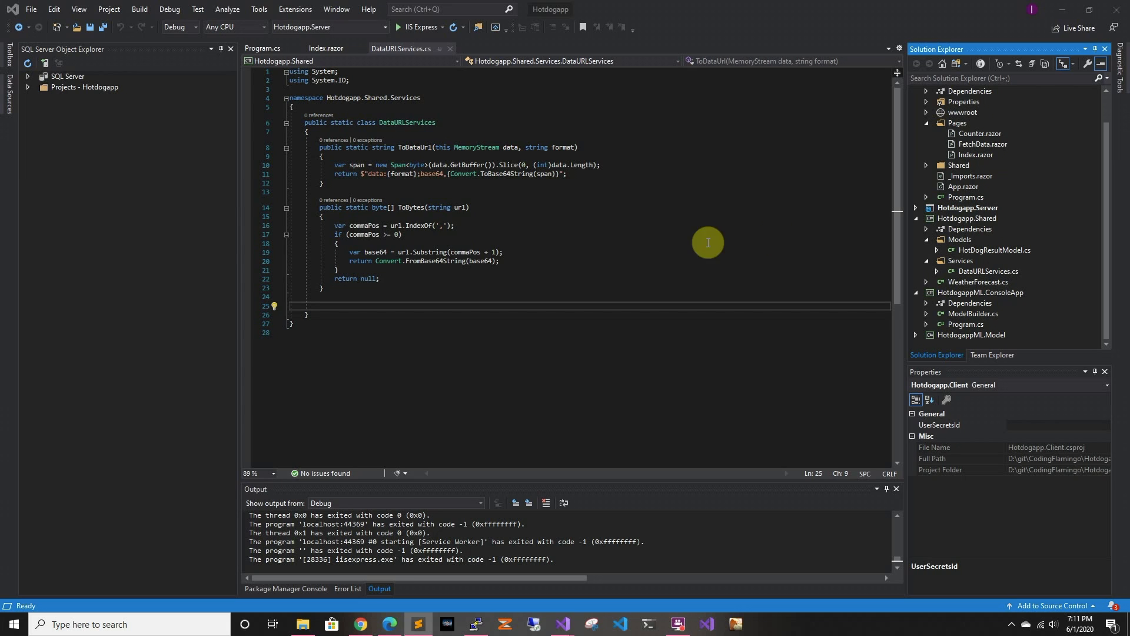
pyautogui.moveTo(484, 114)
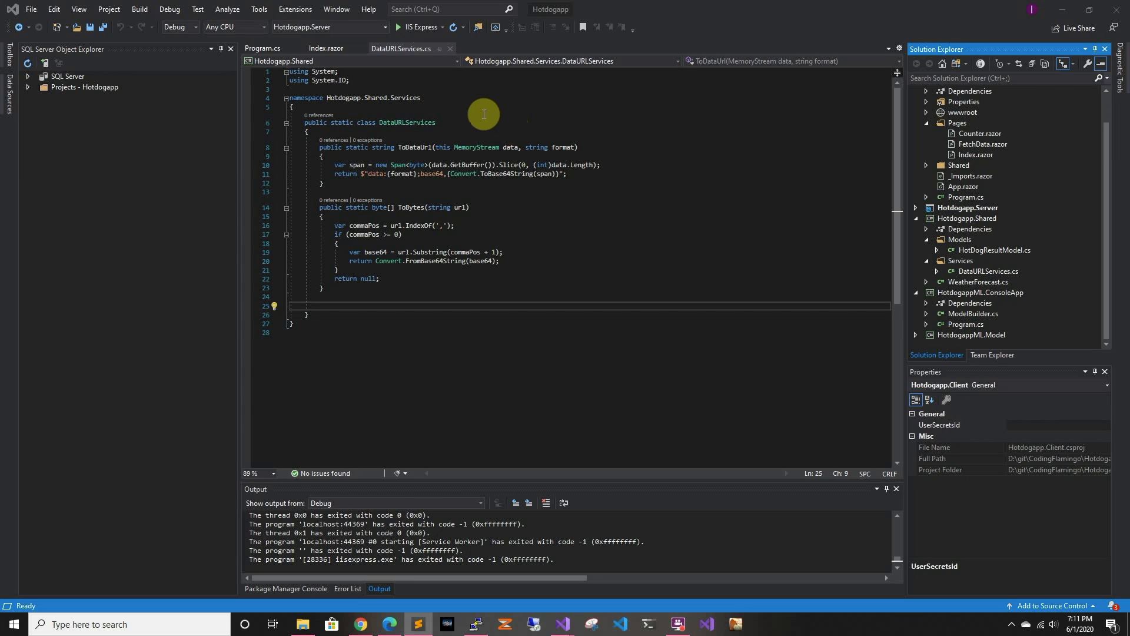
# - Open Hotdogapp.Client's NuGet packages and view the installed BlazorInputFile 0.2.0 details
pyautogui.click(969, 102)
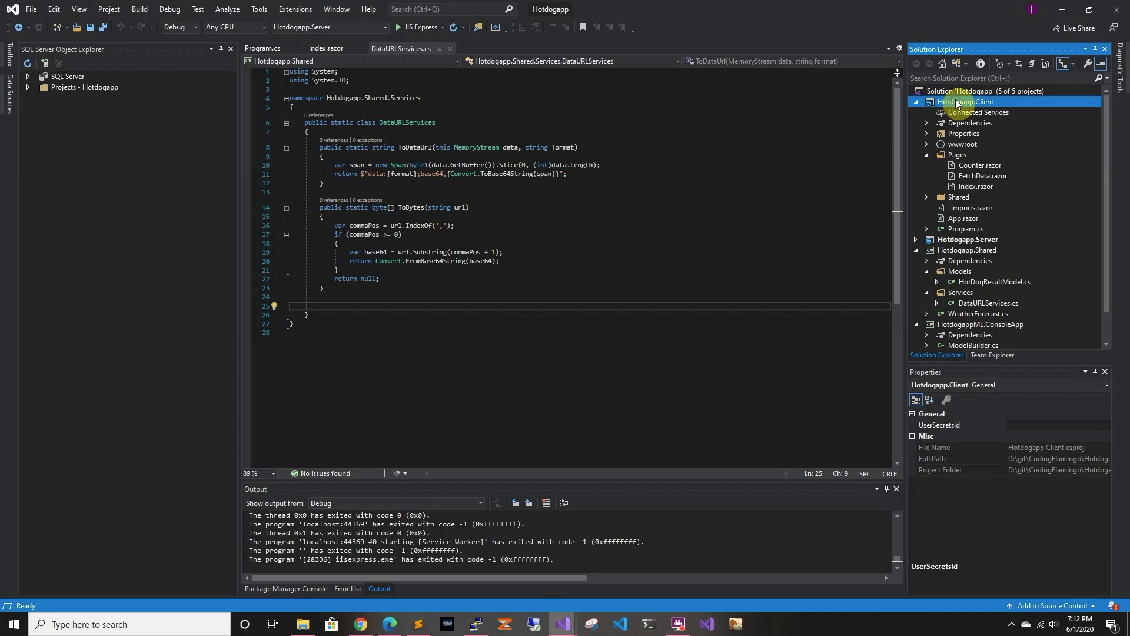
pyautogui.rightClick(966, 101)
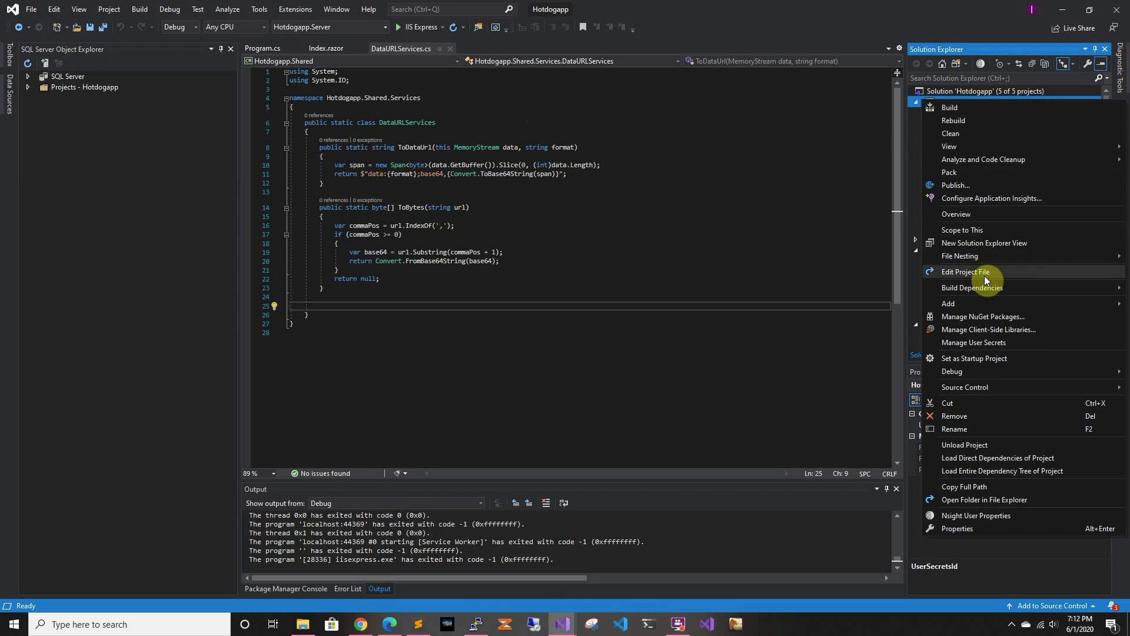
pyautogui.click(983, 316)
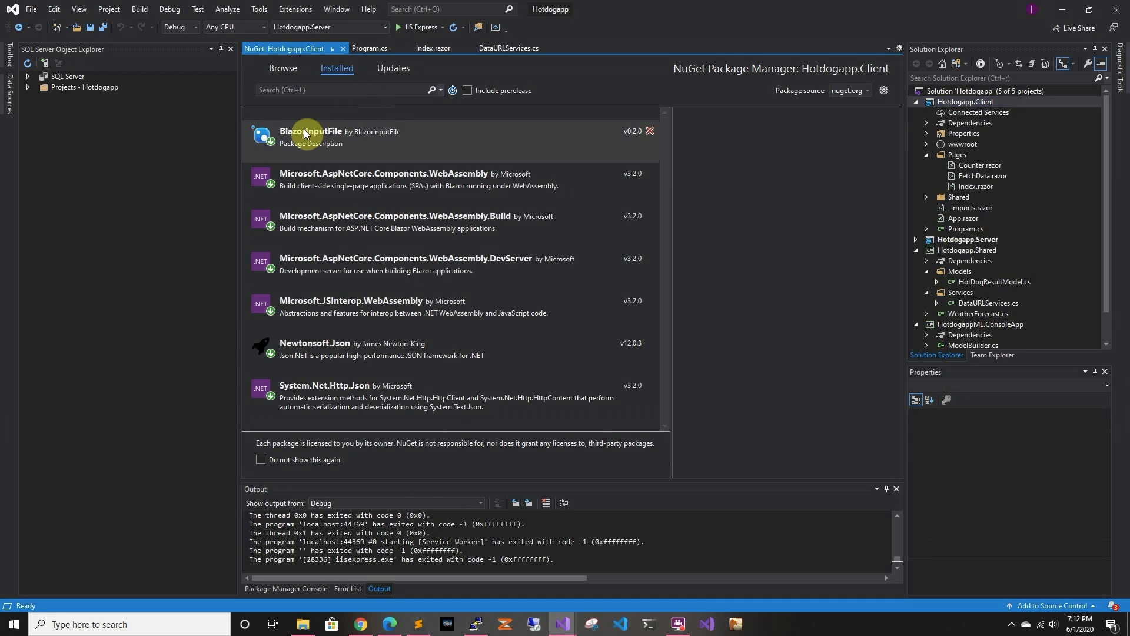
pyautogui.click(310, 138)
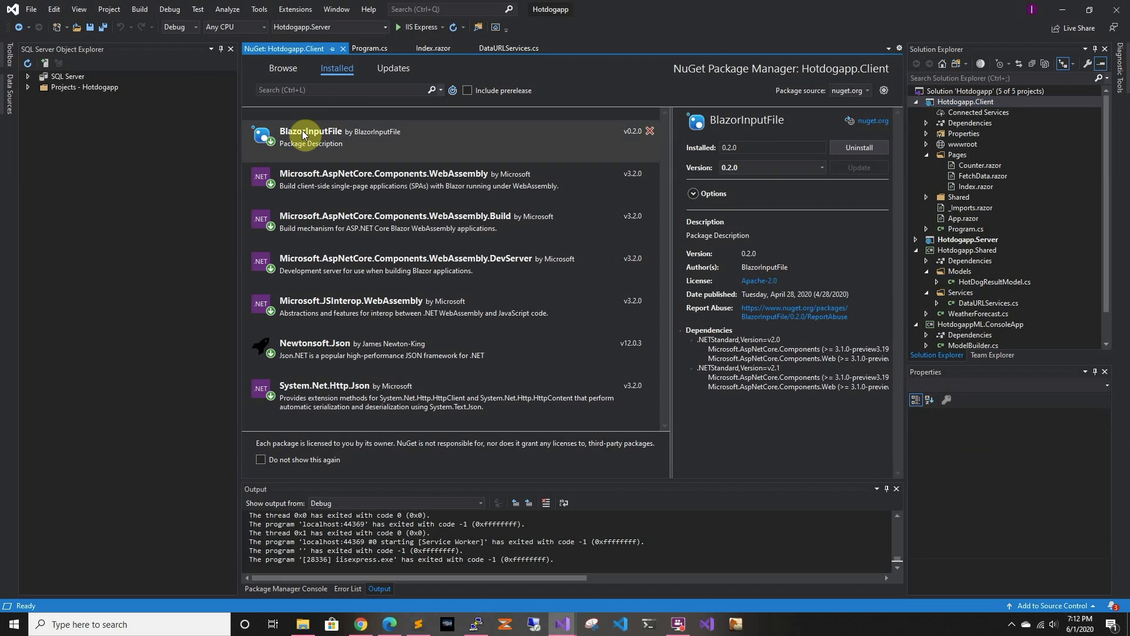
pyautogui.moveTo(344, 49)
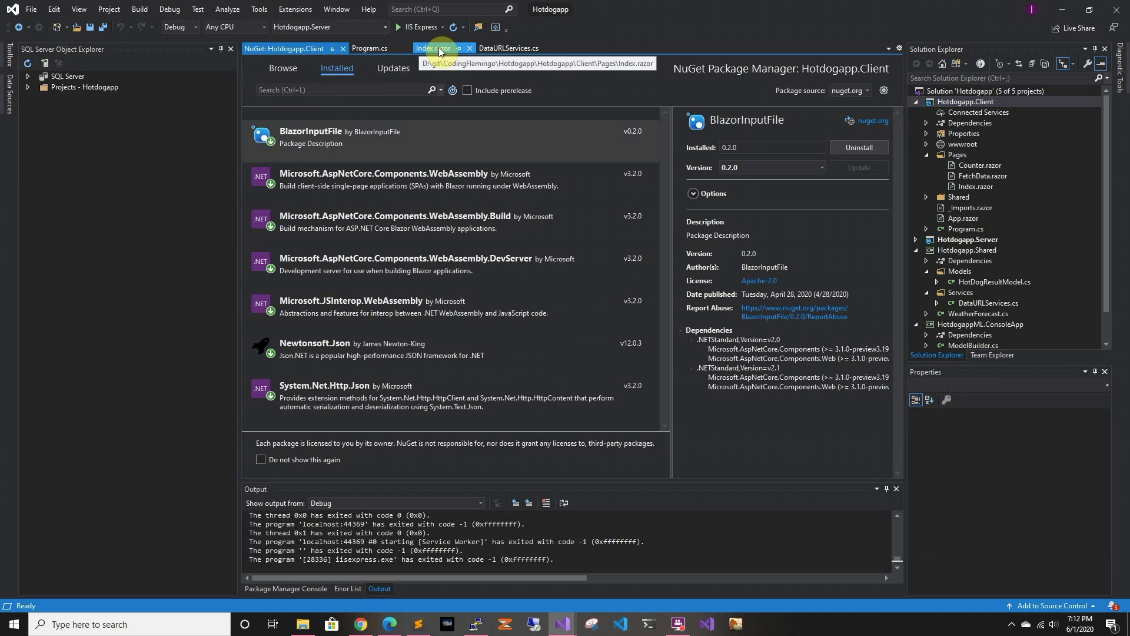
# - Bring Index.razor forward to show the InputFile picker markup and photo-handling code
pyautogui.click(435, 47)
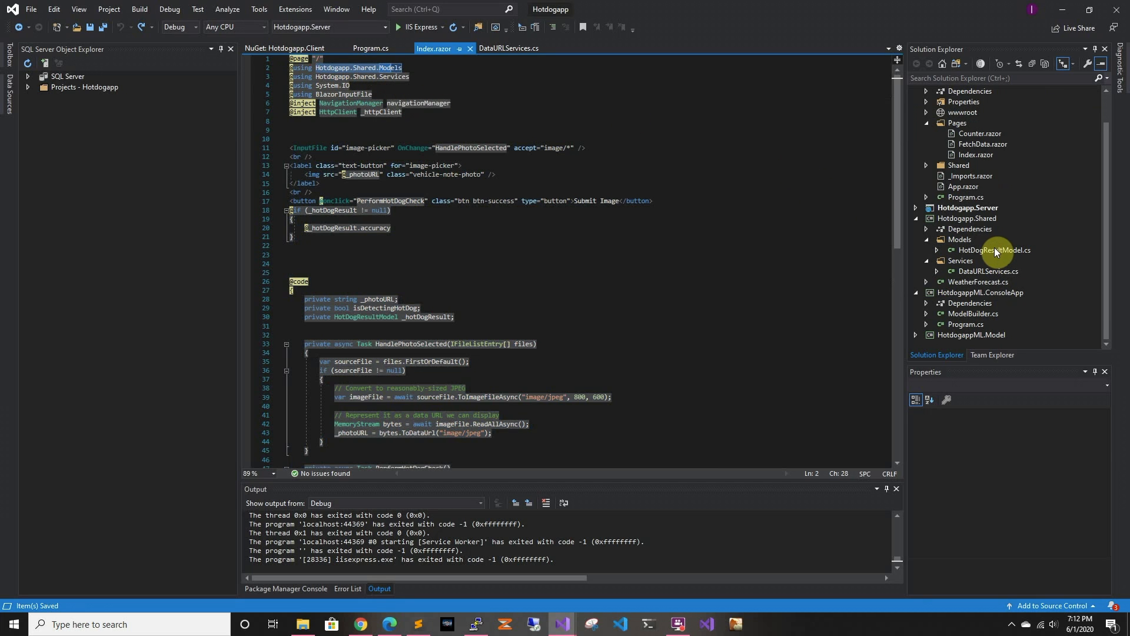
pyautogui.moveTo(970, 229)
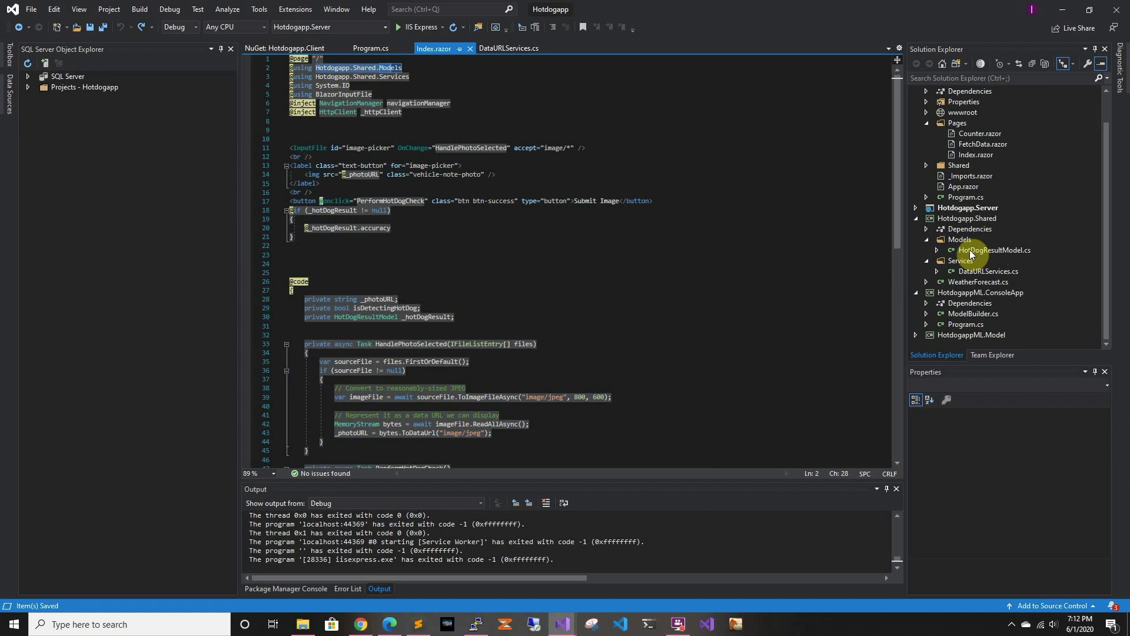
pyautogui.moveTo(979, 255)
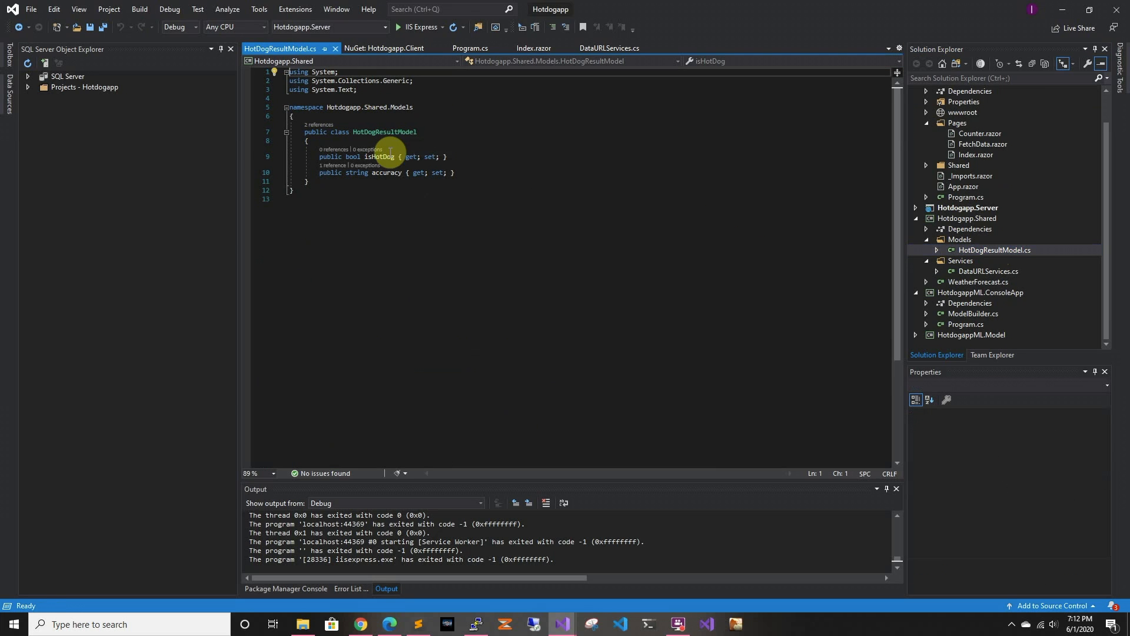
pyautogui.moveTo(389, 178)
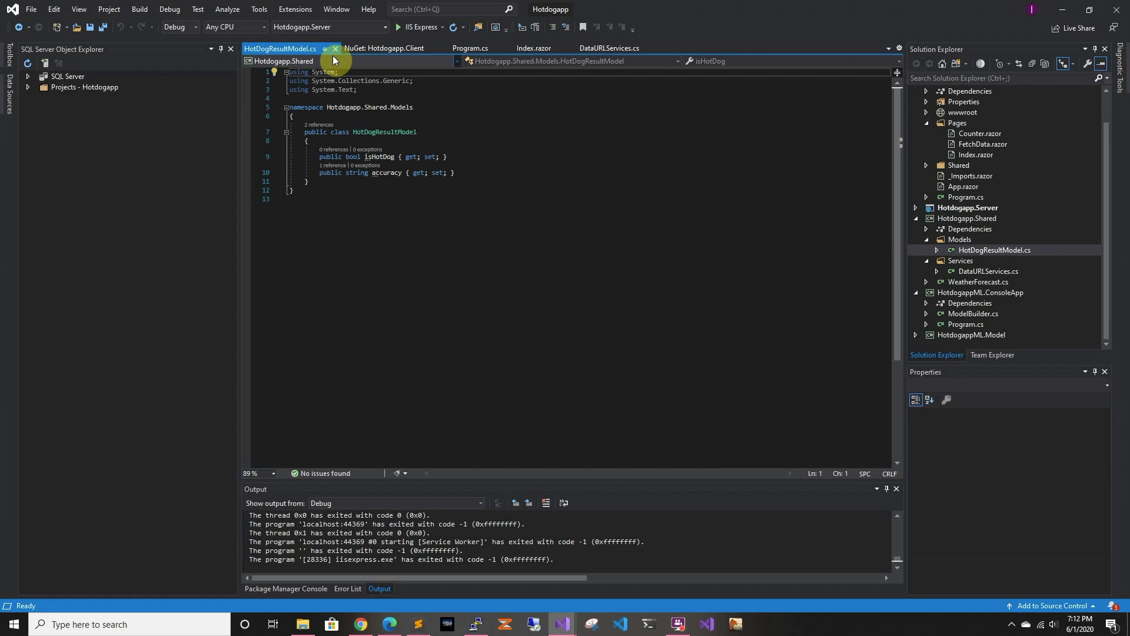
pyautogui.moveTo(334, 54)
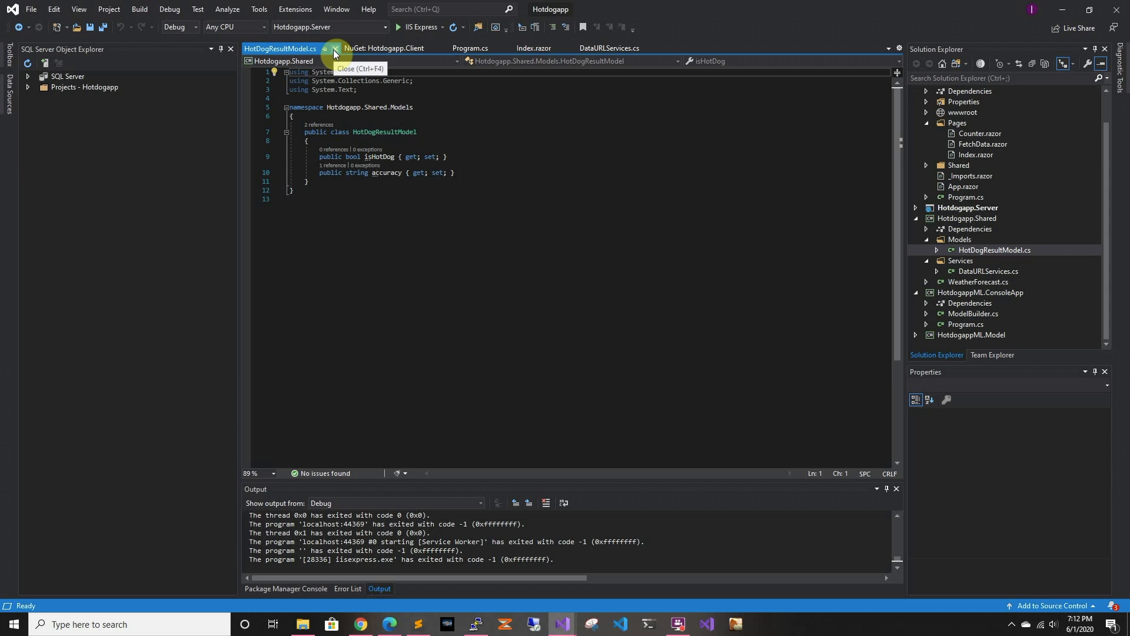
# - Close HotDogResultModel.cs after reviewing its isHotDog and accuracy properties
pyautogui.click(335, 51)
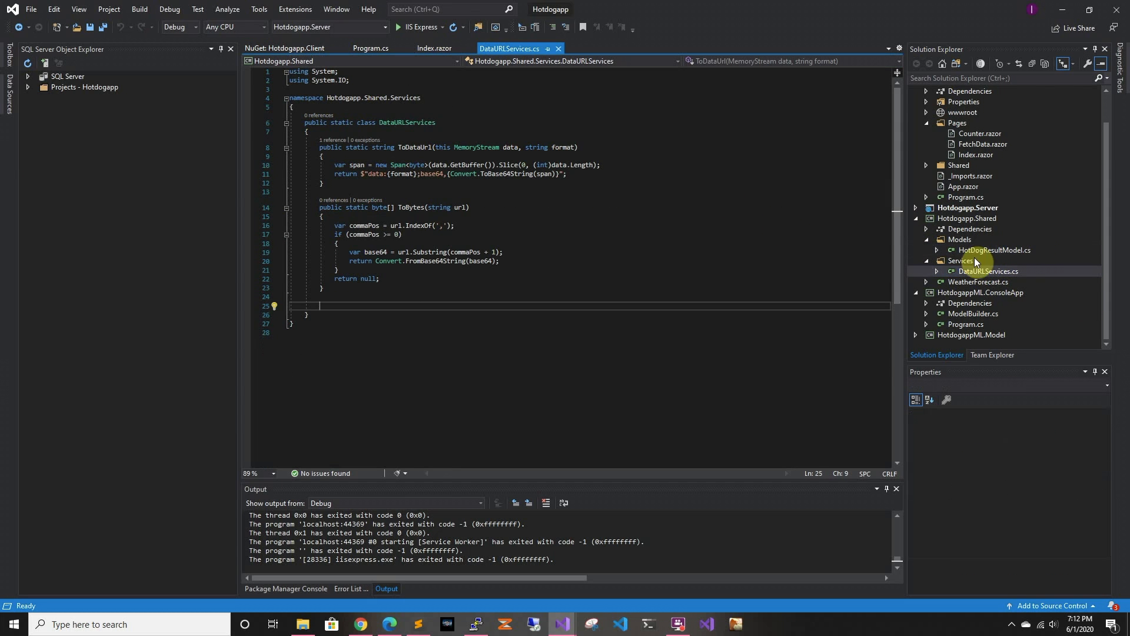
pyautogui.moveTo(404, 155)
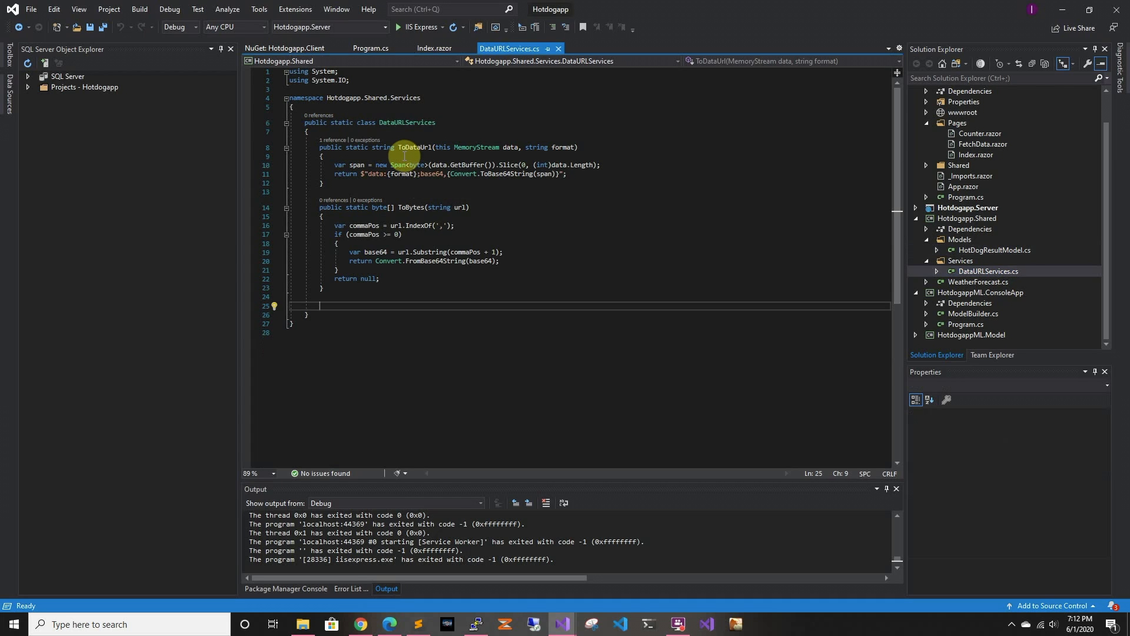
pyautogui.click(422, 164)
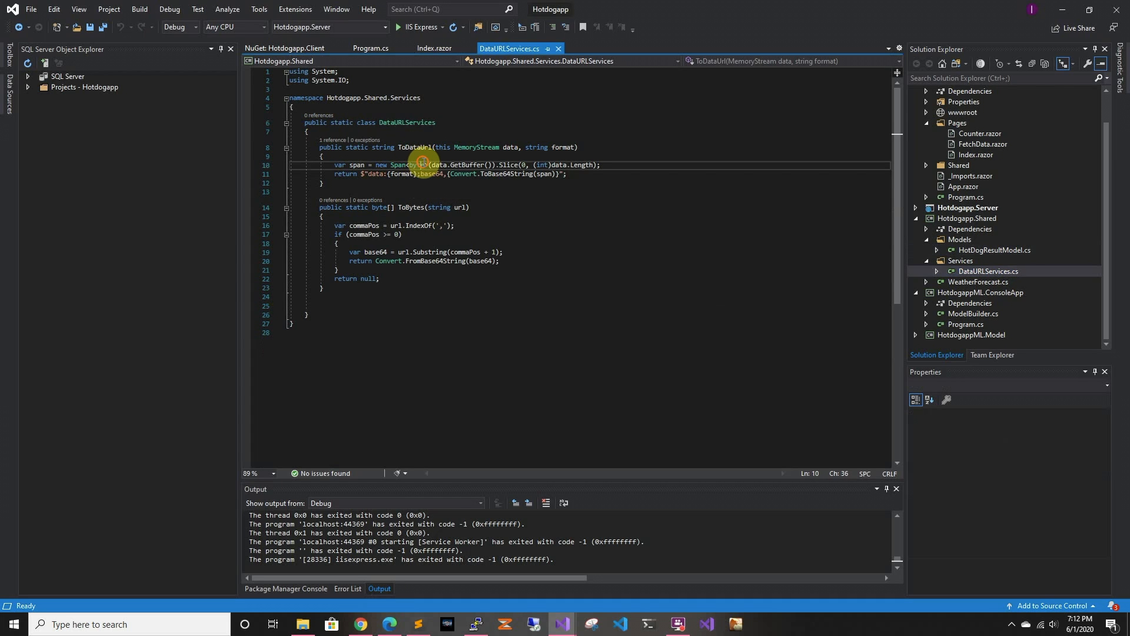
pyautogui.moveTo(467, 164)
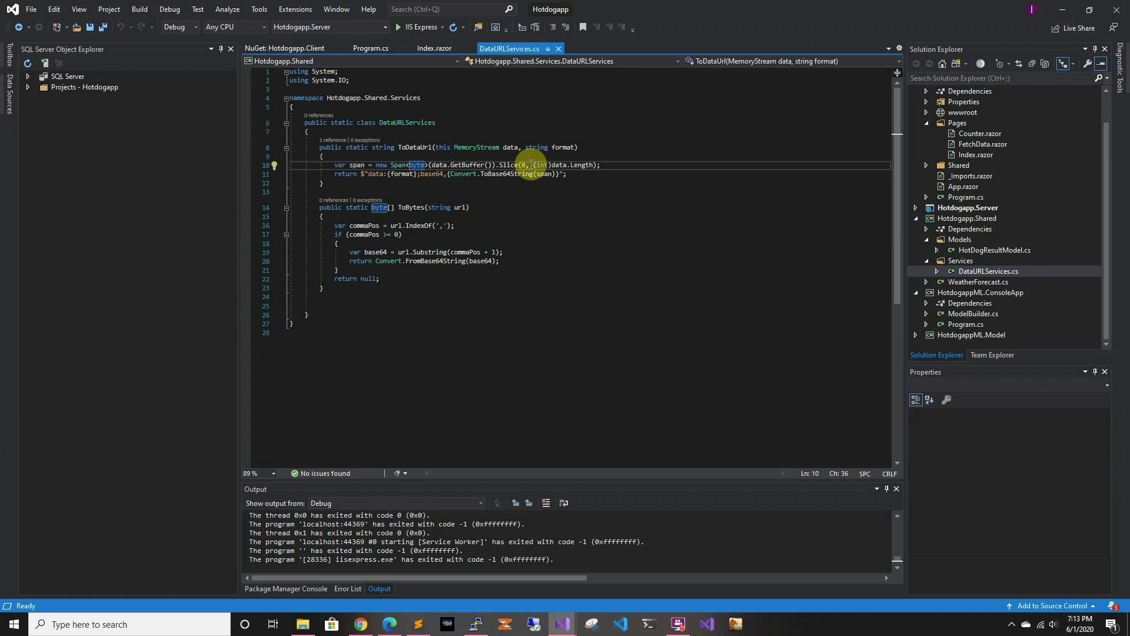
pyautogui.moveTo(386, 180)
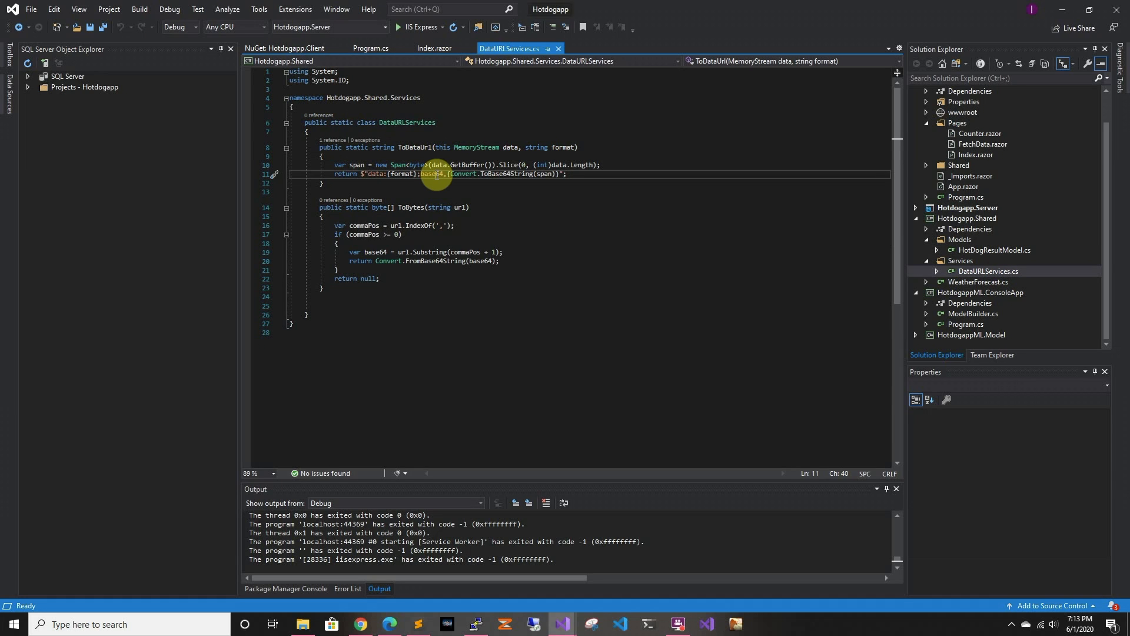
pyautogui.moveTo(418, 213)
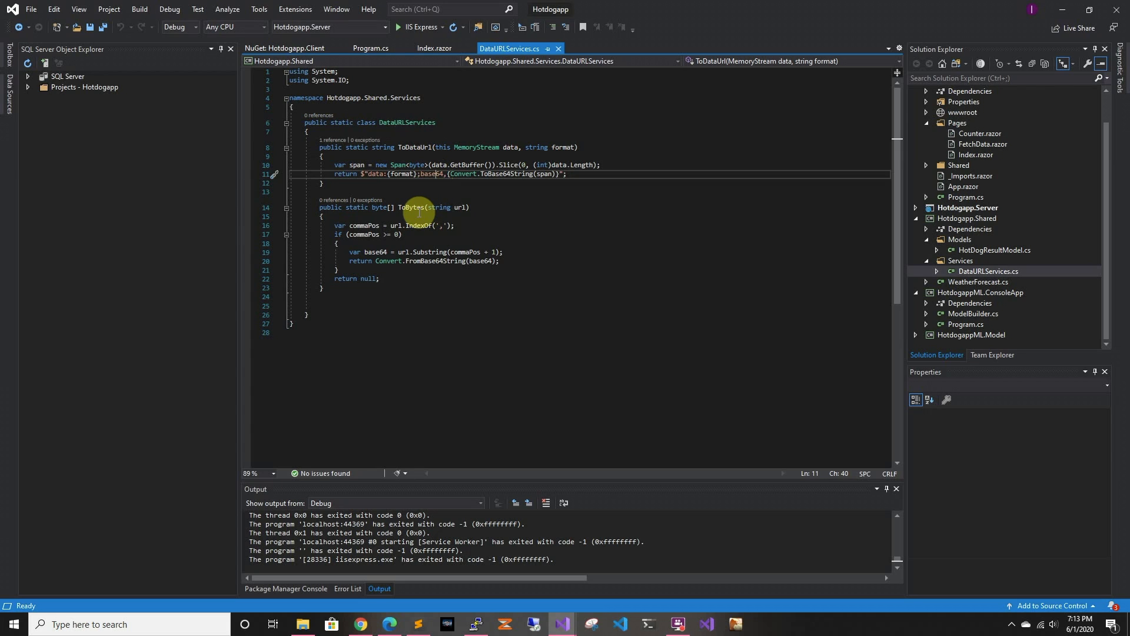
pyautogui.doubleClick(411, 209)
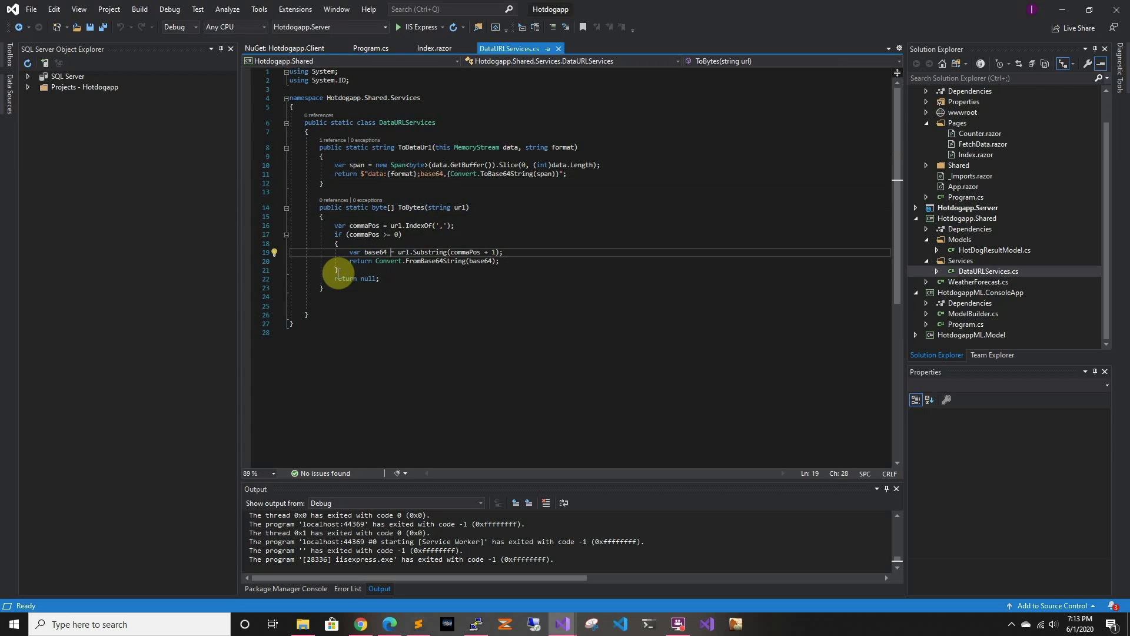
pyautogui.moveTo(388, 261)
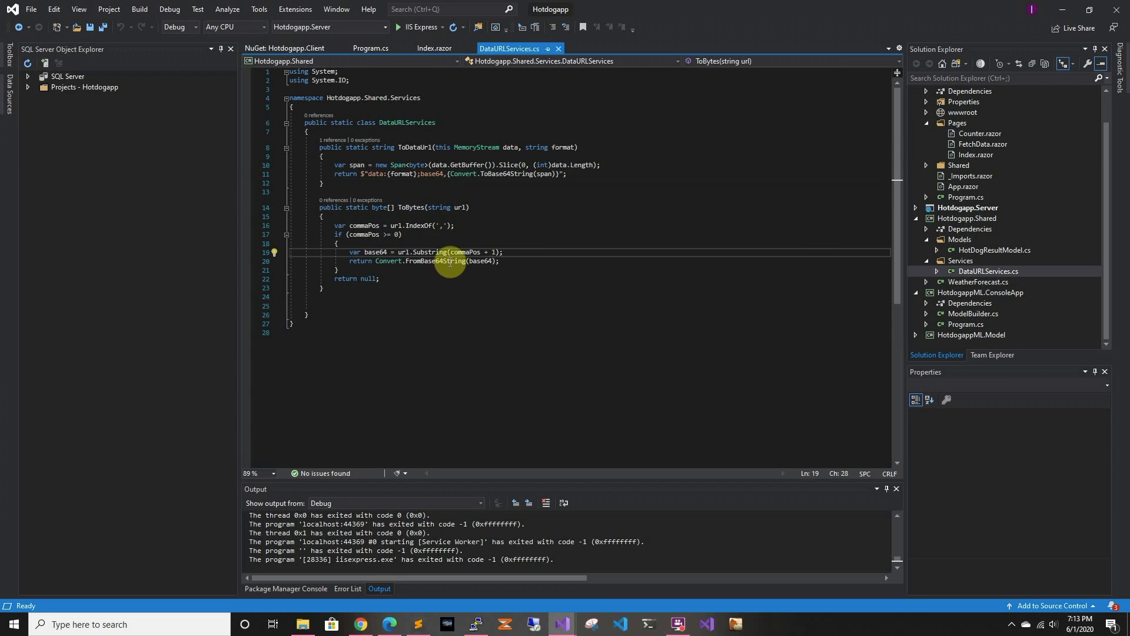
pyautogui.moveTo(433, 177)
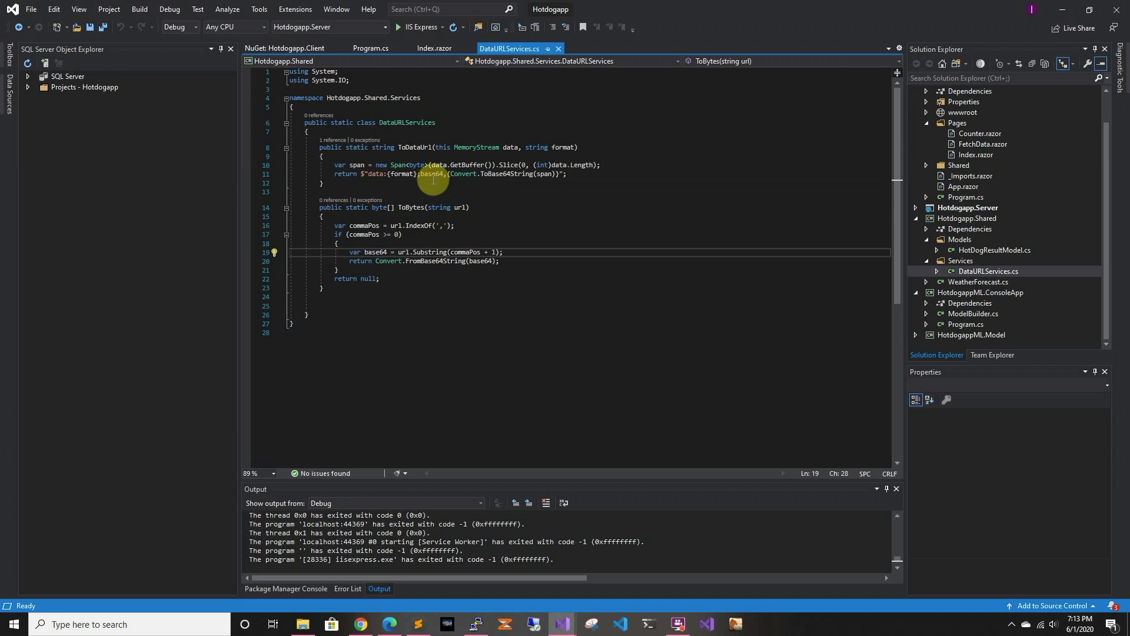
# - Close DataURLServices.cs and highlight the InputFile picker line in Index.razor
pyautogui.click(434, 48)
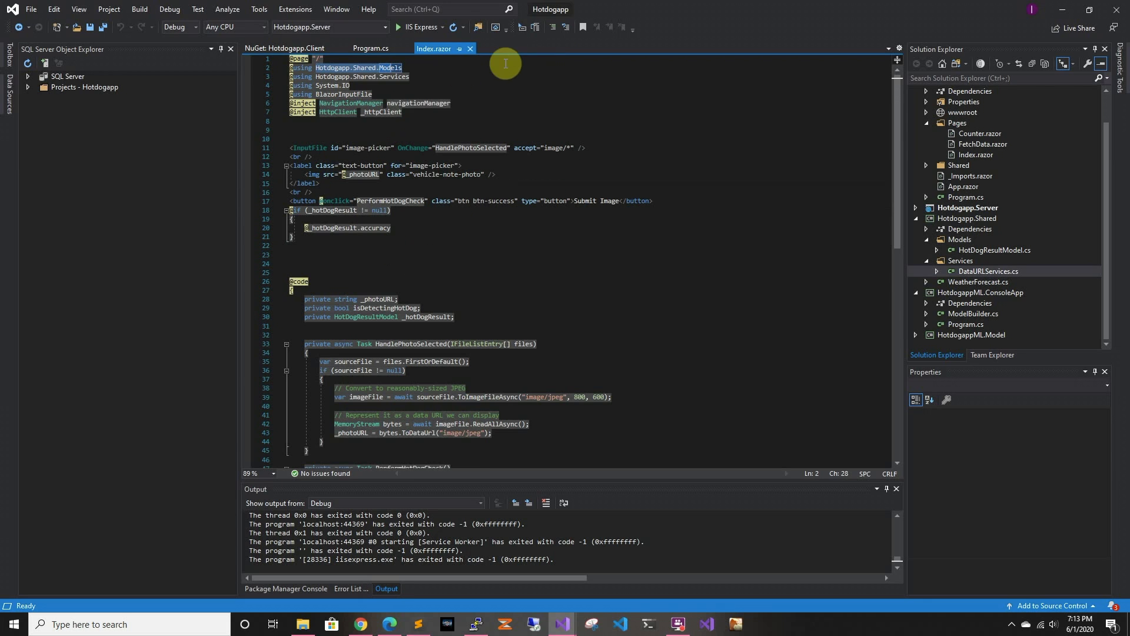
pyautogui.moveTo(411, 148)
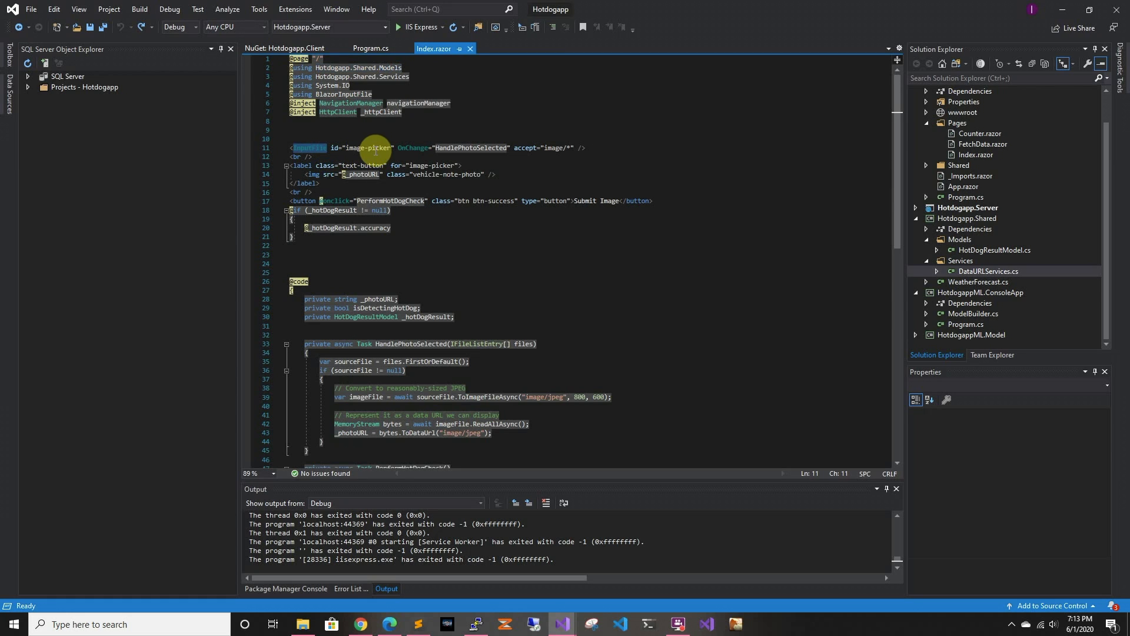
pyautogui.click(364, 94)
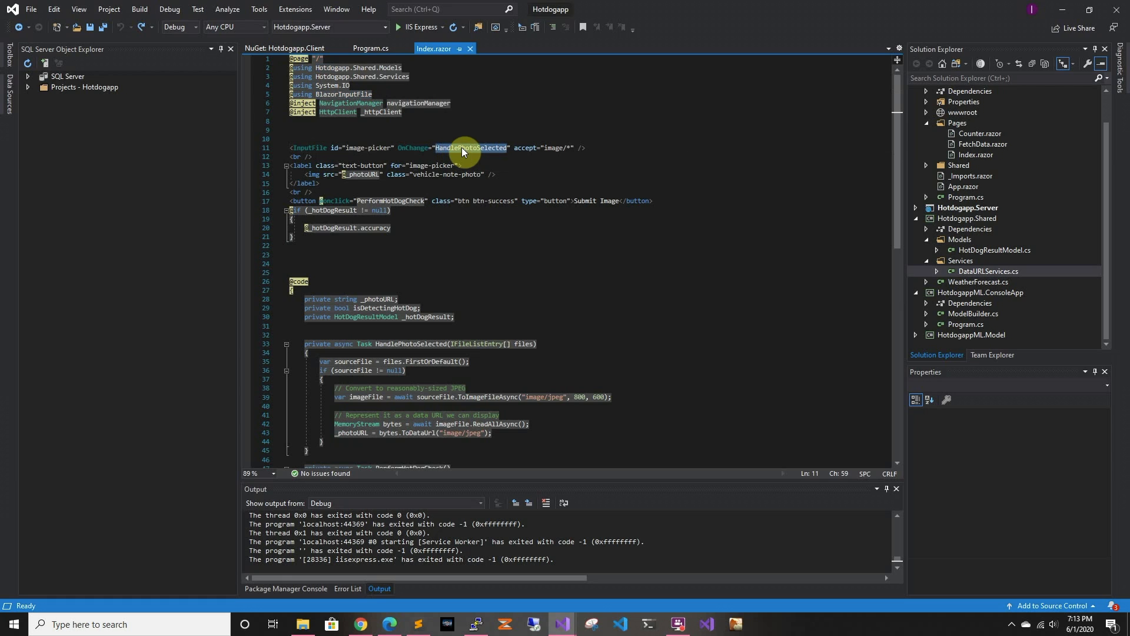
pyautogui.moveTo(492, 251)
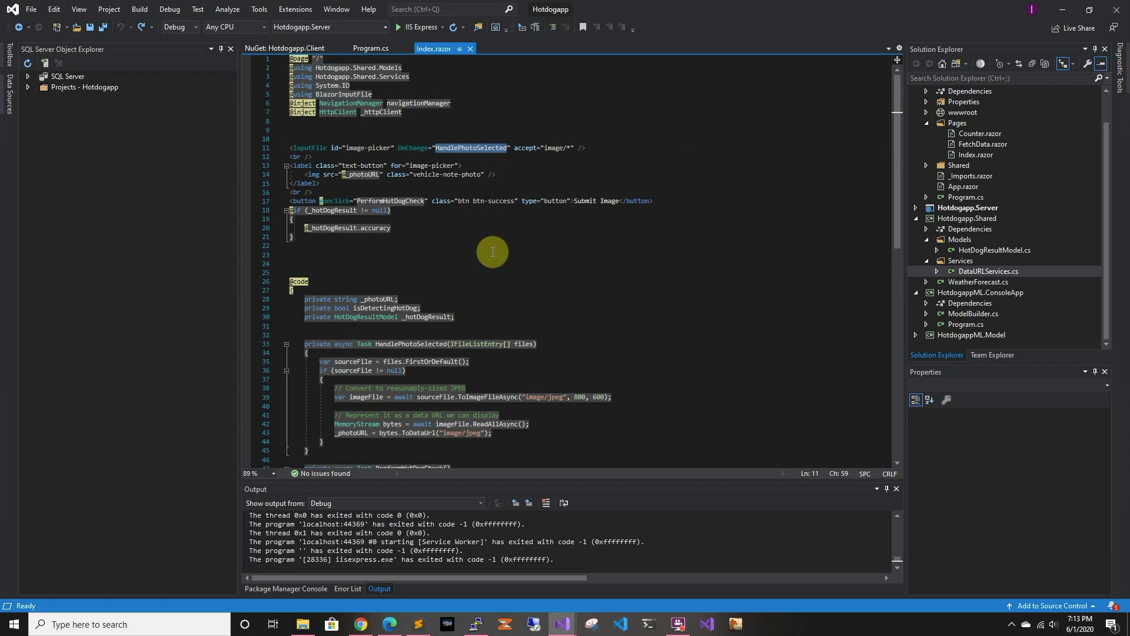
# - Scroll to HandlePhotoSelected's 800x600 JPEG resize and collapse Hotdogapp.Server
pyautogui.scroll(-3)
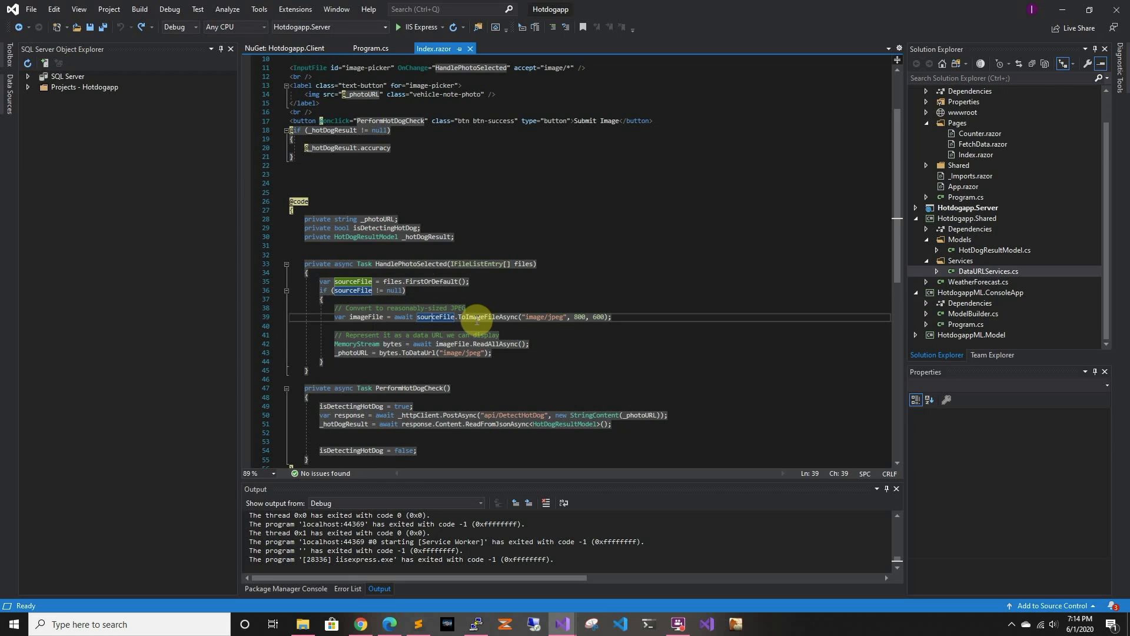
pyautogui.moveTo(544, 317)
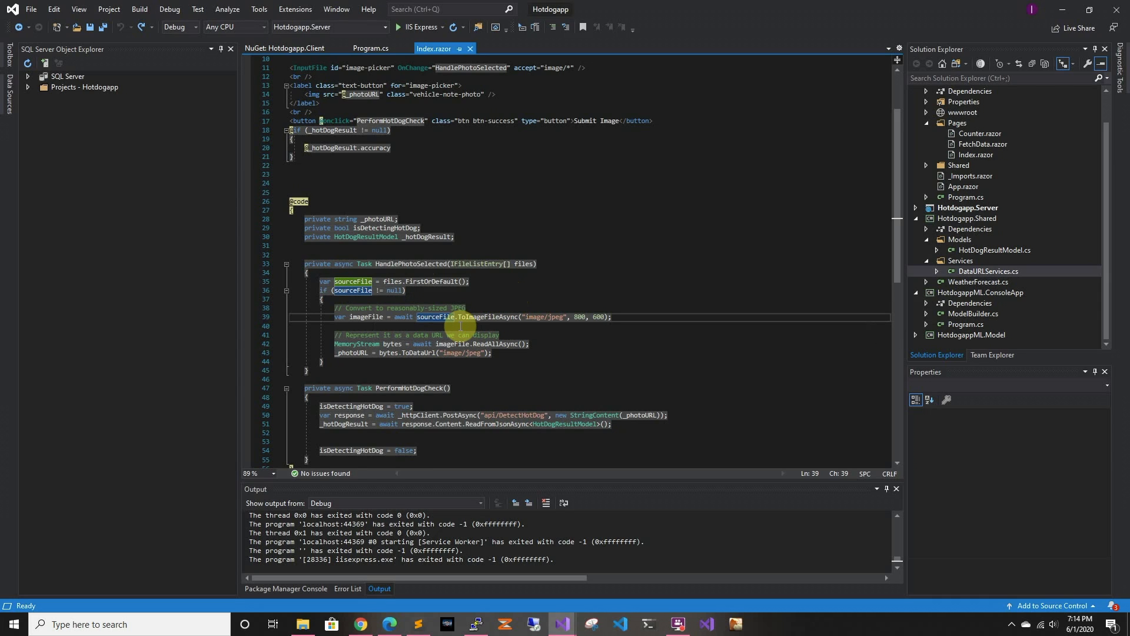
pyautogui.moveTo(467, 318)
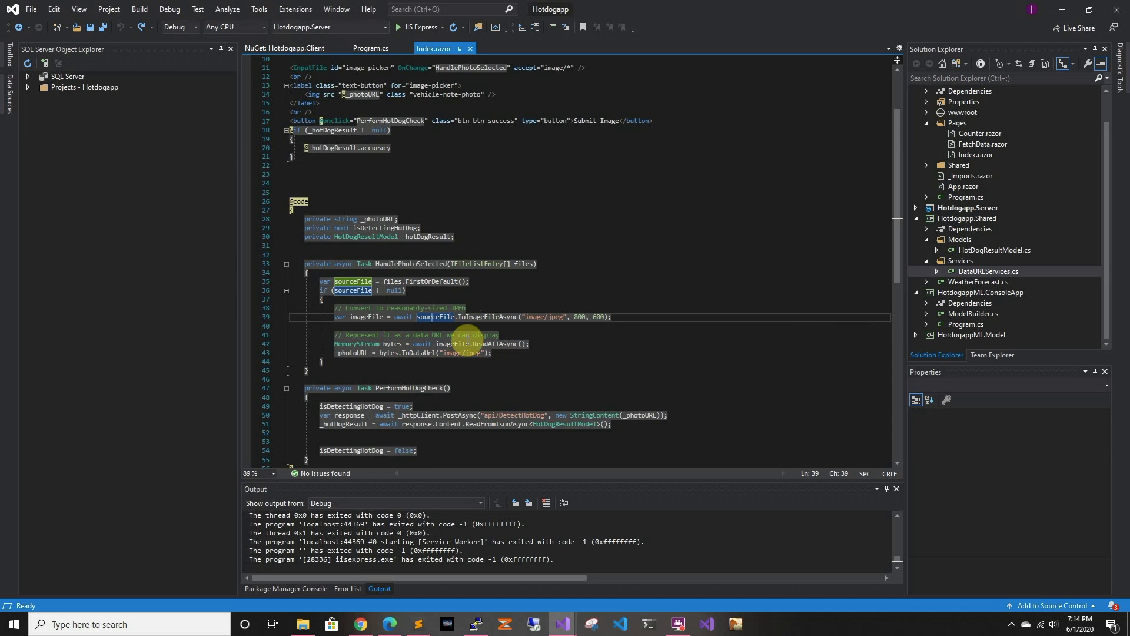
pyautogui.moveTo(472, 316)
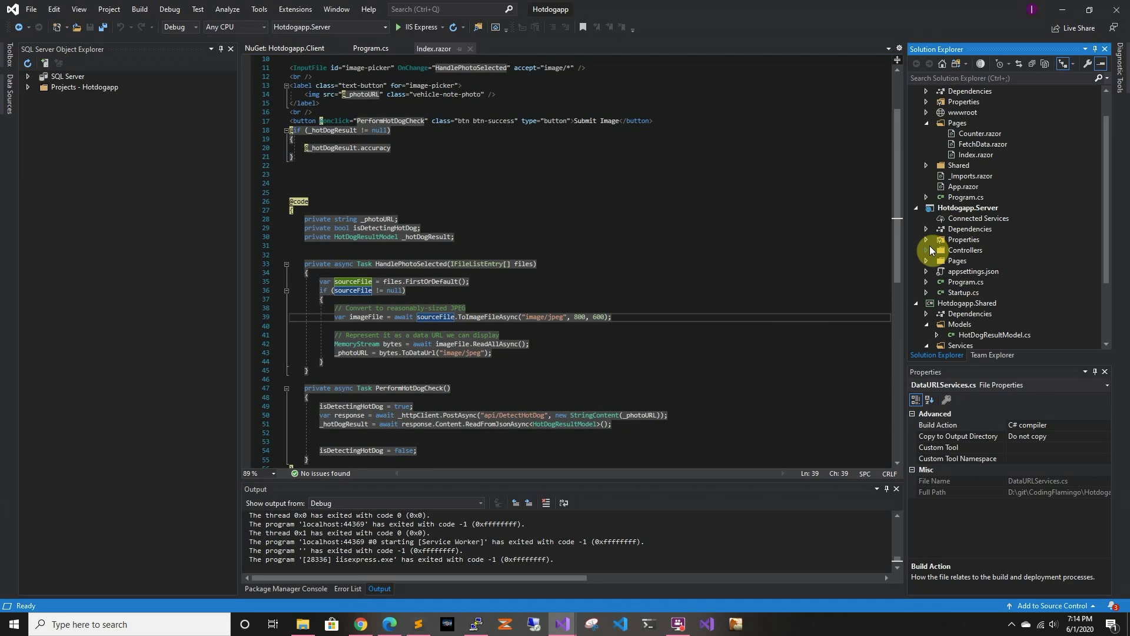
pyautogui.click(926, 208)
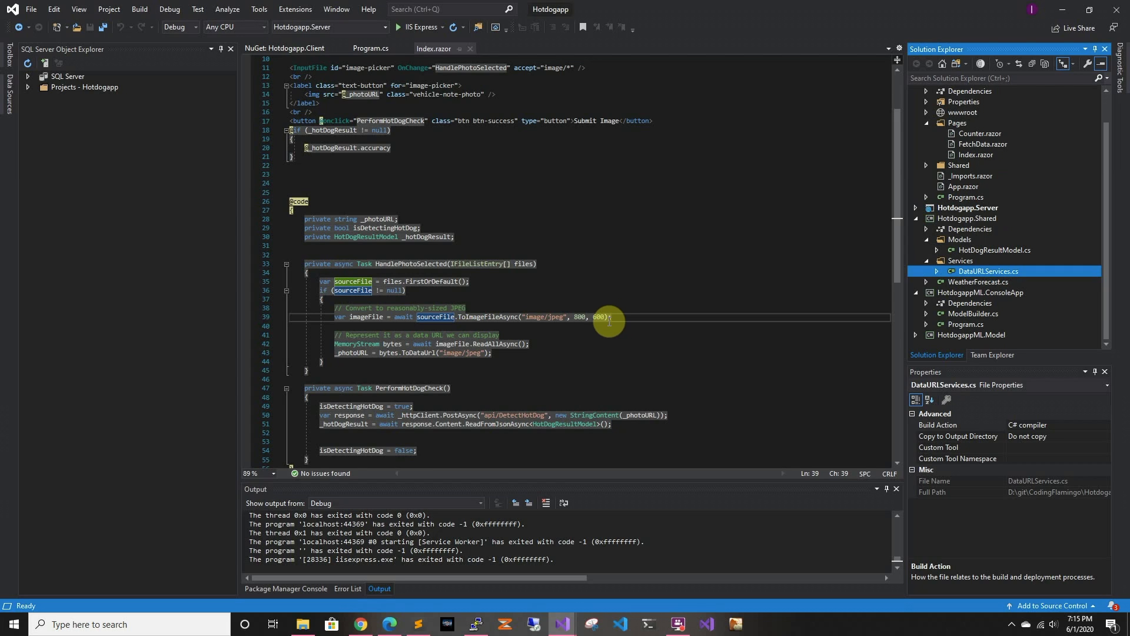
pyautogui.moveTo(598, 317)
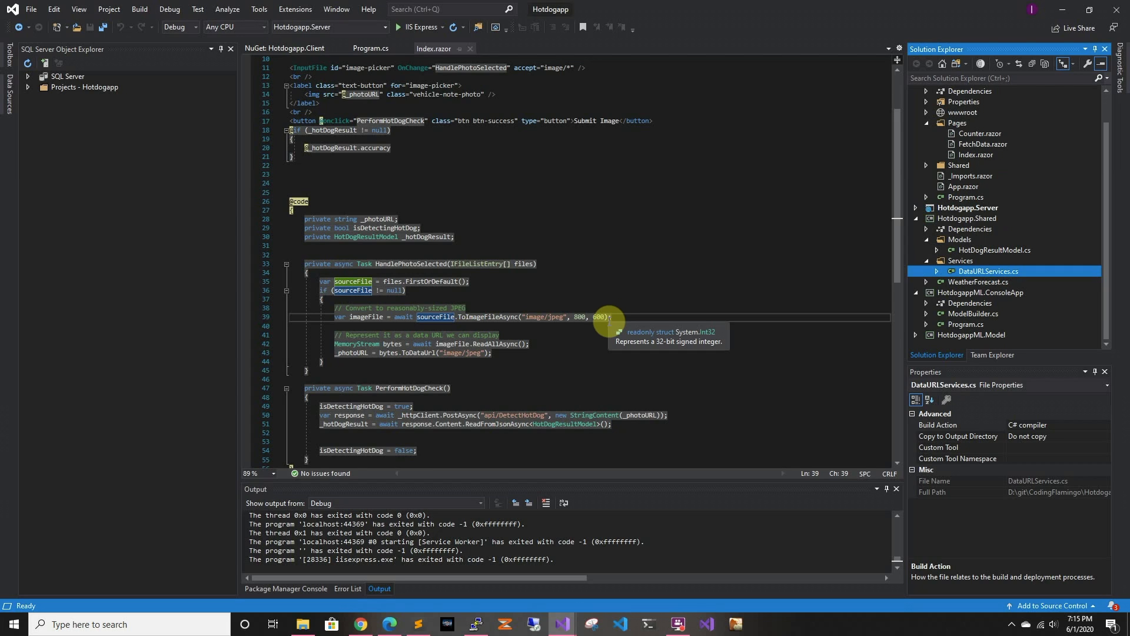
pyautogui.moveTo(607, 325)
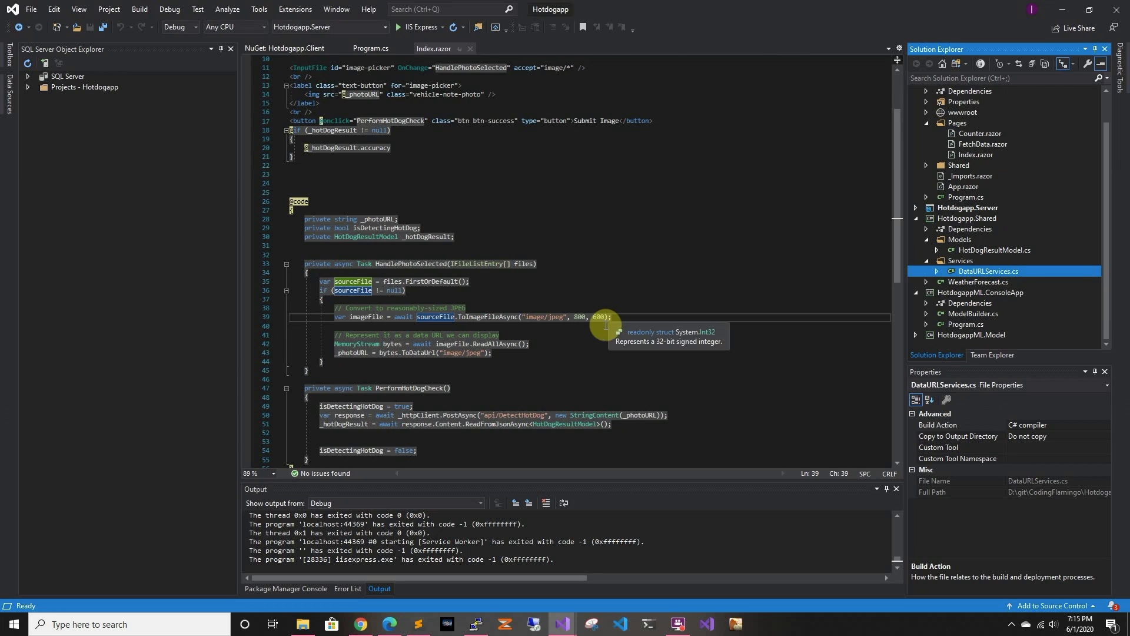
pyautogui.moveTo(593, 335)
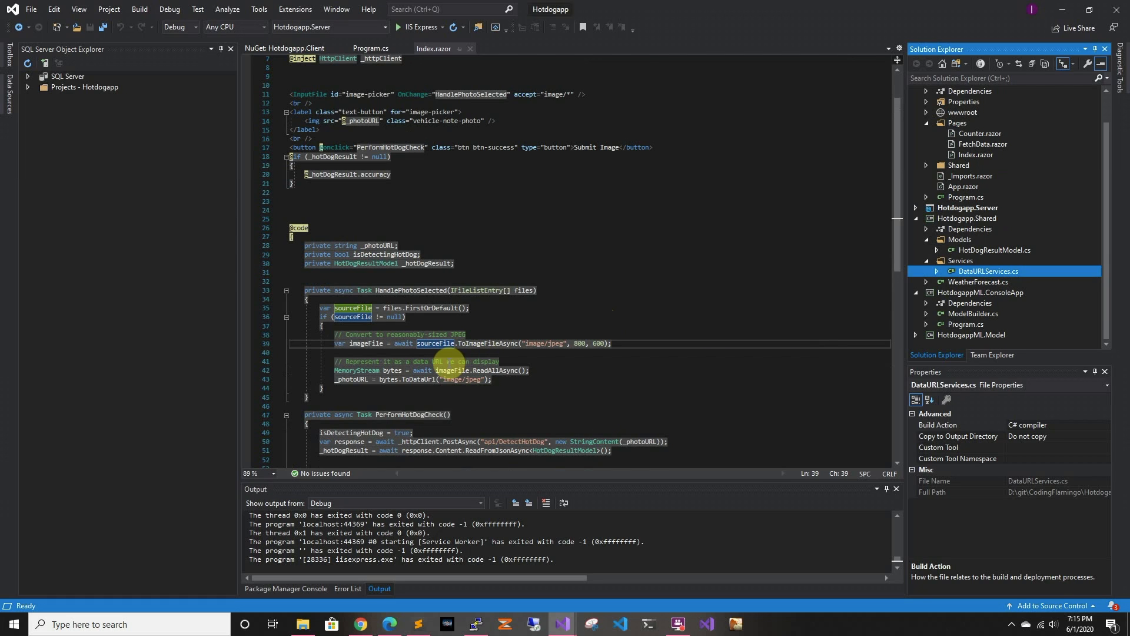
pyautogui.scroll(-3)
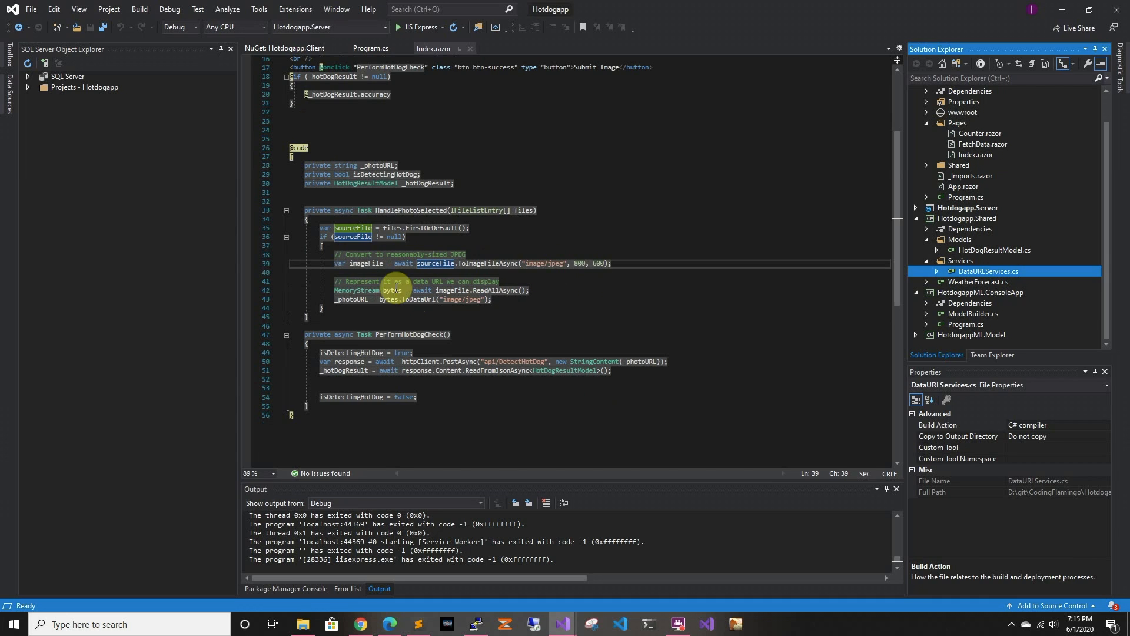
pyautogui.moveTo(351, 300)
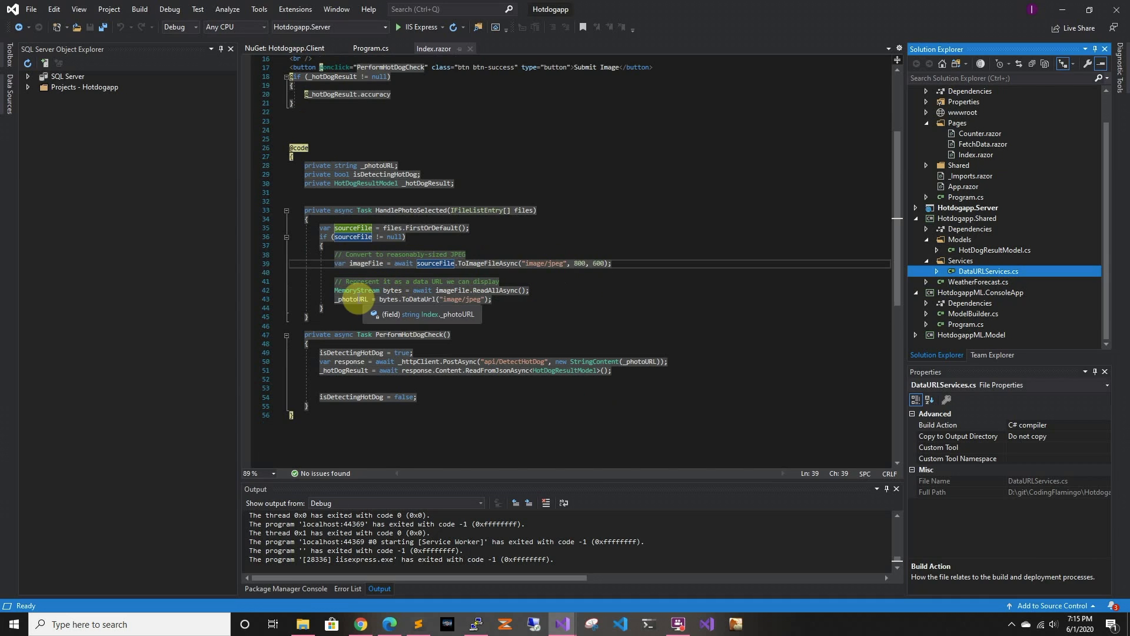
pyautogui.click(418, 299)
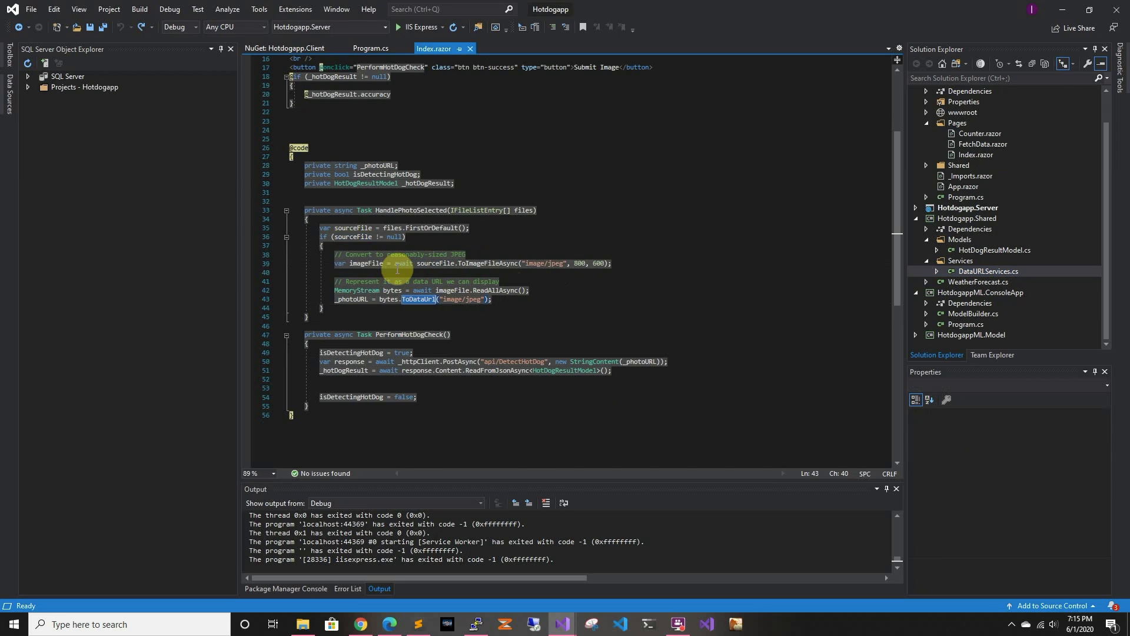
pyautogui.moveTo(417, 298)
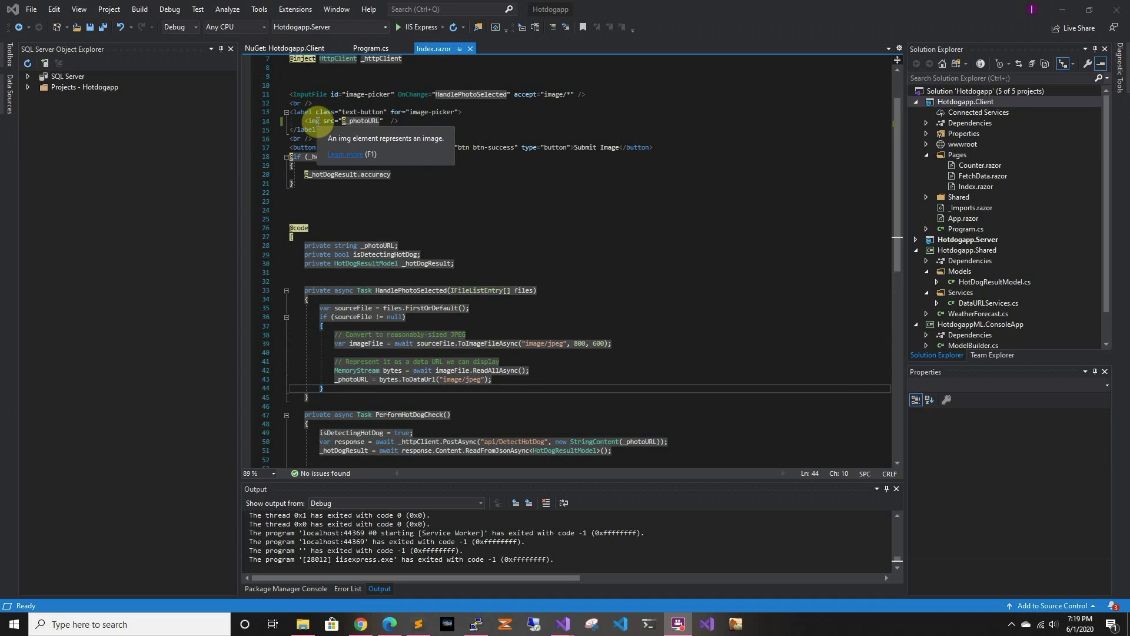
pyautogui.moveTo(364, 120)
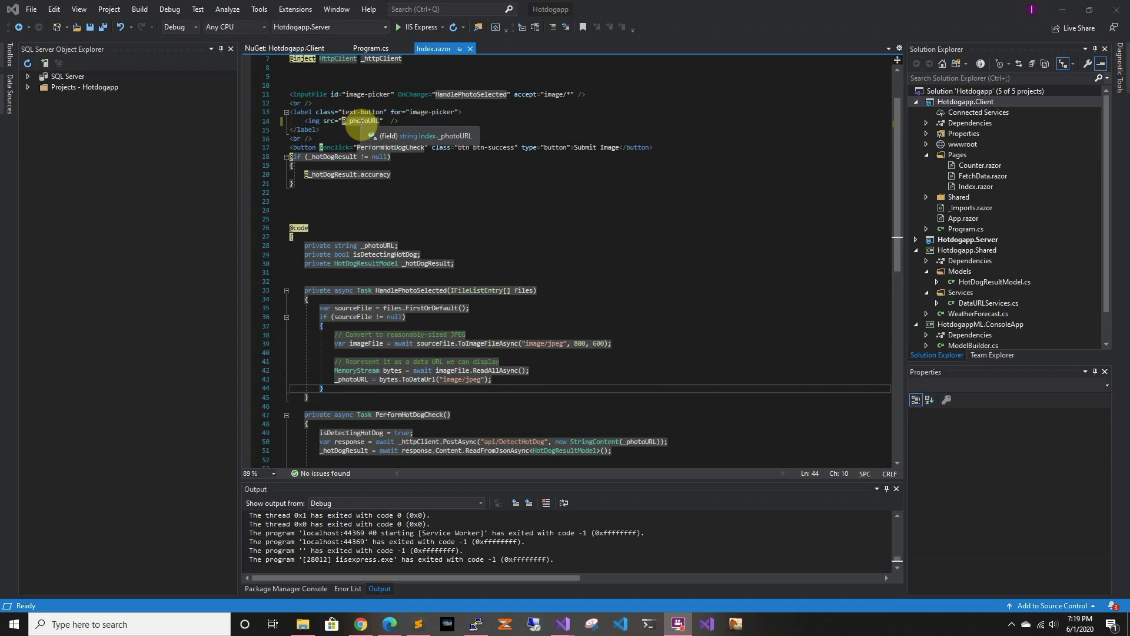
pyautogui.moveTo(346, 133)
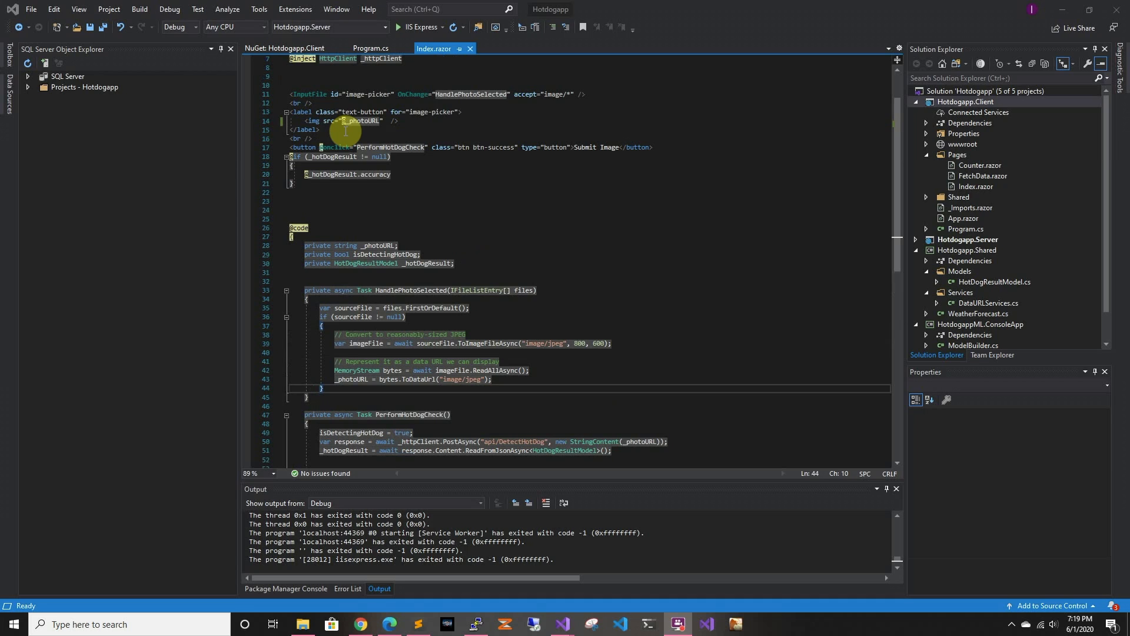
pyautogui.moveTo(332, 123)
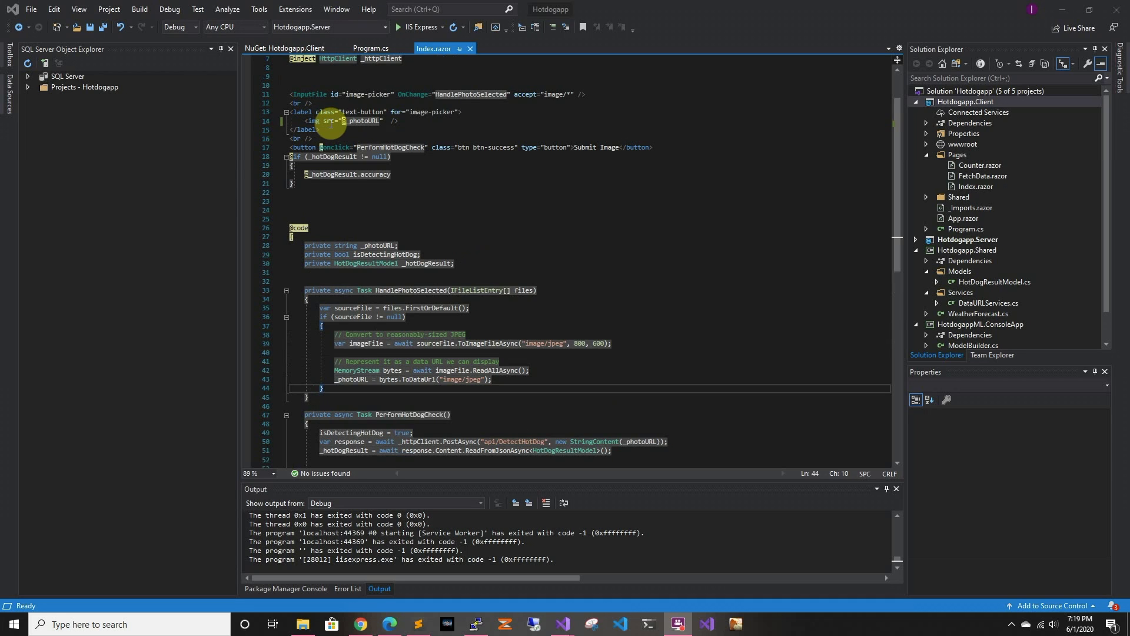
pyautogui.moveTo(433, 320)
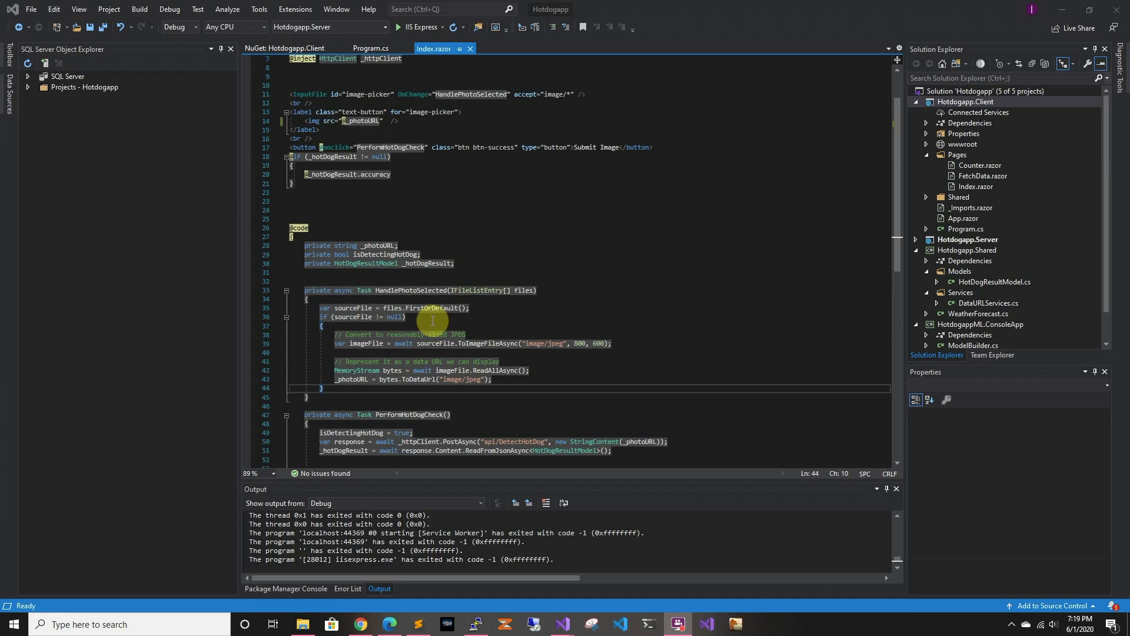
pyautogui.moveTo(447, 378)
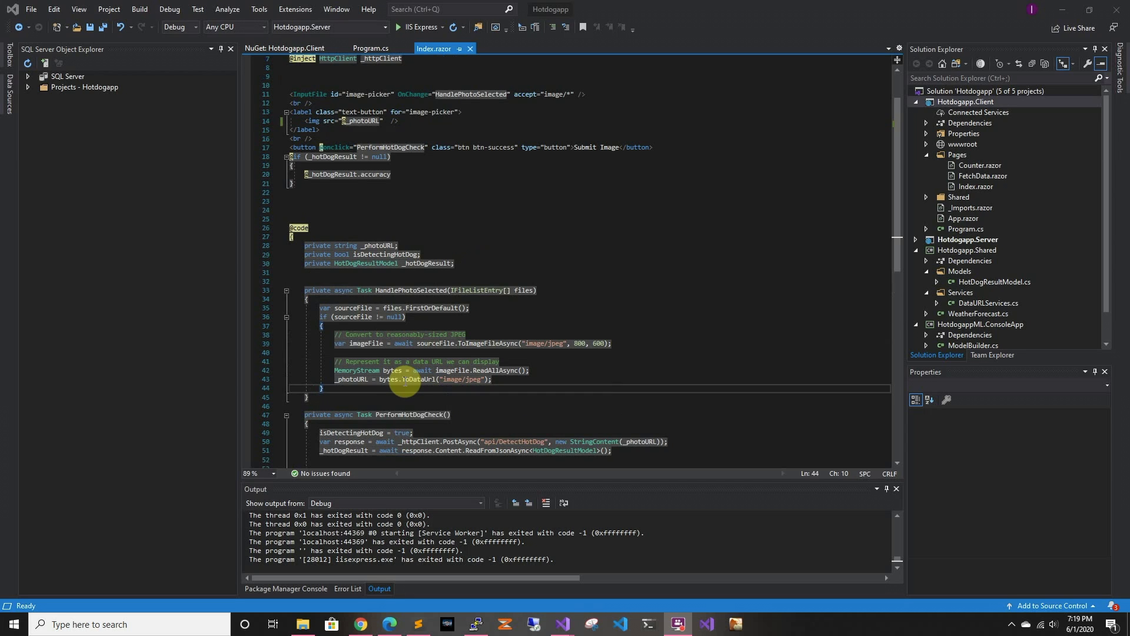
pyautogui.click(404, 379)
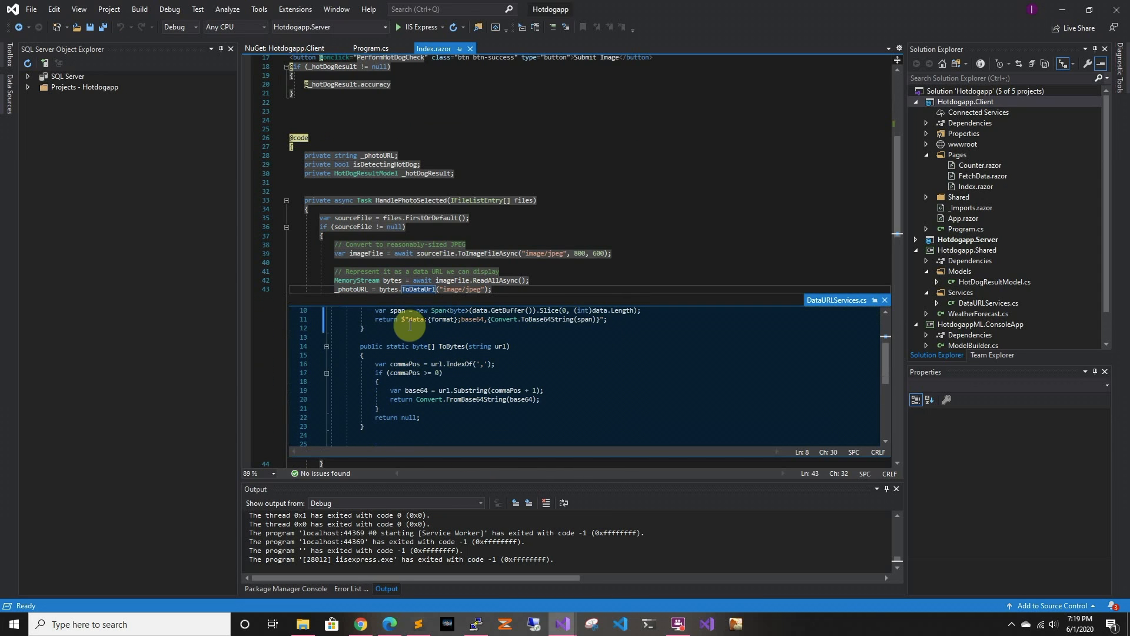
pyautogui.moveTo(453, 293)
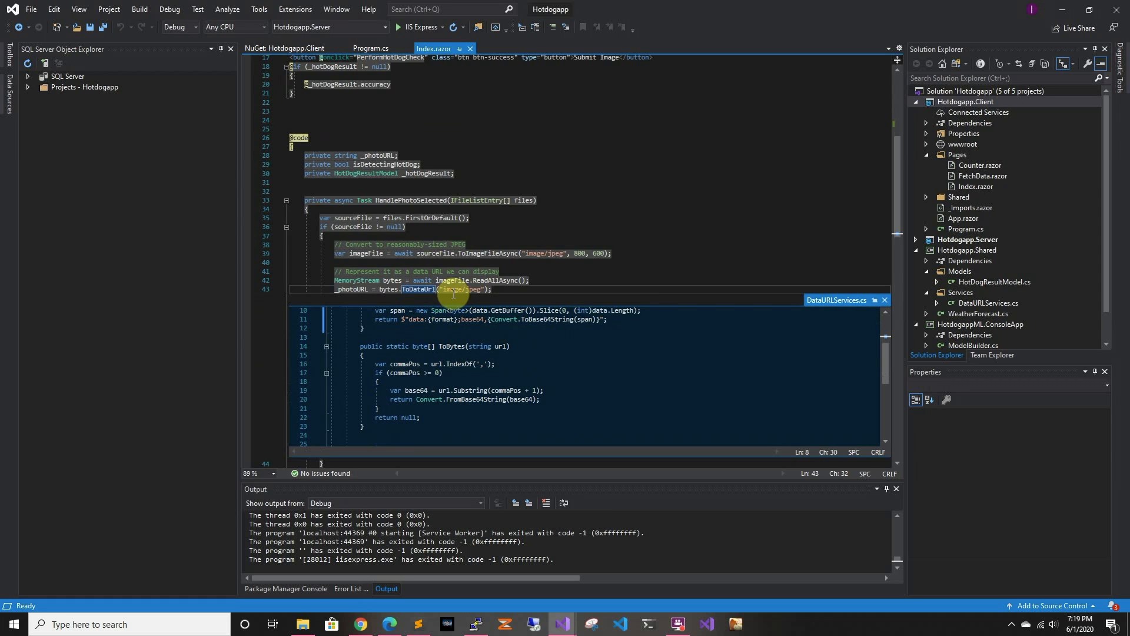
pyautogui.moveTo(479, 346)
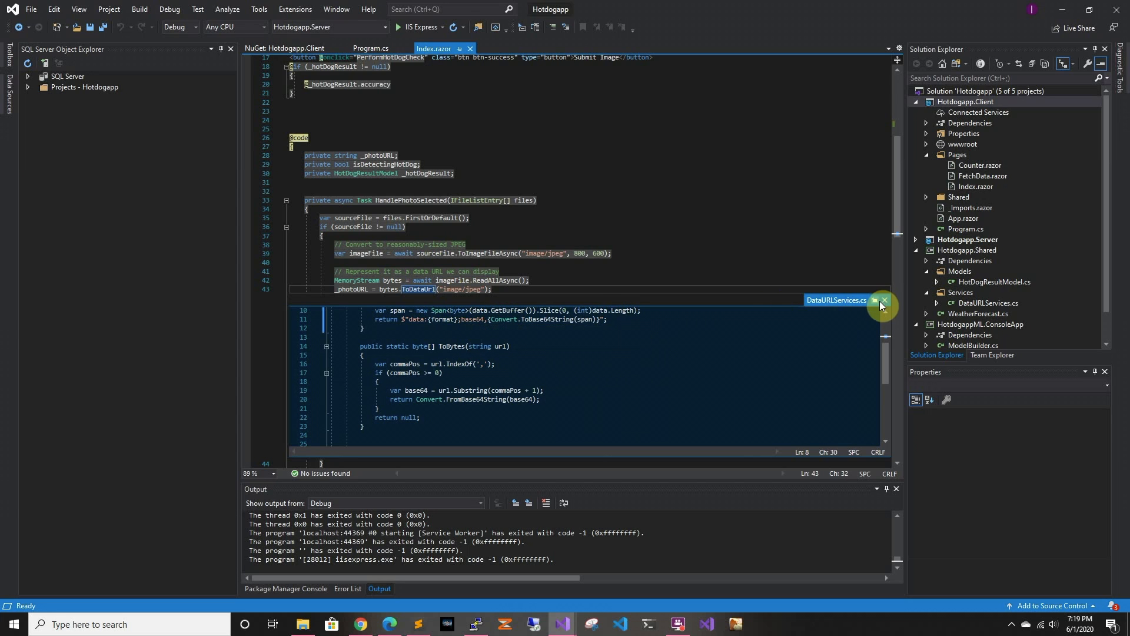
pyautogui.click(884, 300)
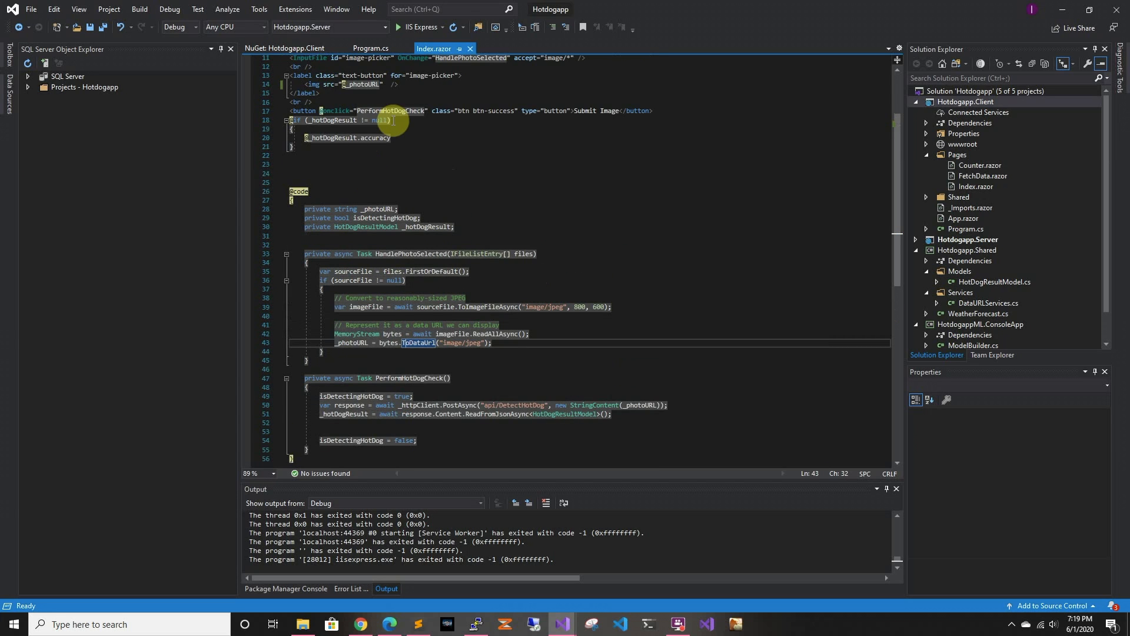
pyautogui.scroll(3)
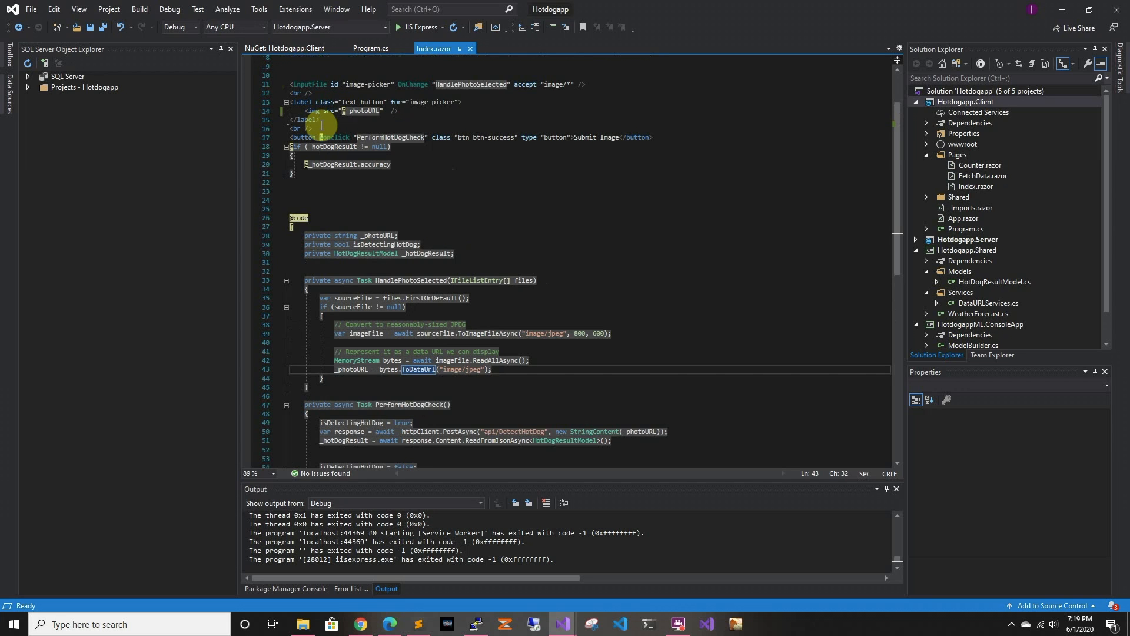
pyautogui.click(325, 138)
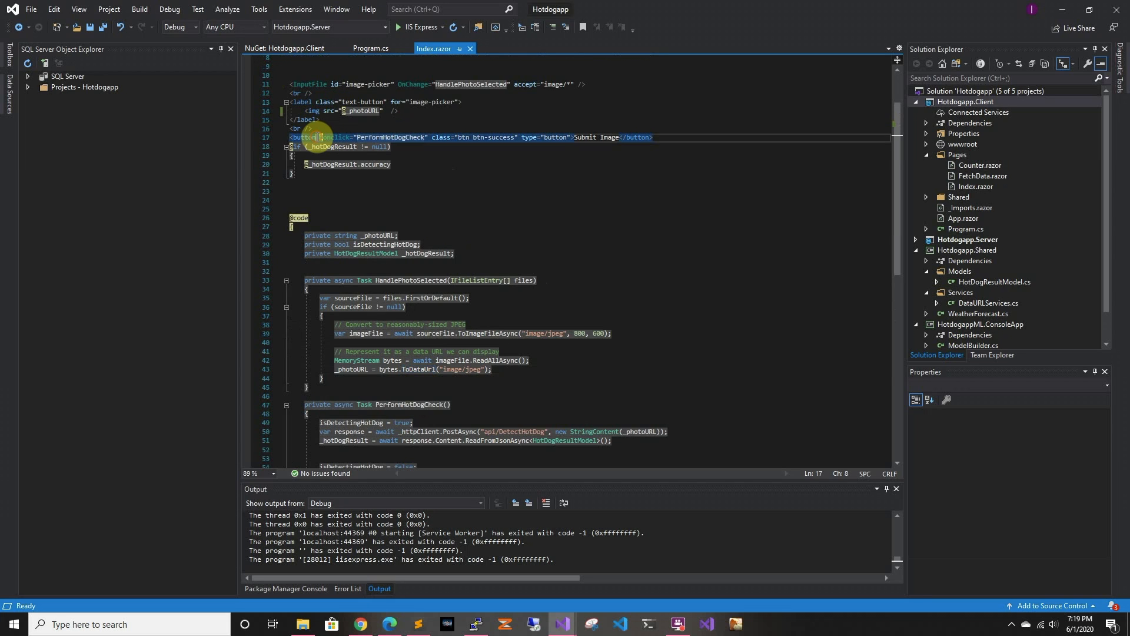
pyautogui.moveTo(404, 137)
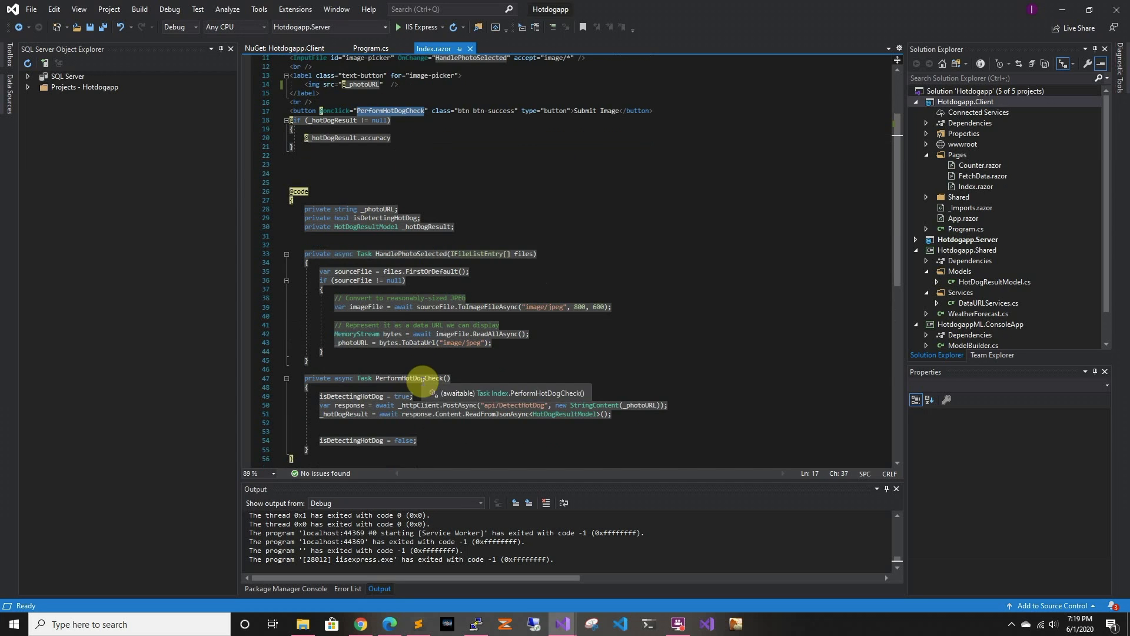
pyautogui.moveTo(593, 113)
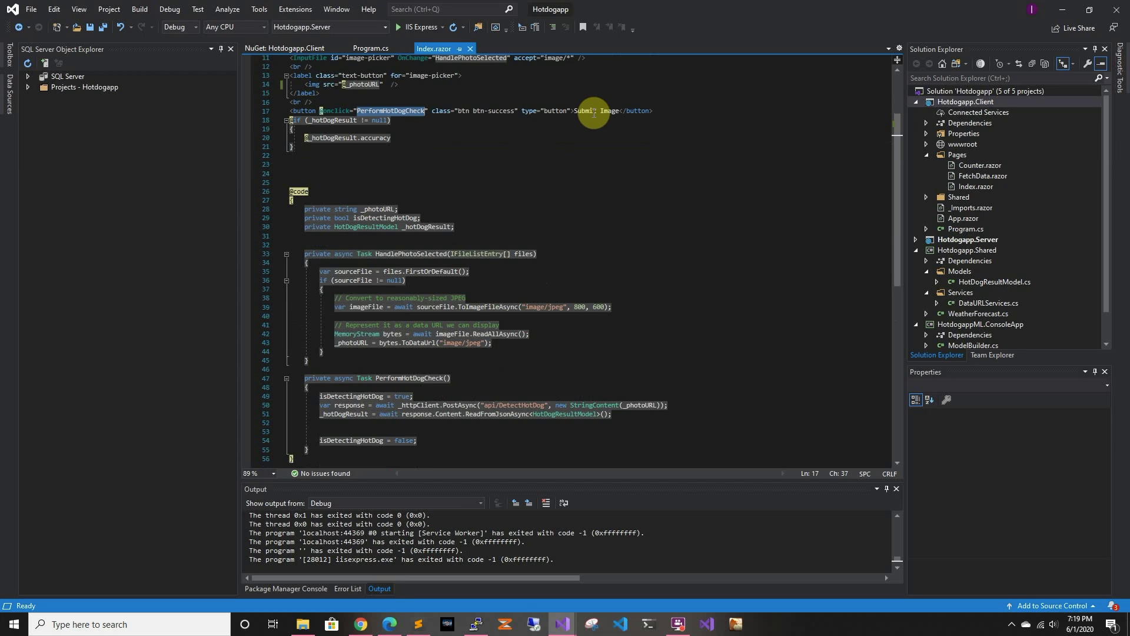
pyautogui.scroll(-3)
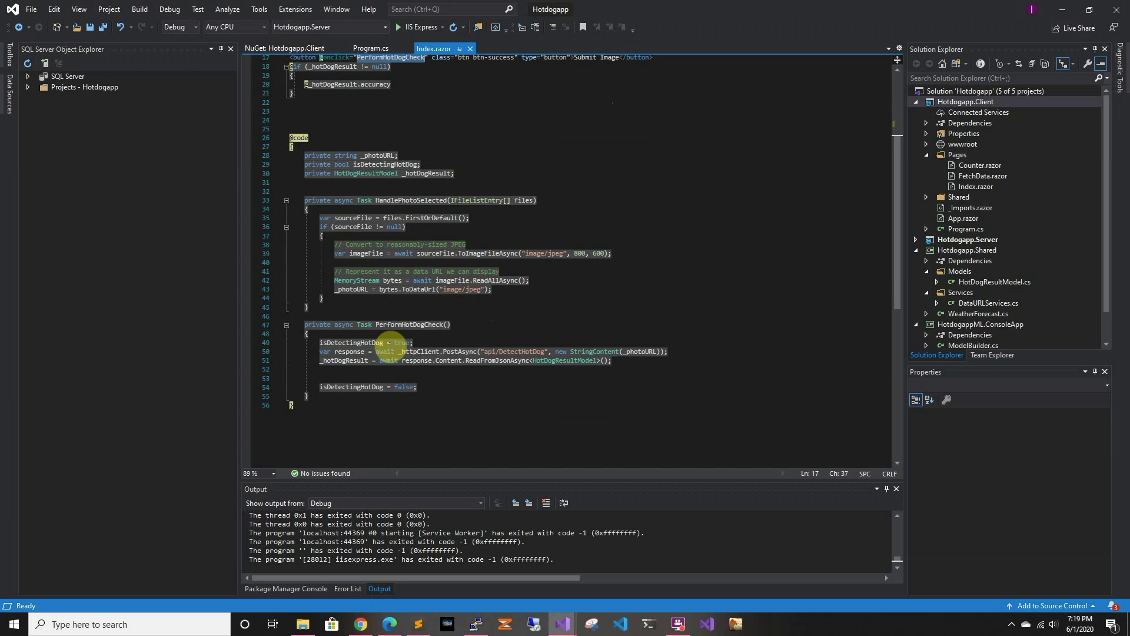
pyautogui.moveTo(401, 343)
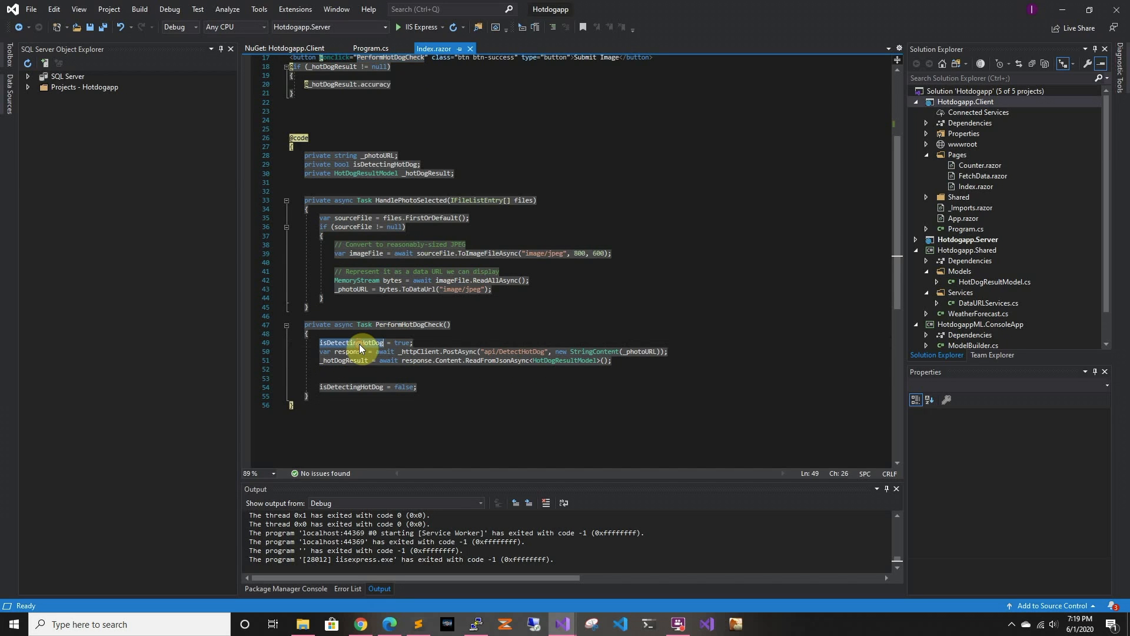
pyautogui.moveTo(351, 342)
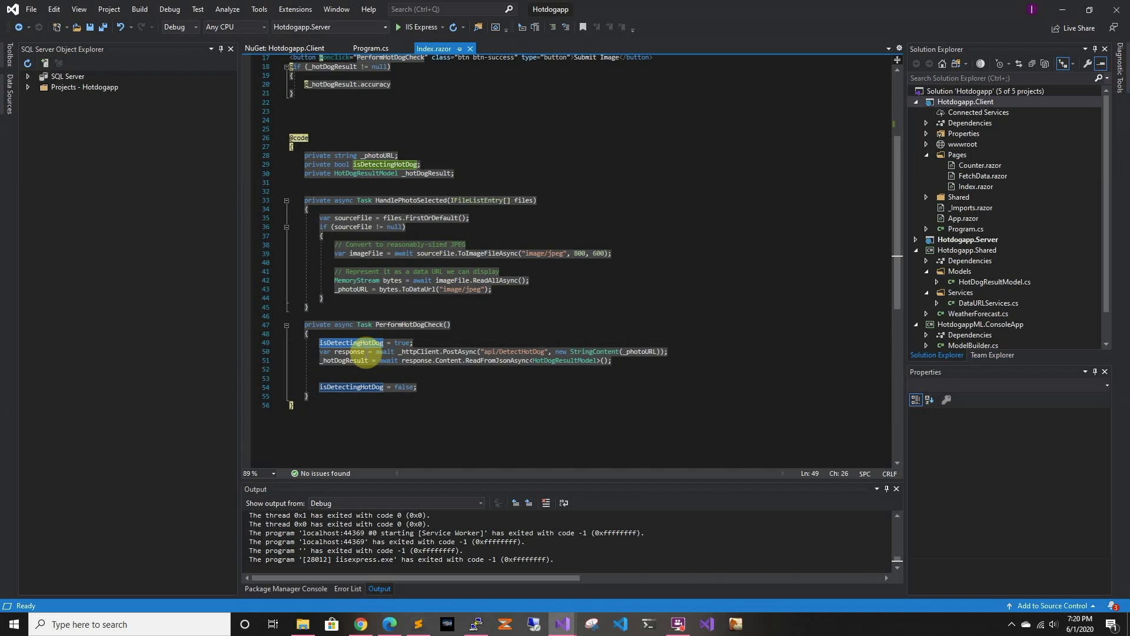
pyautogui.moveTo(351, 352)
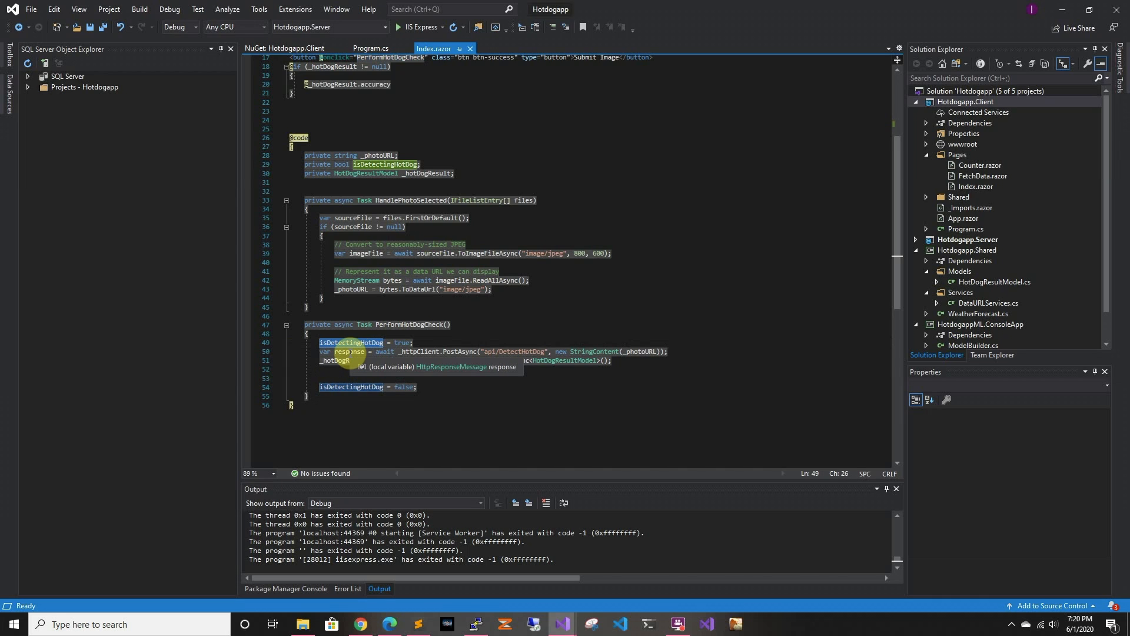
pyautogui.moveTo(349, 352)
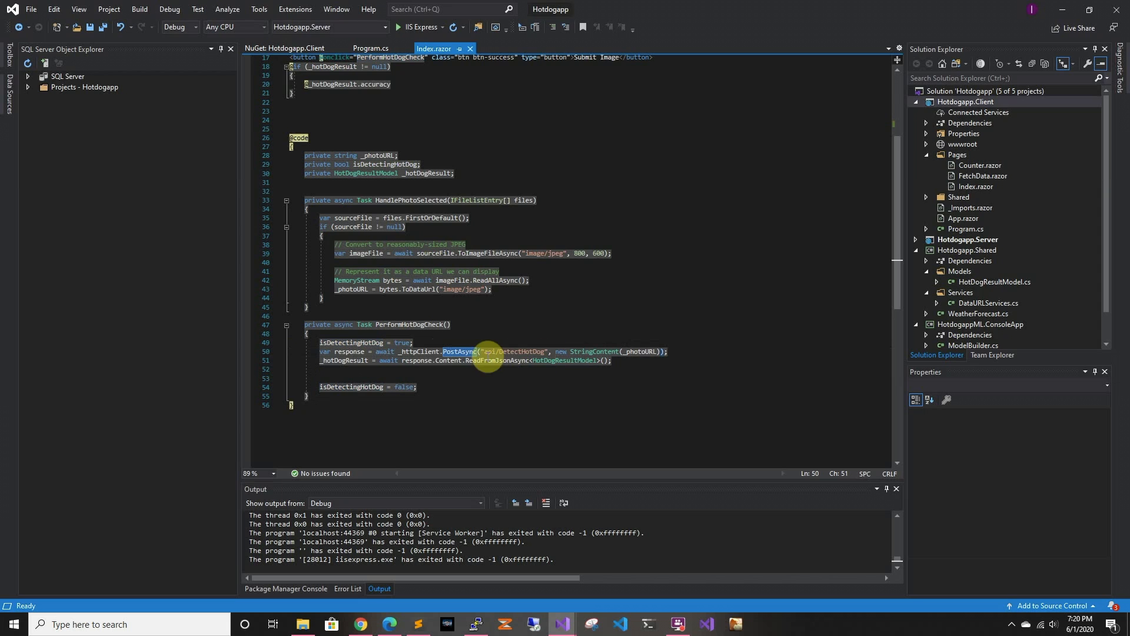
pyautogui.moveTo(588, 351)
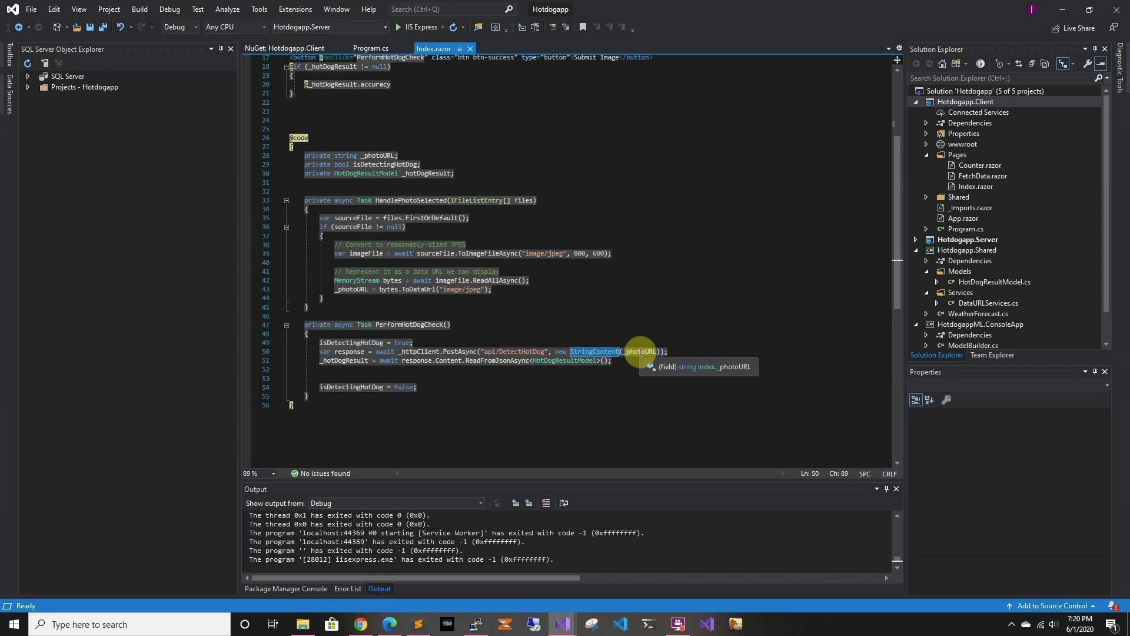
pyautogui.moveTo(433, 289)
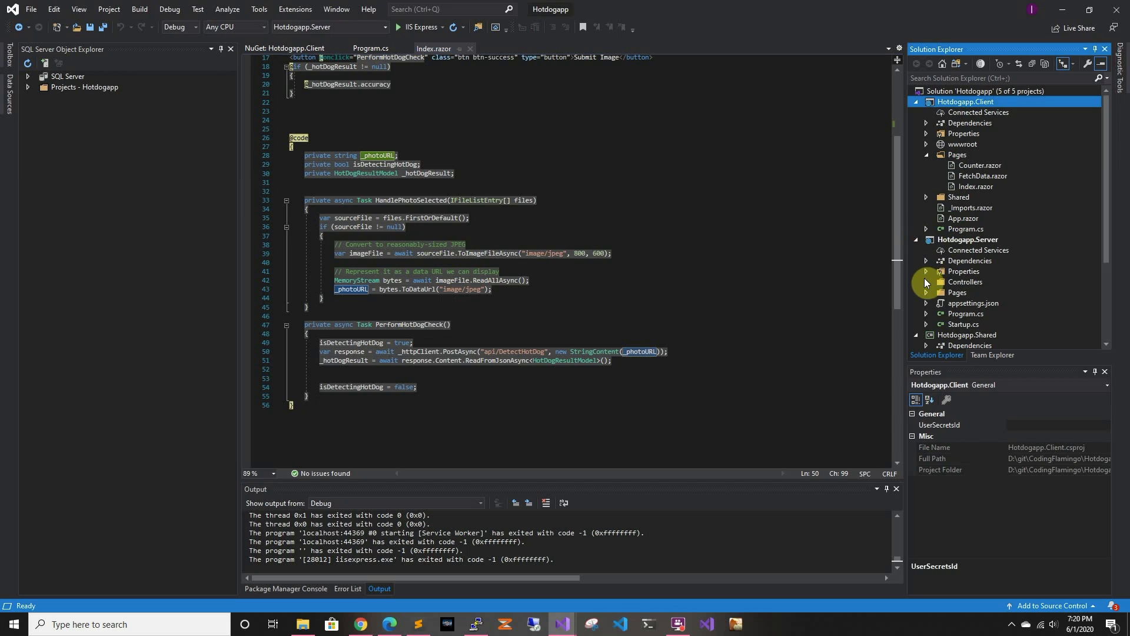
# - Add an 'API Controller with read/write actions' to the server's Controllers folder
pyautogui.rightClick(965, 282)
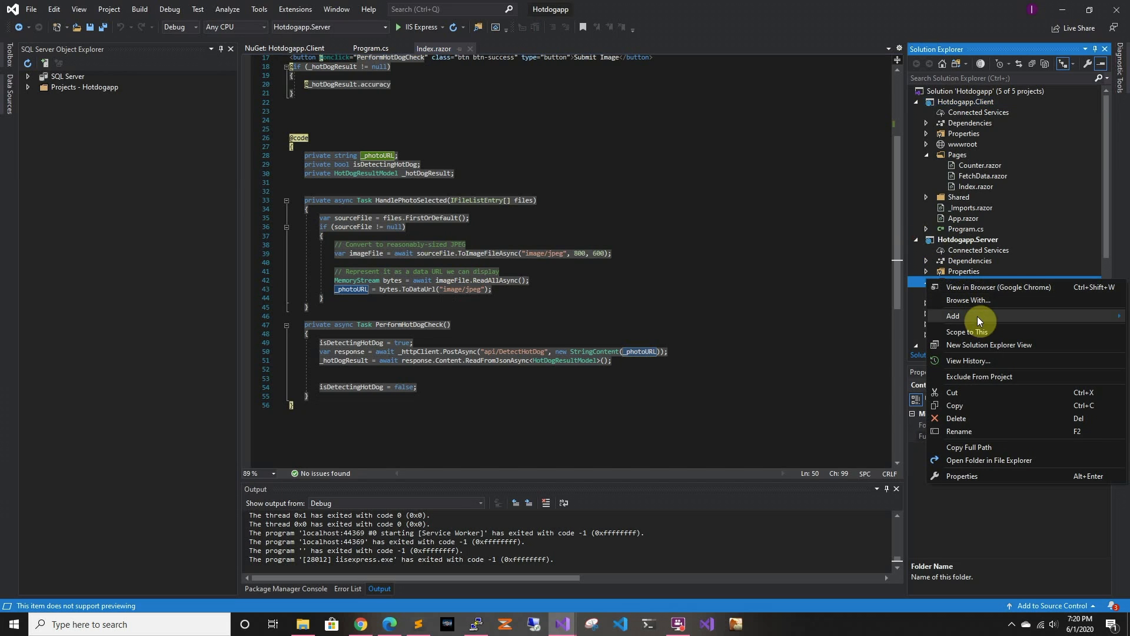
pyautogui.moveTo(986, 375)
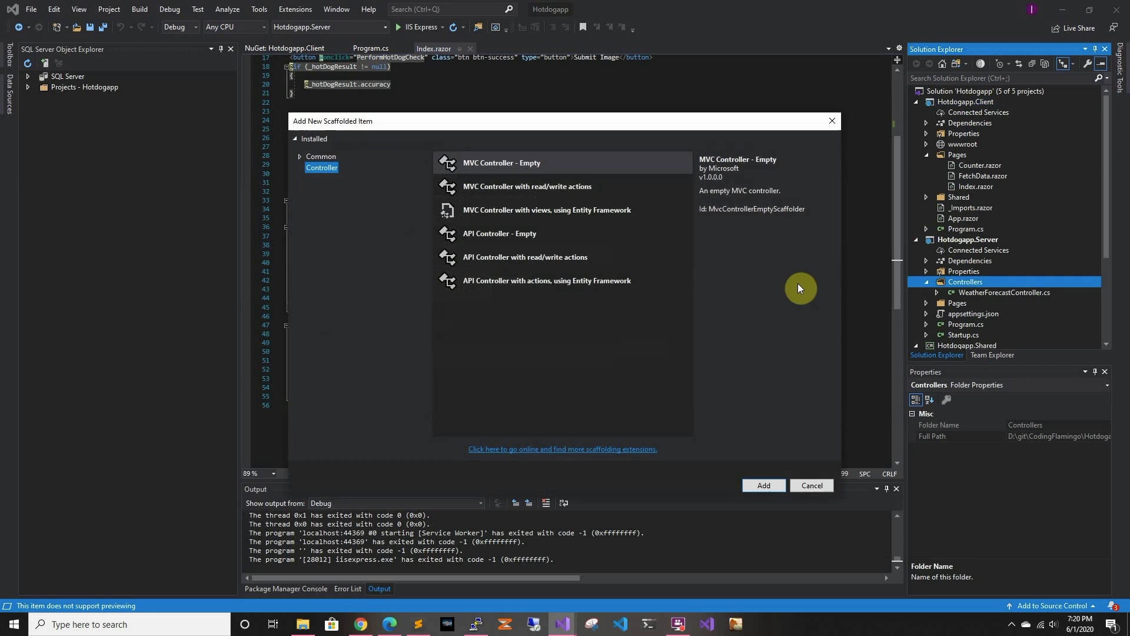
pyautogui.click(525, 257)
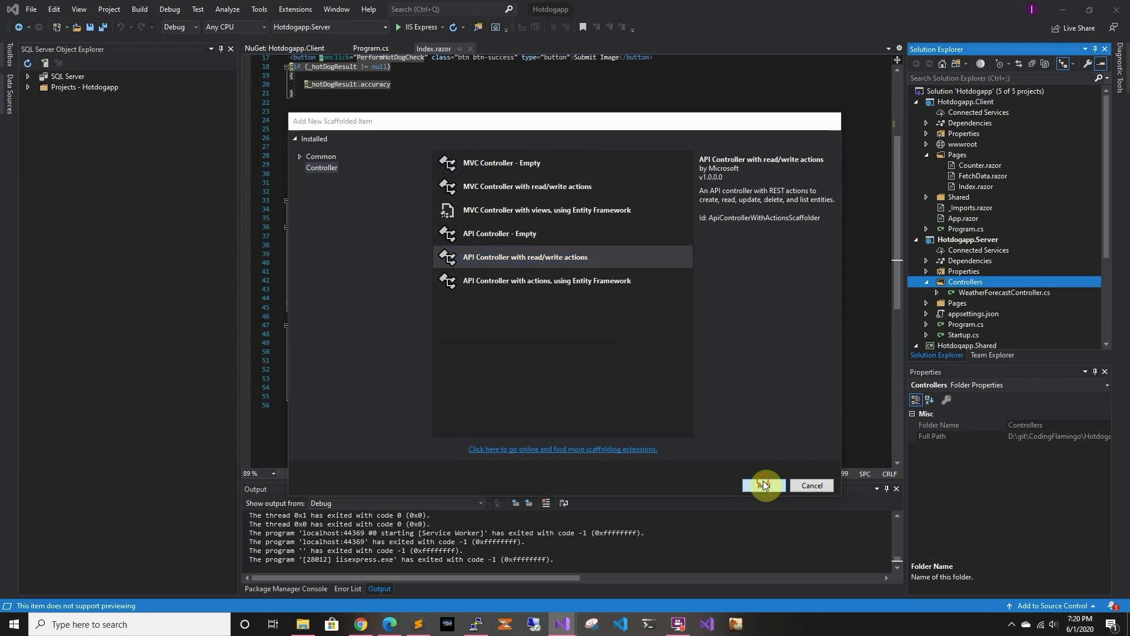
pyautogui.click(763, 486)
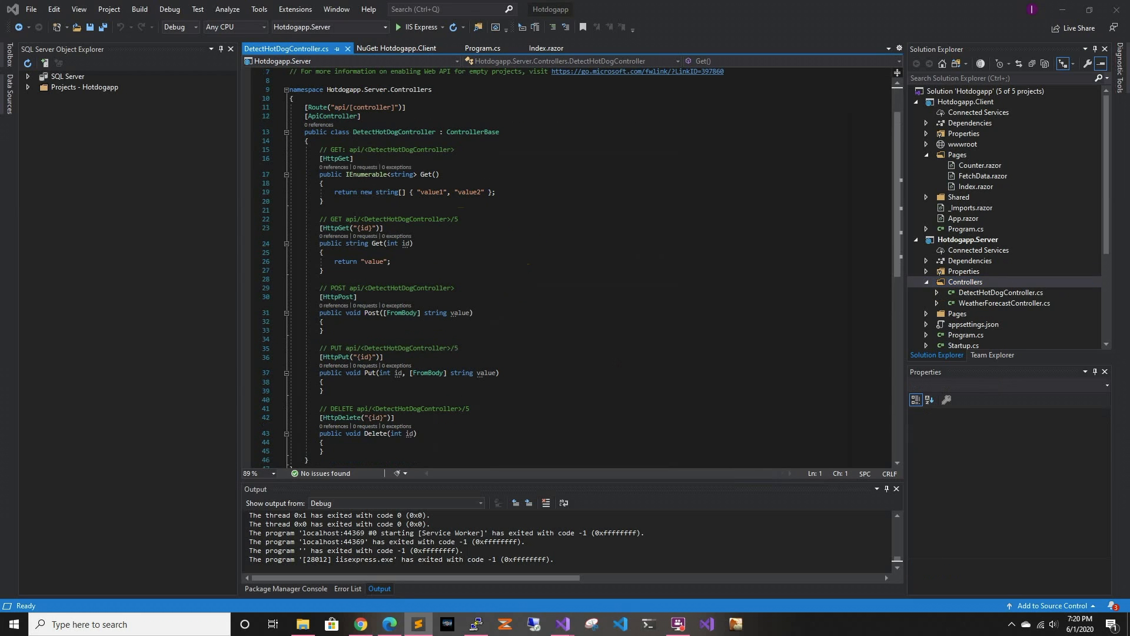
# - Swap scaffolded actions for a logger constructor and HttpPost DetectIsHotDogAsync returning HotDogResultModel
pyautogui.scroll(3)
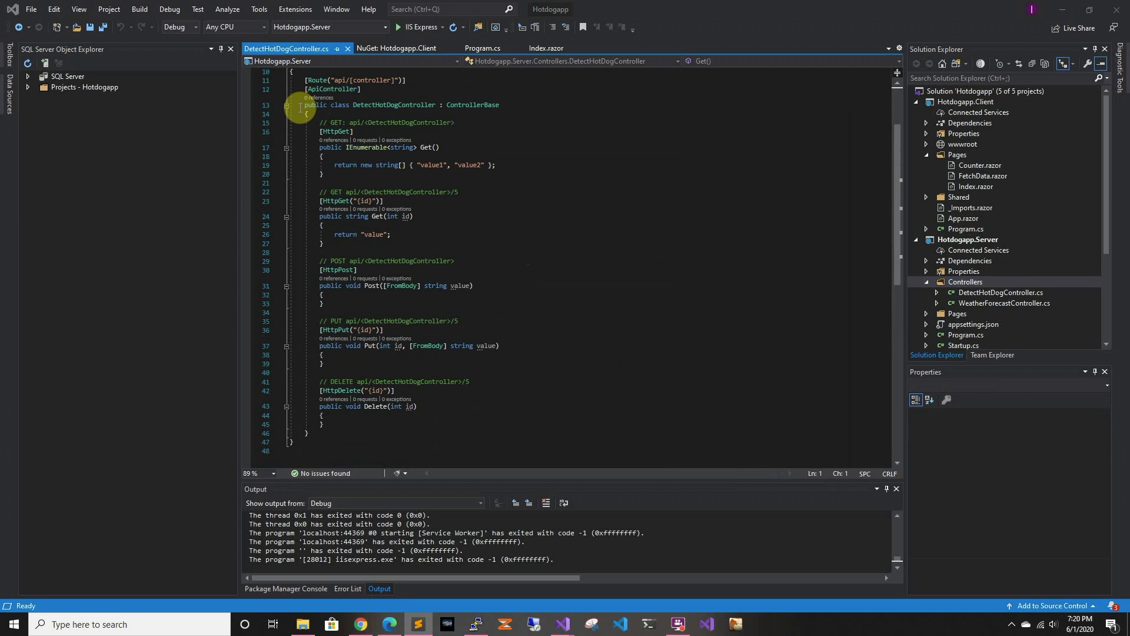
pyautogui.click(322, 424)
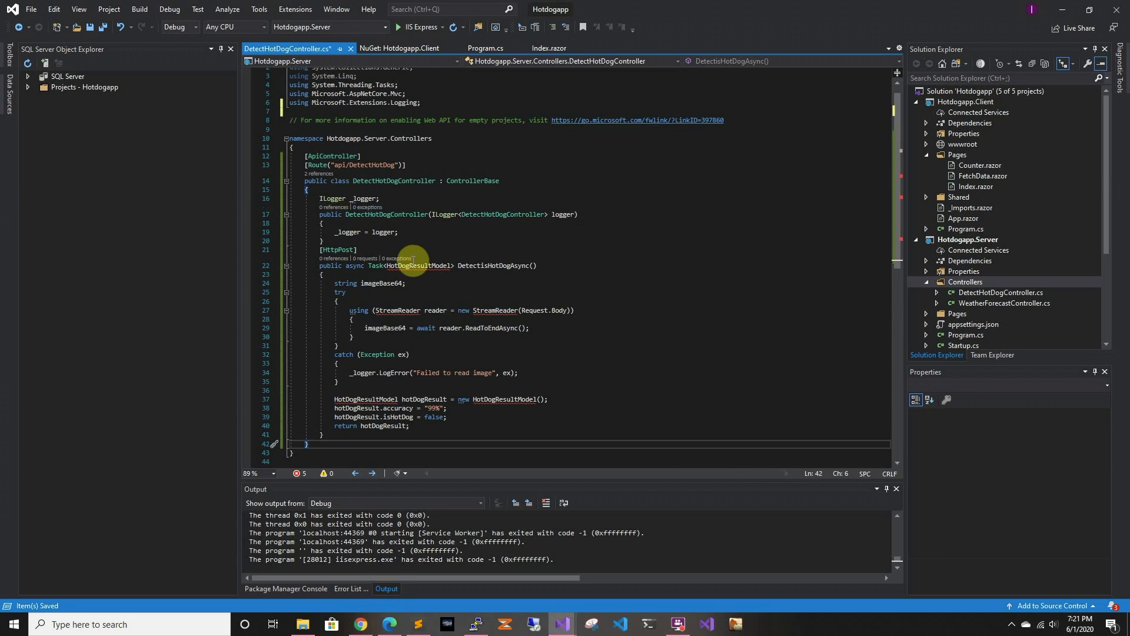
pyautogui.moveTo(407, 283)
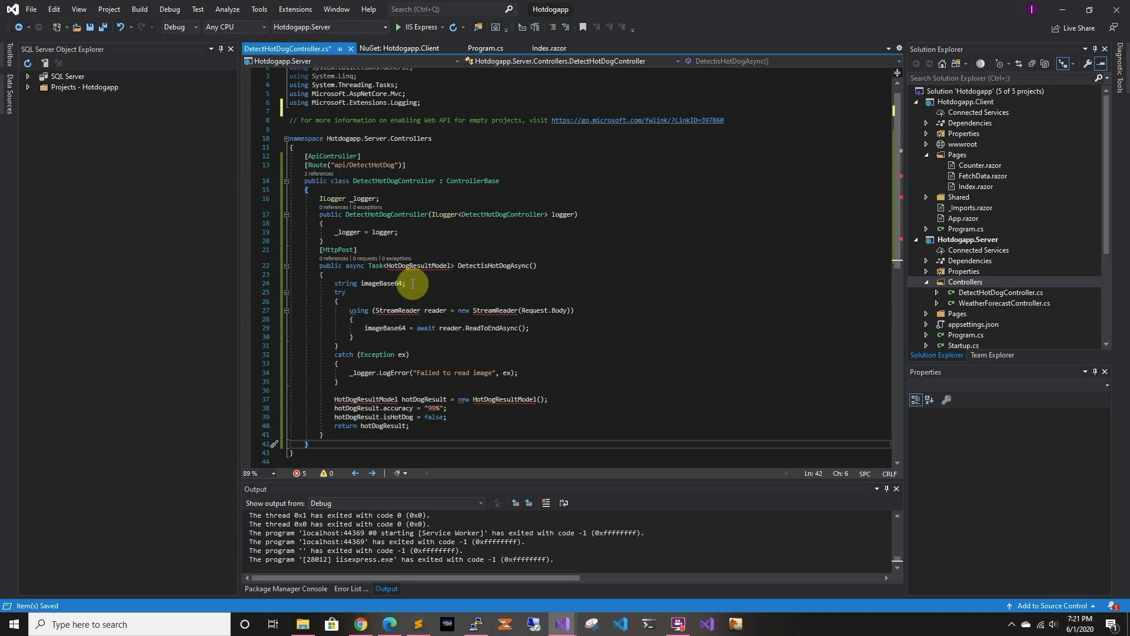
pyautogui.click(401, 280)
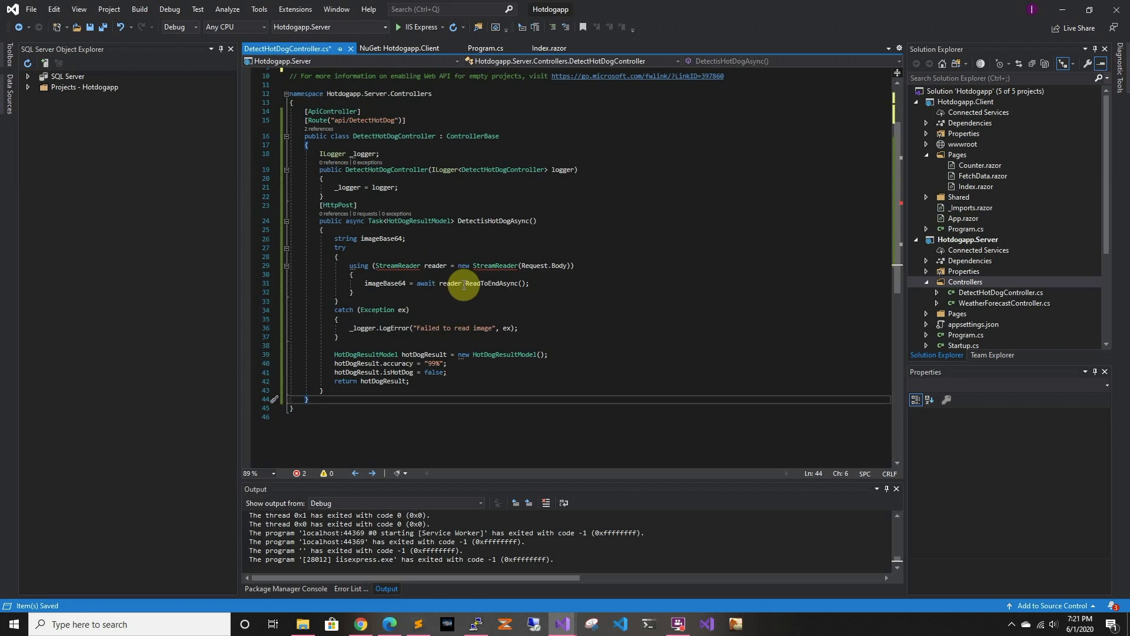
pyautogui.moveTo(396, 256)
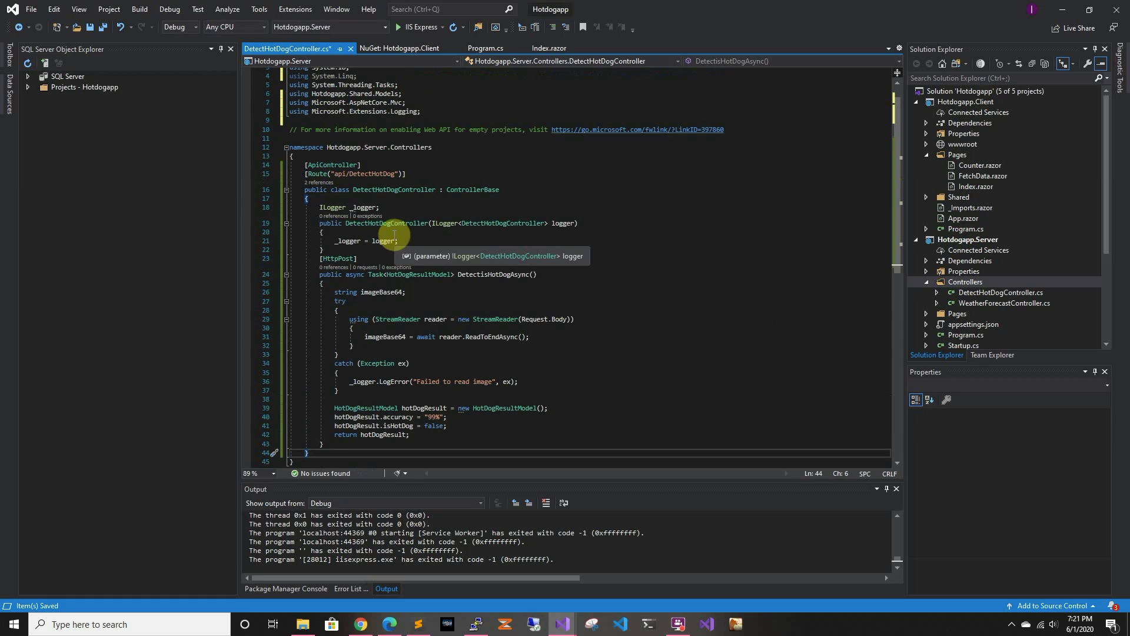
pyautogui.moveTo(563, 231)
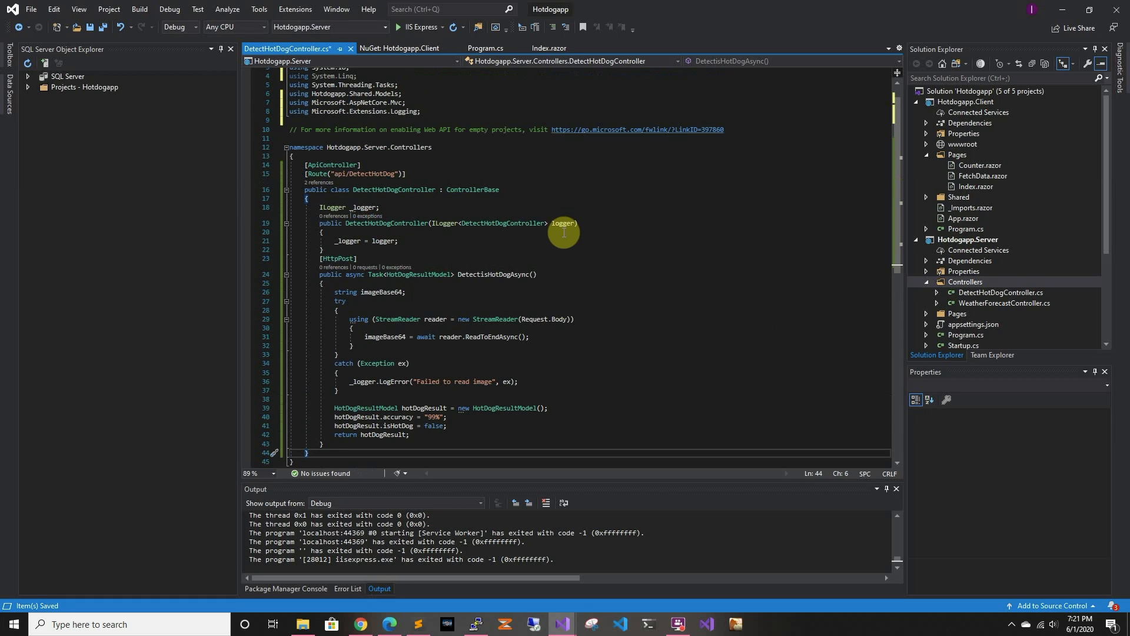
pyautogui.moveTo(428, 281)
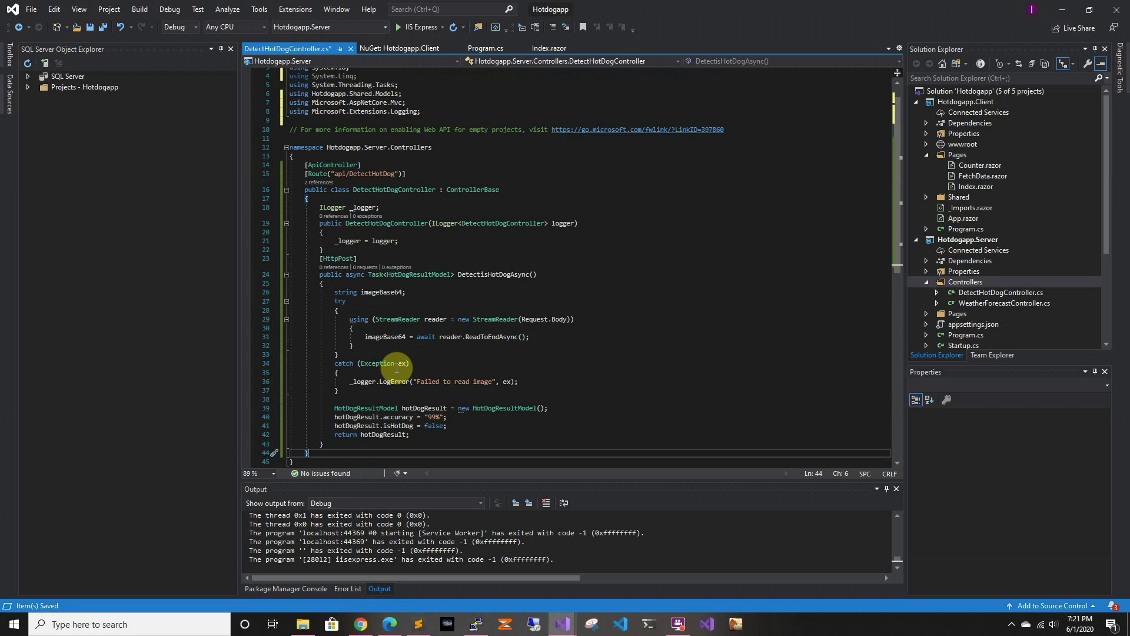
pyautogui.moveTo(407, 373)
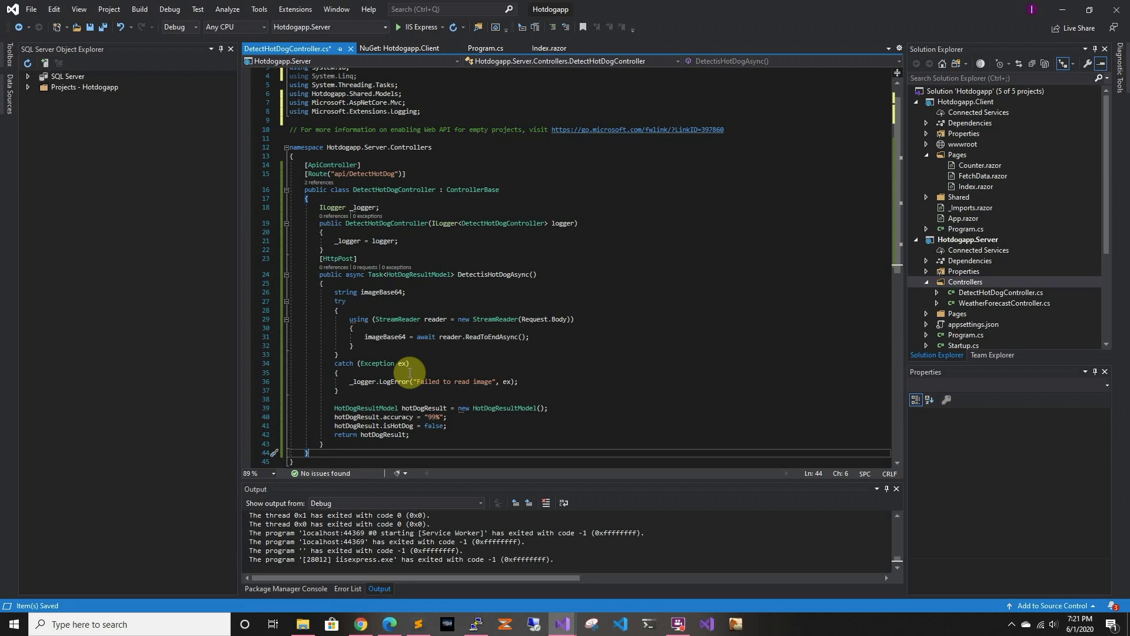
pyautogui.moveTo(385, 318)
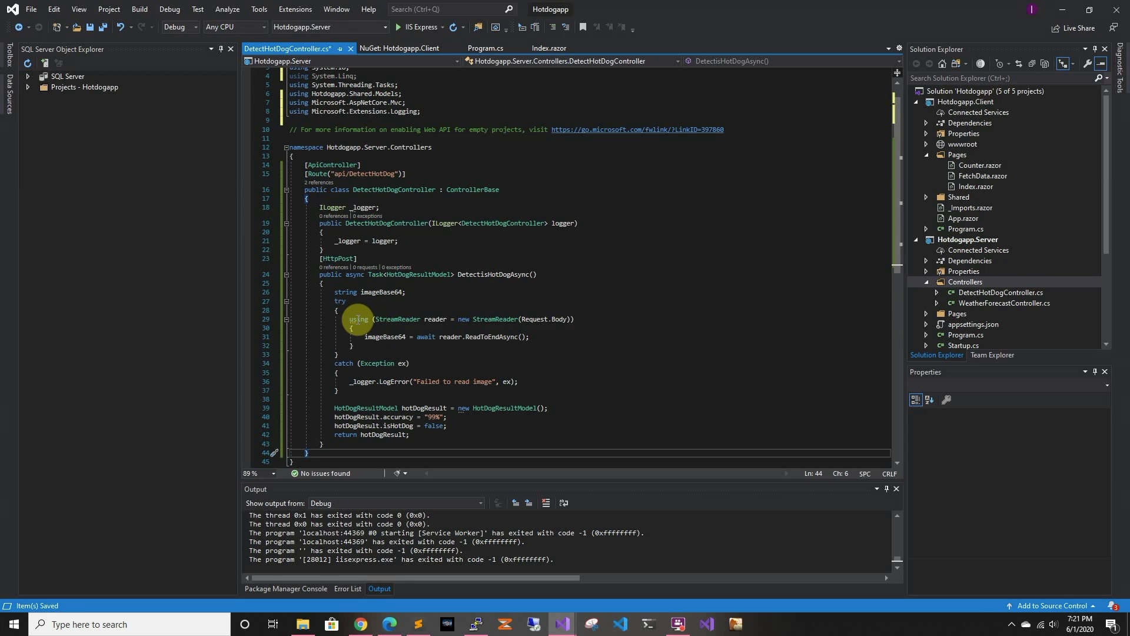
pyautogui.moveTo(479, 273)
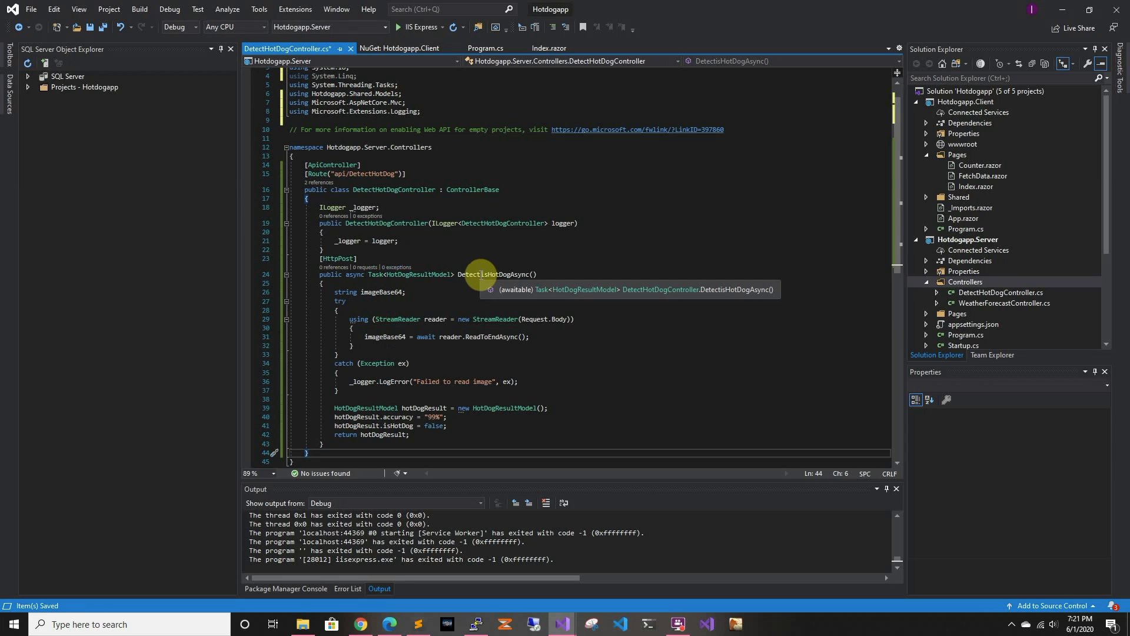
pyautogui.moveTo(433, 317)
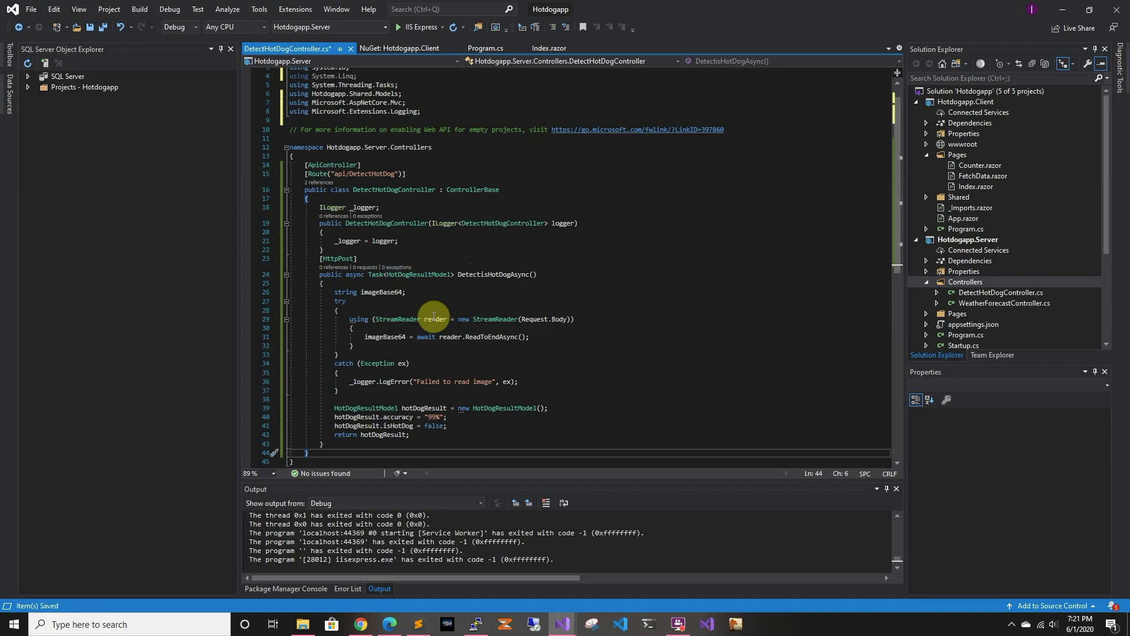
pyautogui.moveTo(479, 337)
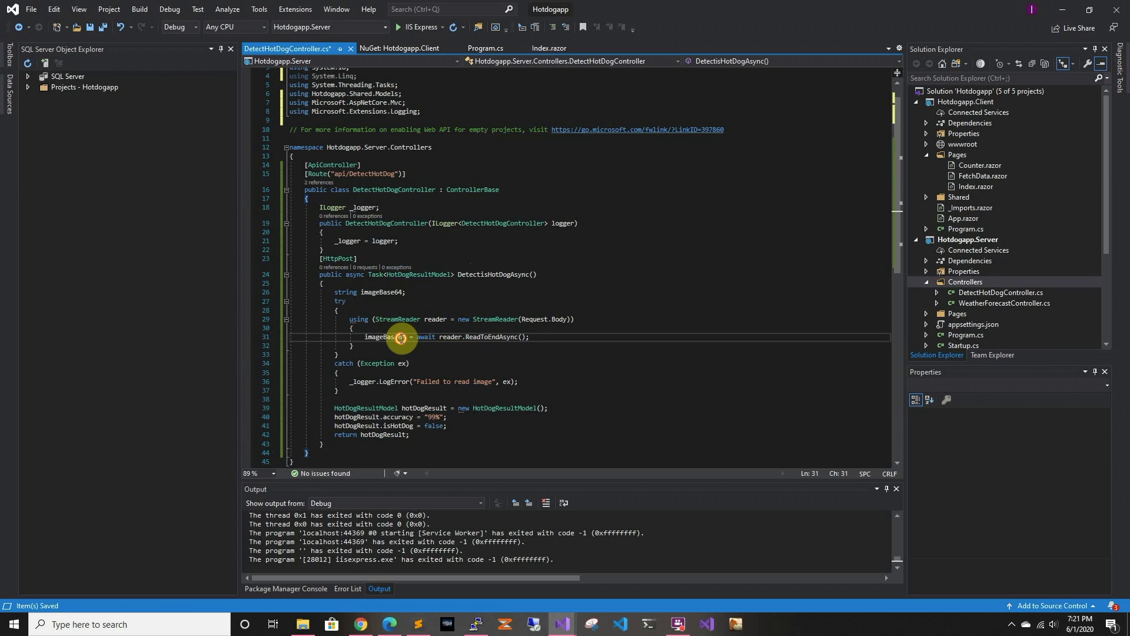
# - Highlight the imageBase64 variable's uses in DetectIsHotDogAsync
pyautogui.doubleClick(385, 336)
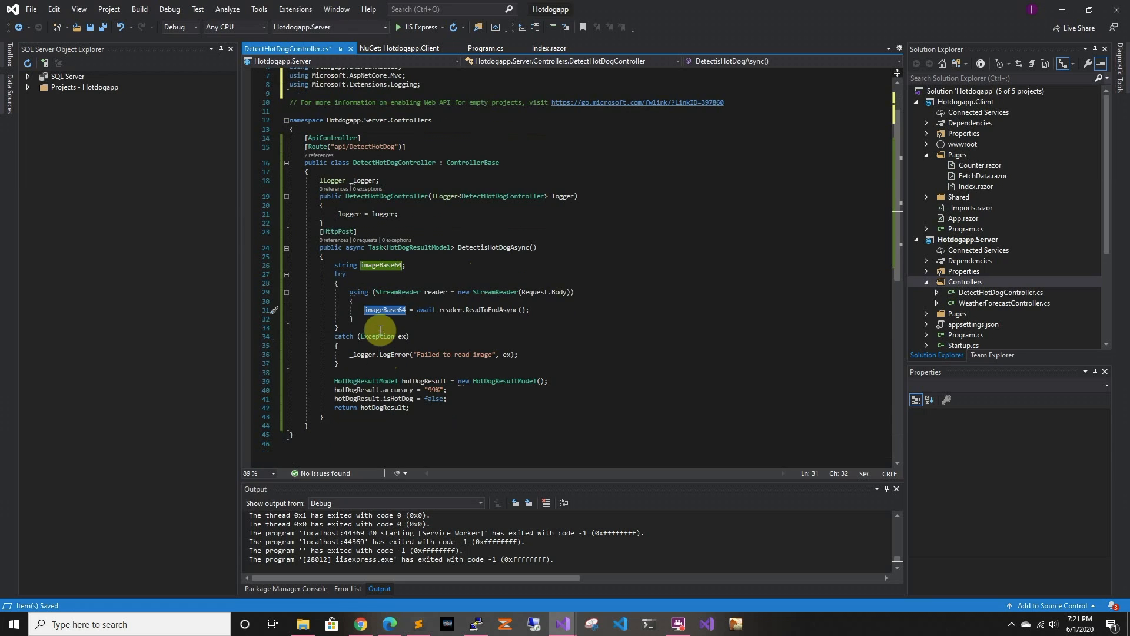
pyautogui.moveTo(372, 319)
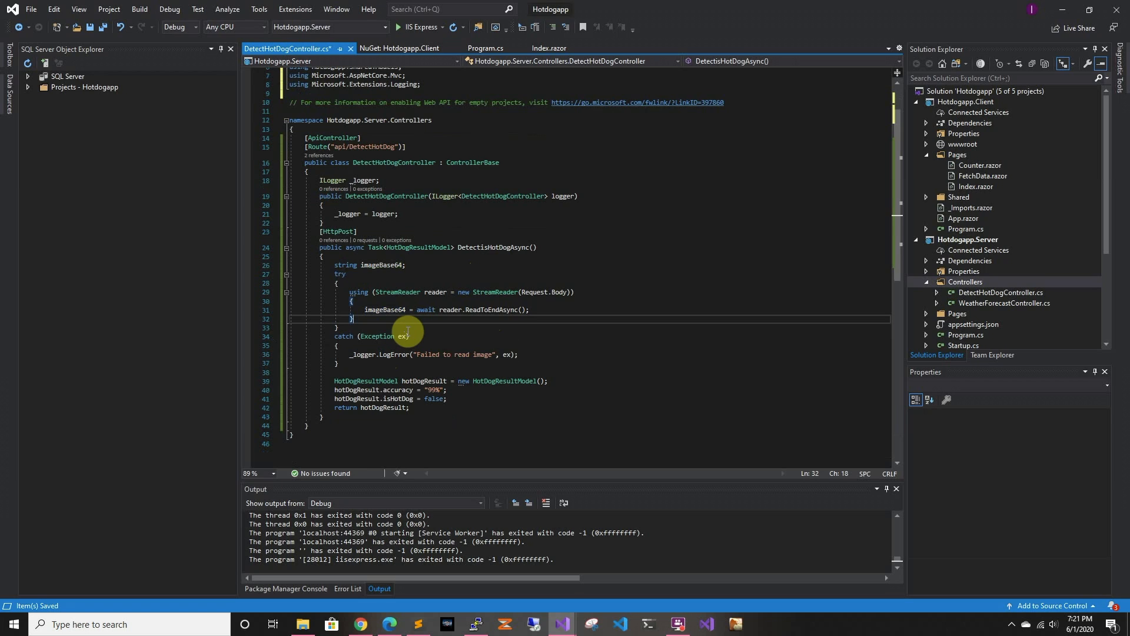
pyautogui.moveTo(388, 292)
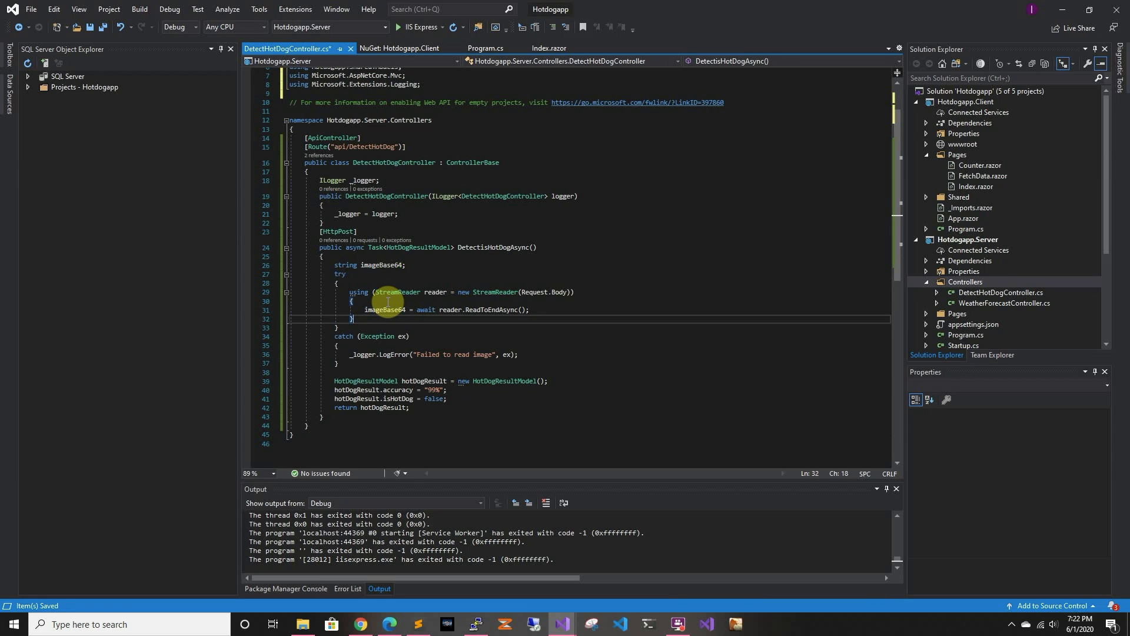
pyautogui.moveTo(389, 310)
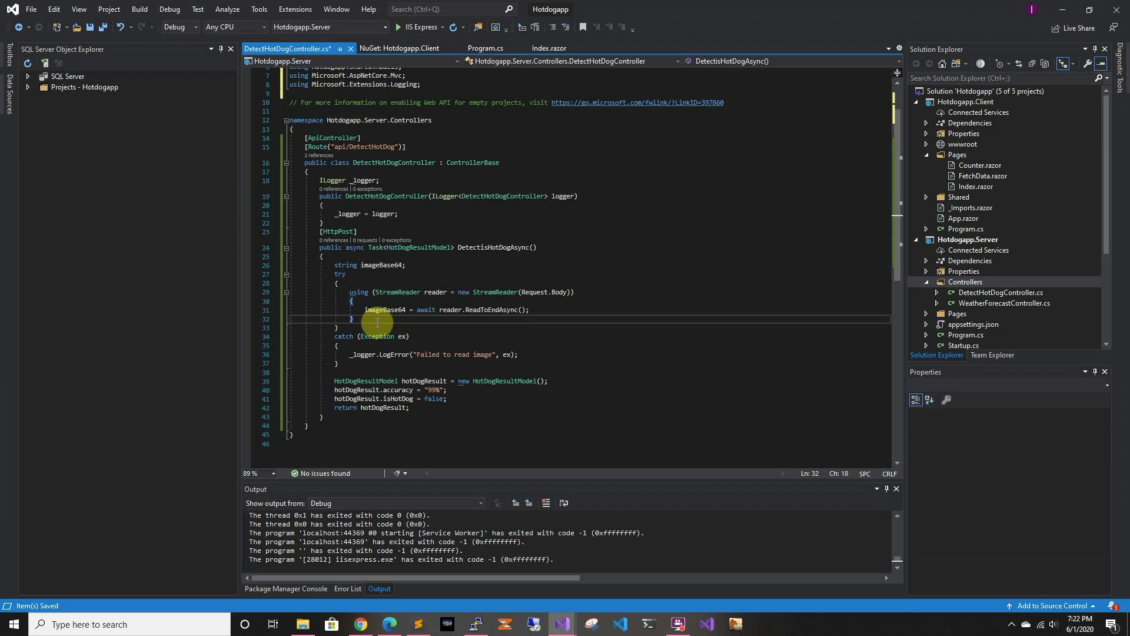
pyautogui.doubleClick(385, 309)
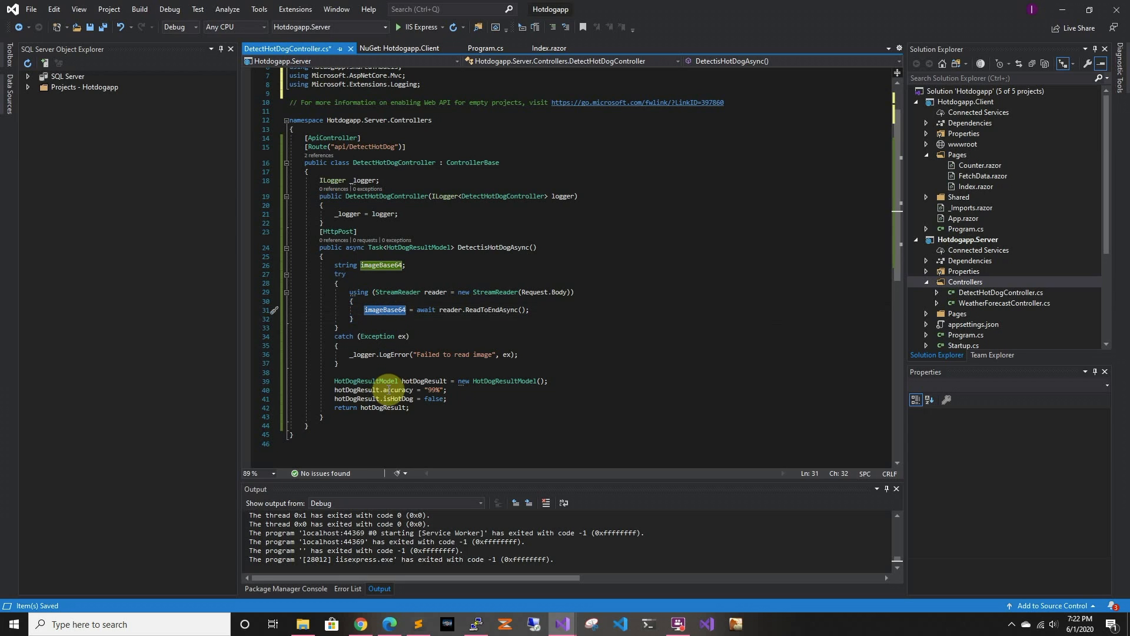
pyautogui.moveTo(425, 381)
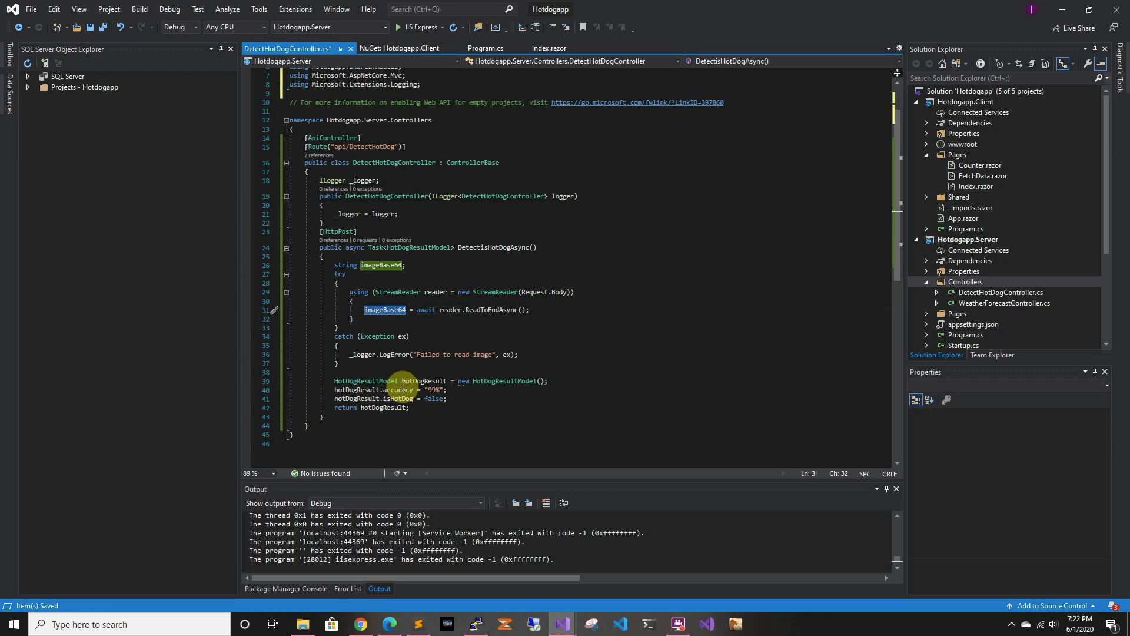
pyautogui.moveTo(400, 399)
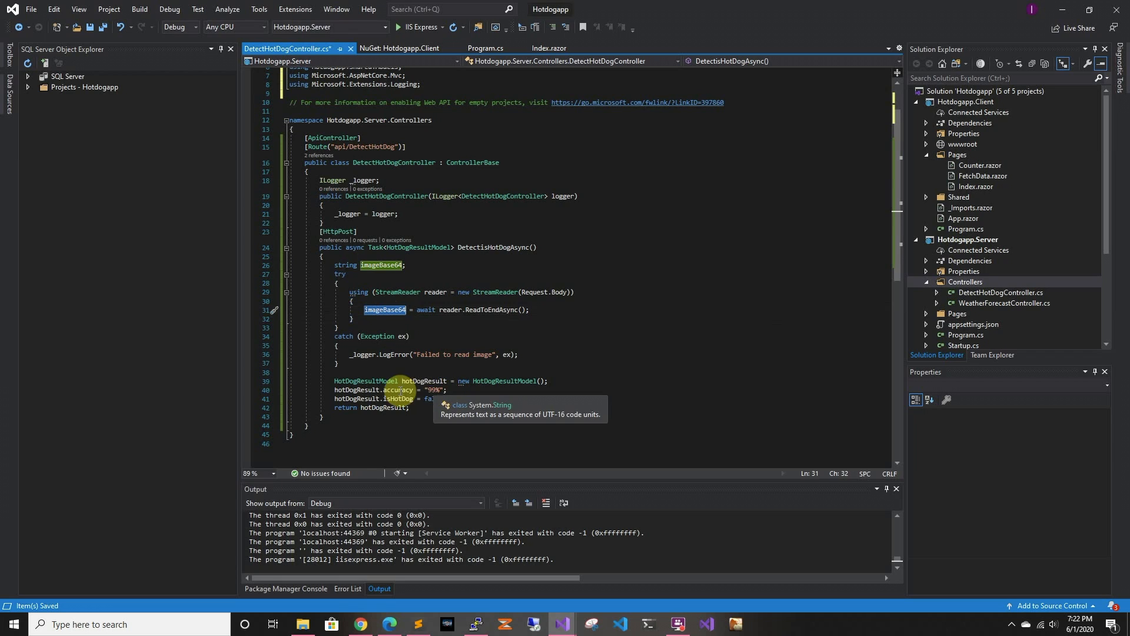
pyautogui.moveTo(434, 400)
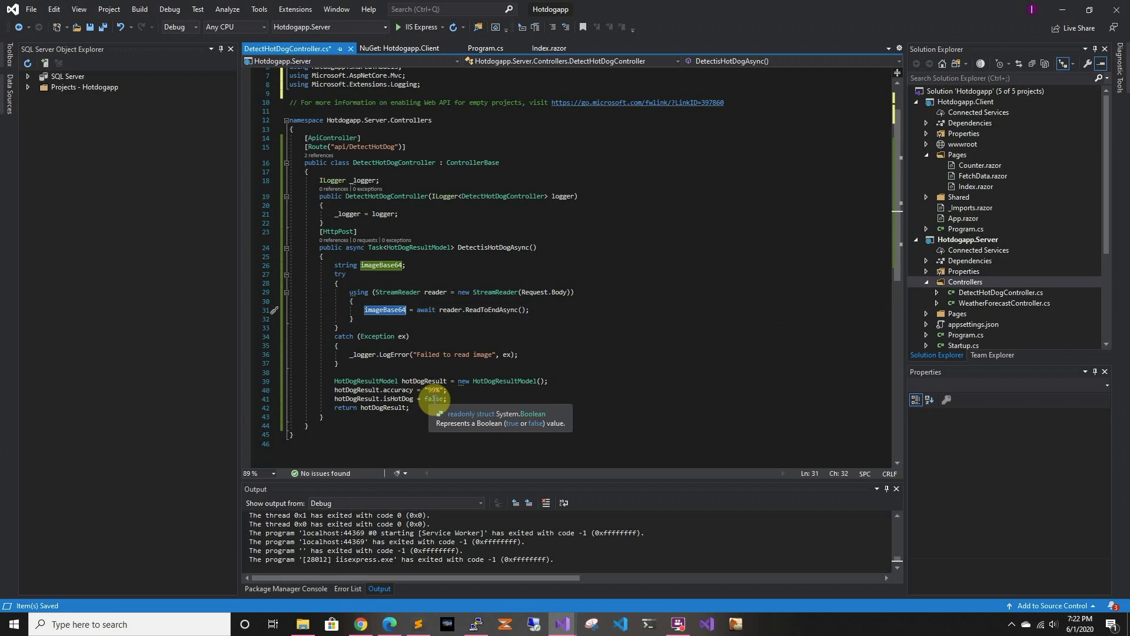
pyautogui.moveTo(404, 264)
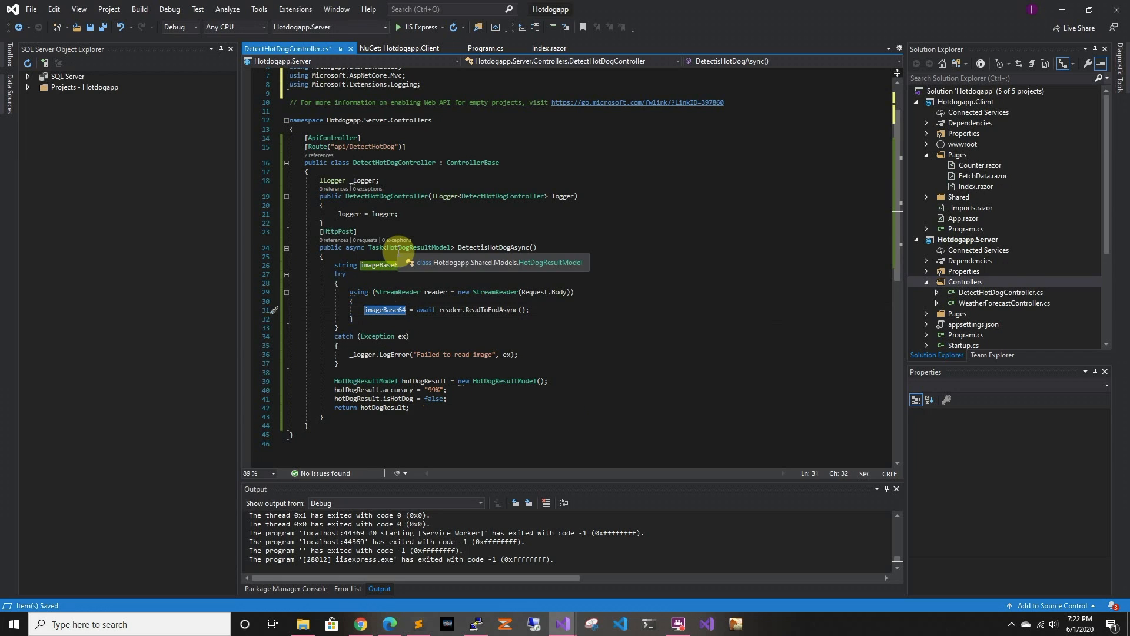
pyautogui.moveTo(479, 163)
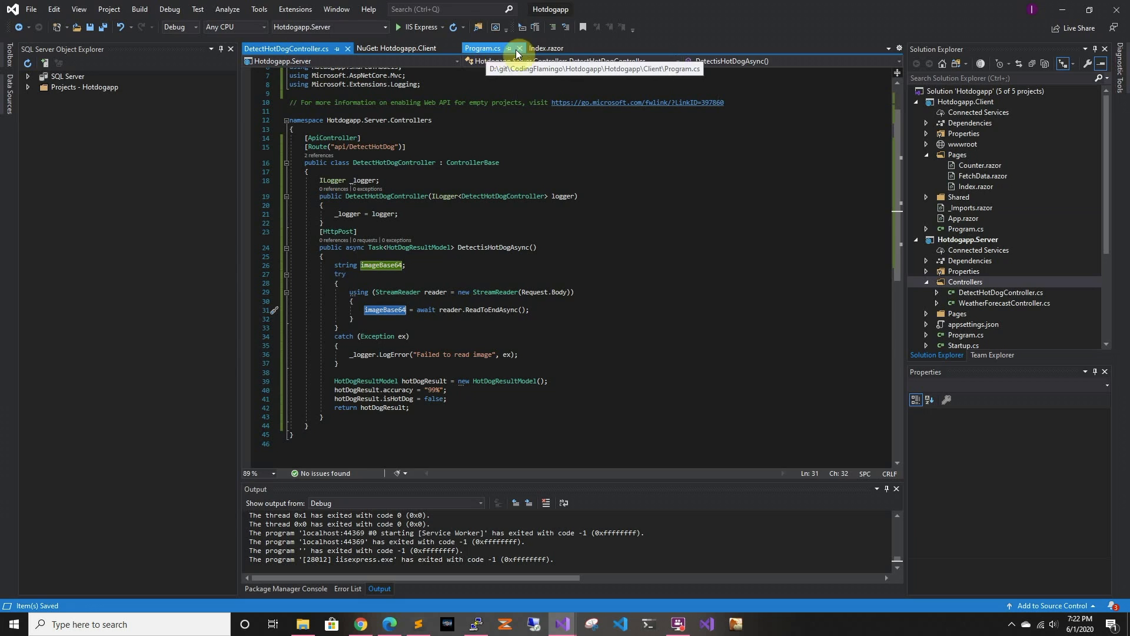
# - Review PerformHotDogCheck's PostAsync response in Index.razor, then launch Hotdogapp in the browser
pyautogui.click(546, 48)
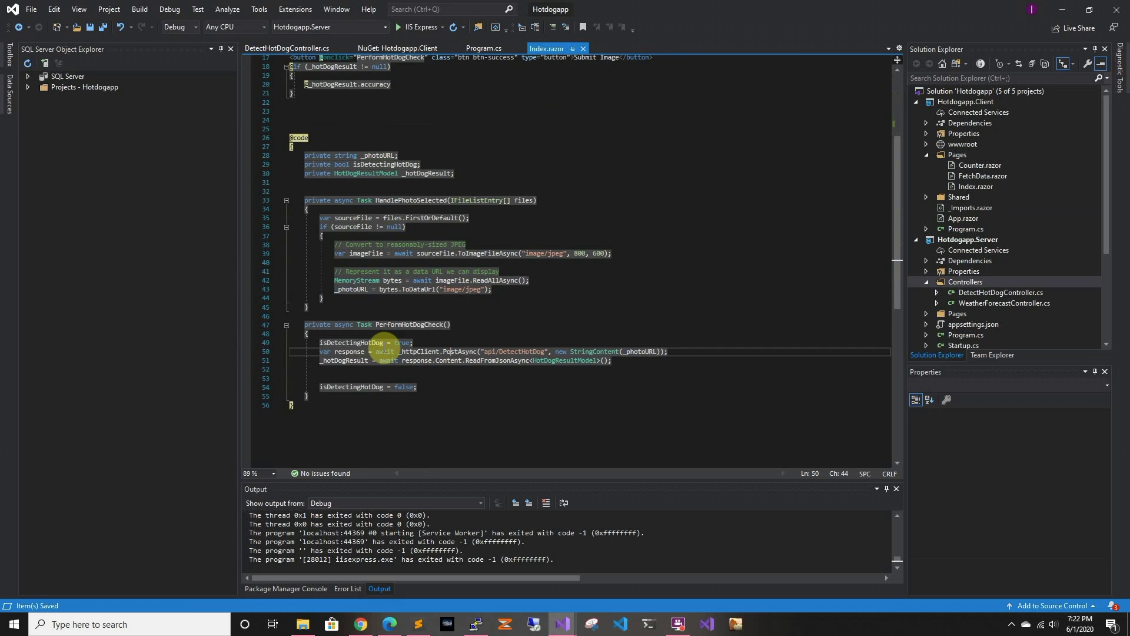
pyautogui.click(417, 360)
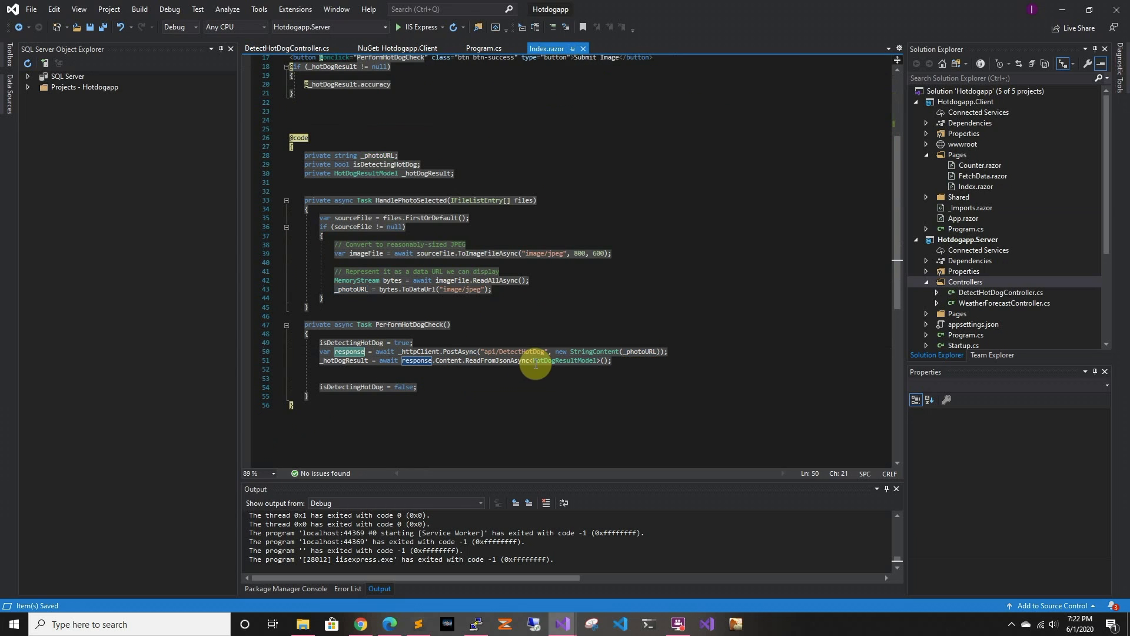
pyautogui.moveTo(346, 360)
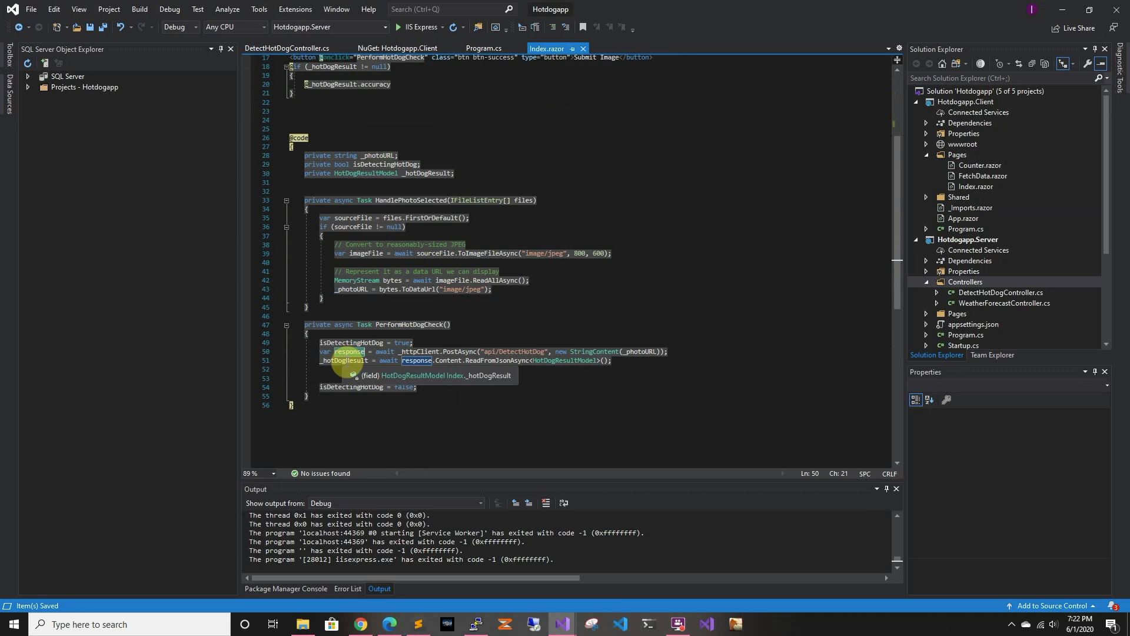
pyautogui.scroll(3)
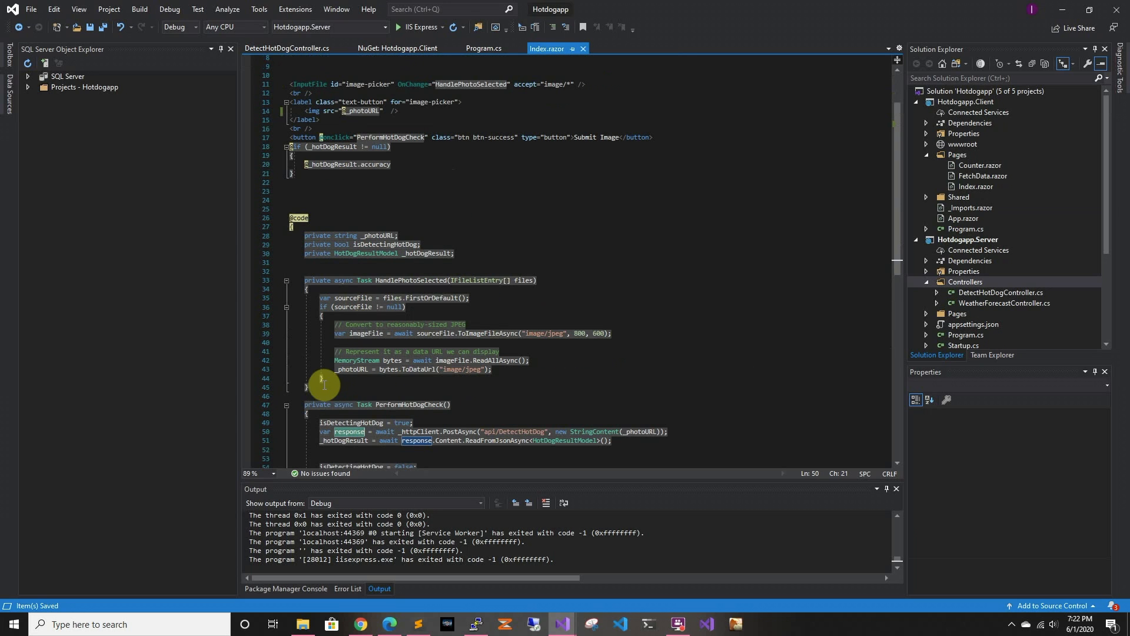
pyautogui.moveTo(247, 373)
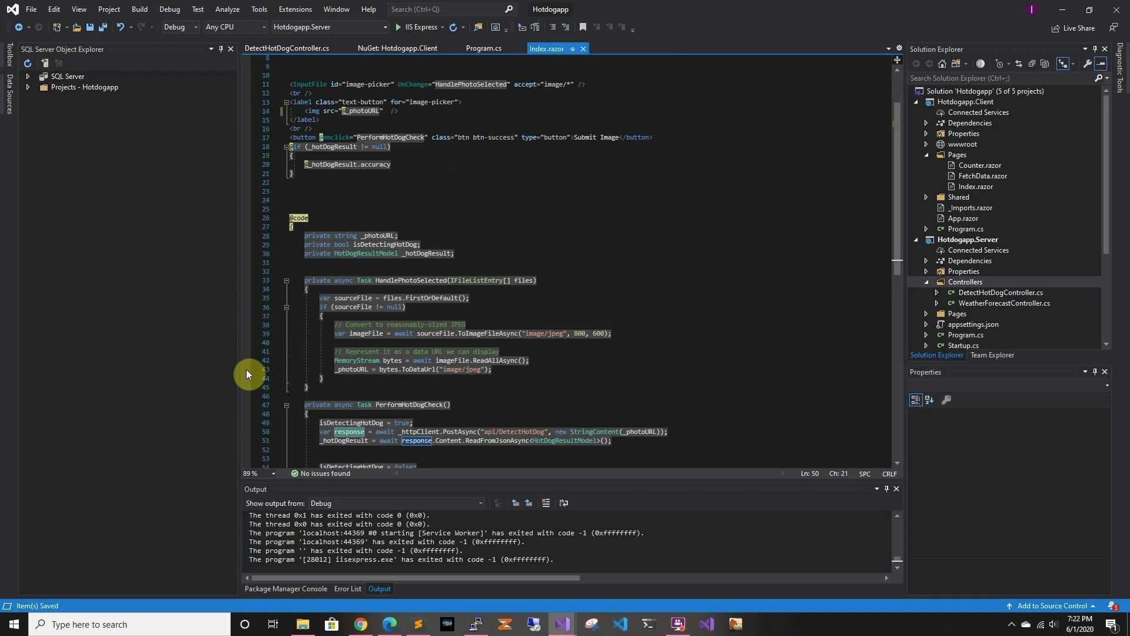
pyautogui.click(764, 624)
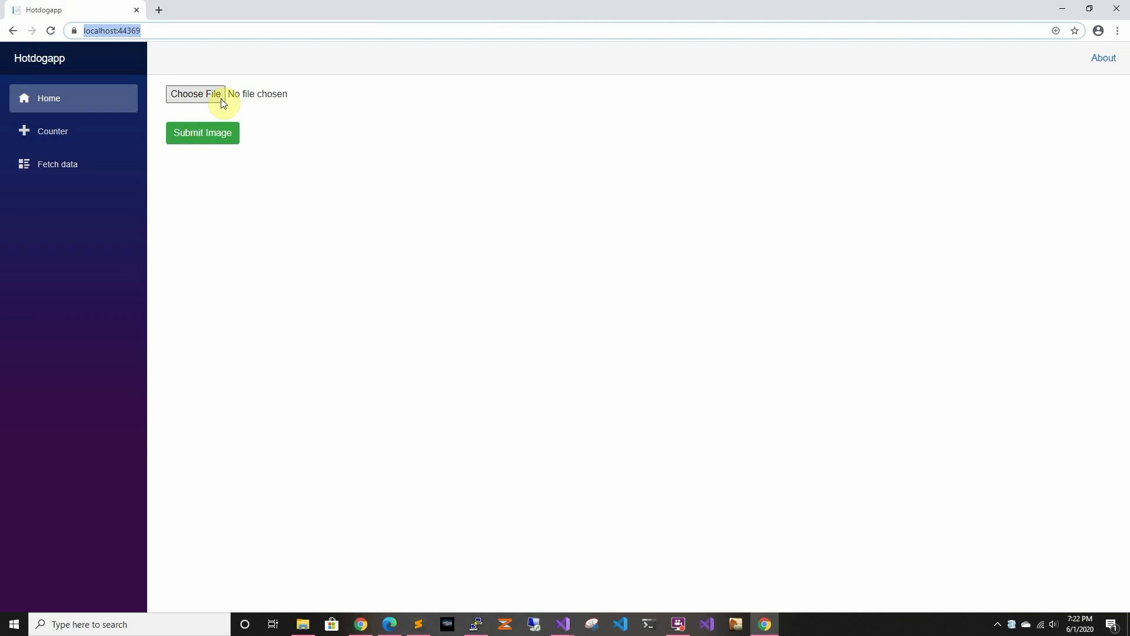
pyautogui.moveTo(223, 100)
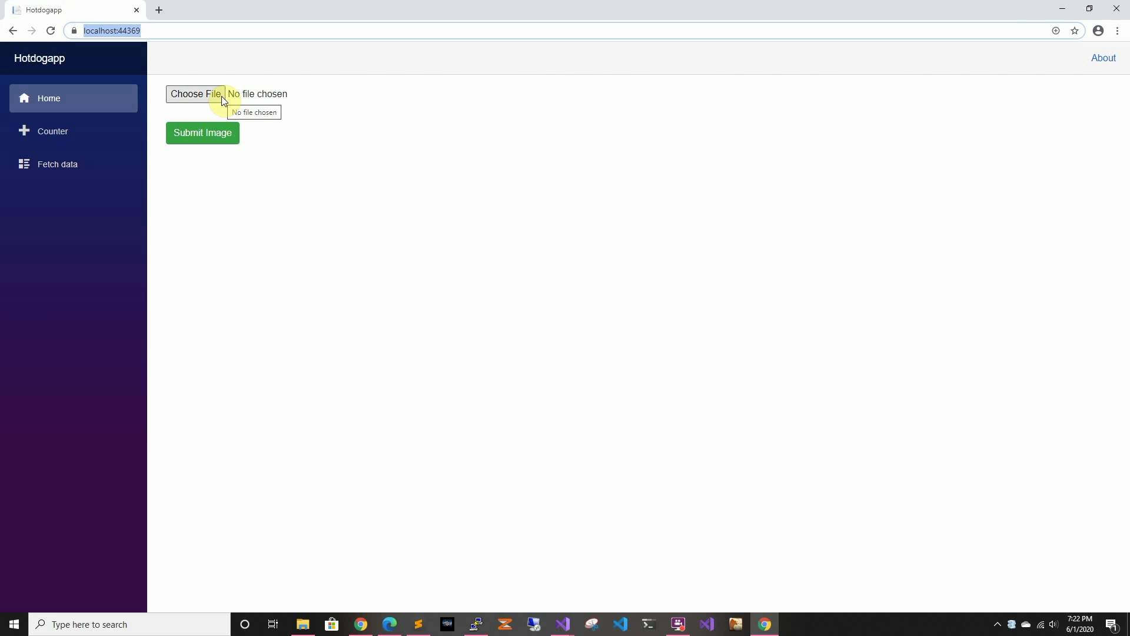
# - Choose a JPEG image to upload, pausing at the HandlePhotoSelected breakpoint
pyautogui.click(195, 94)
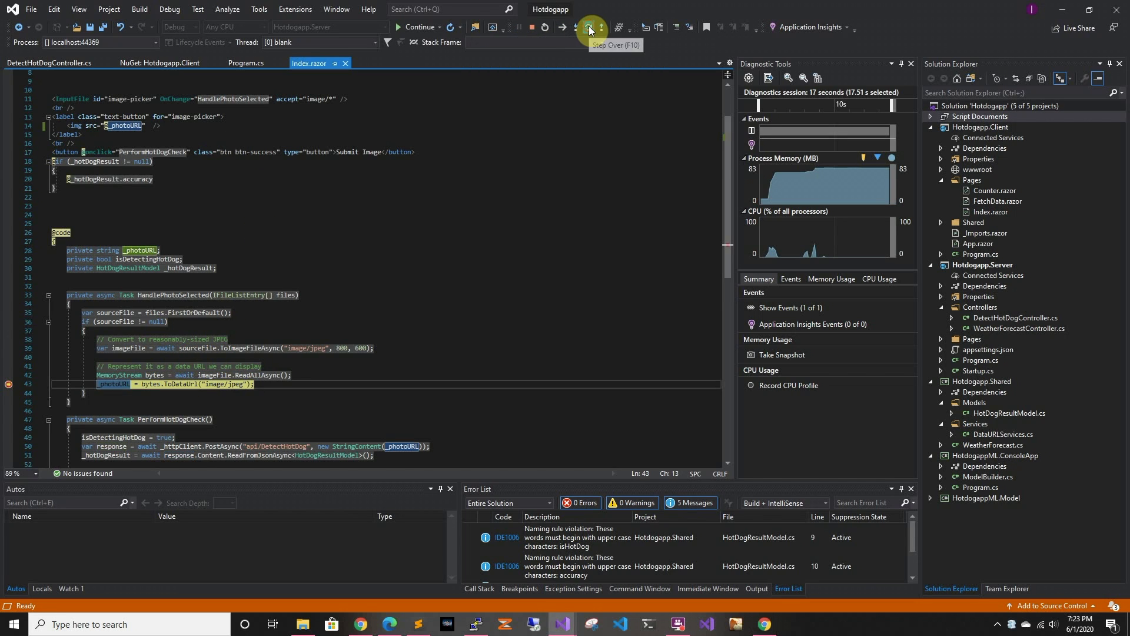
# - Step over the data-URL line, confirm _photoURL holds base64 JPEG data, and resume
pyautogui.click(590, 27)
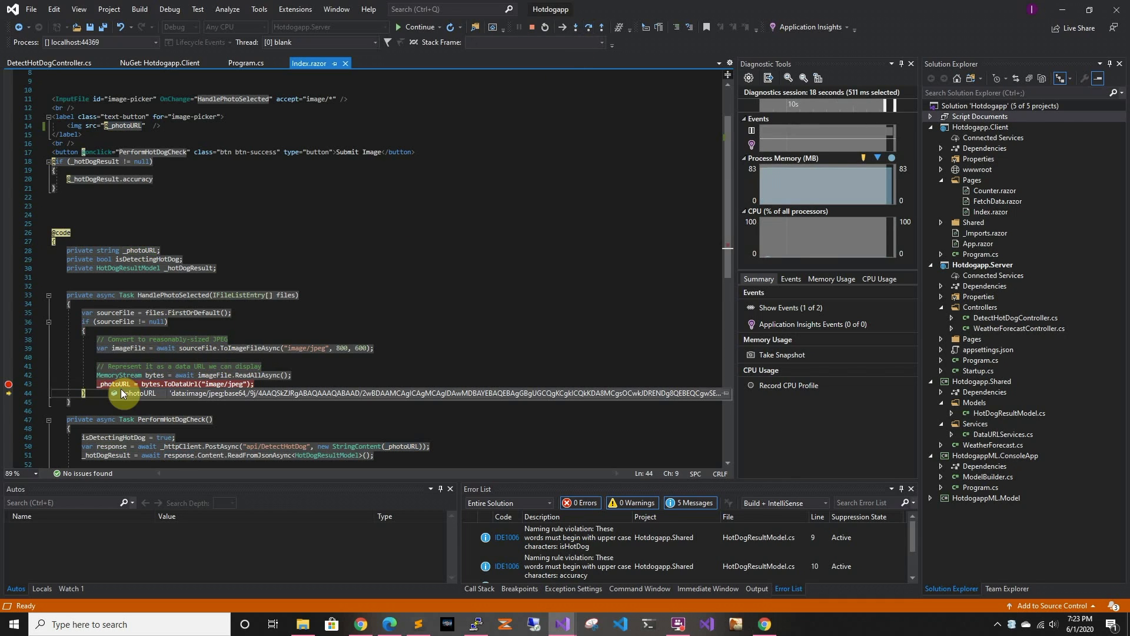
pyautogui.moveTo(707, 392)
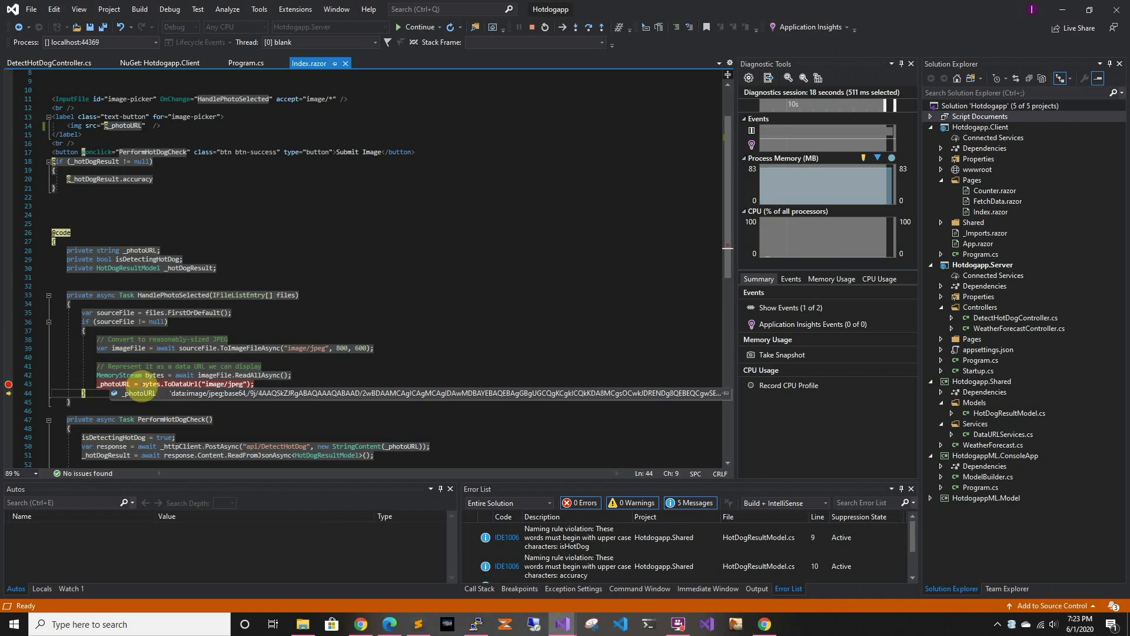
pyautogui.rightClick(267, 392)
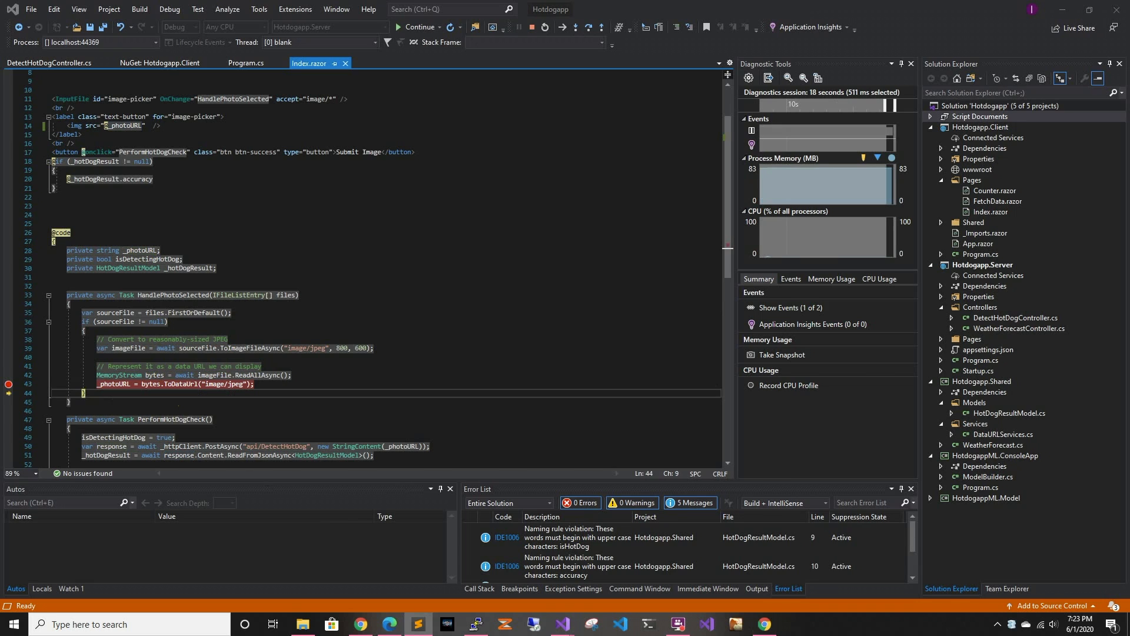
pyautogui.click(418, 623)
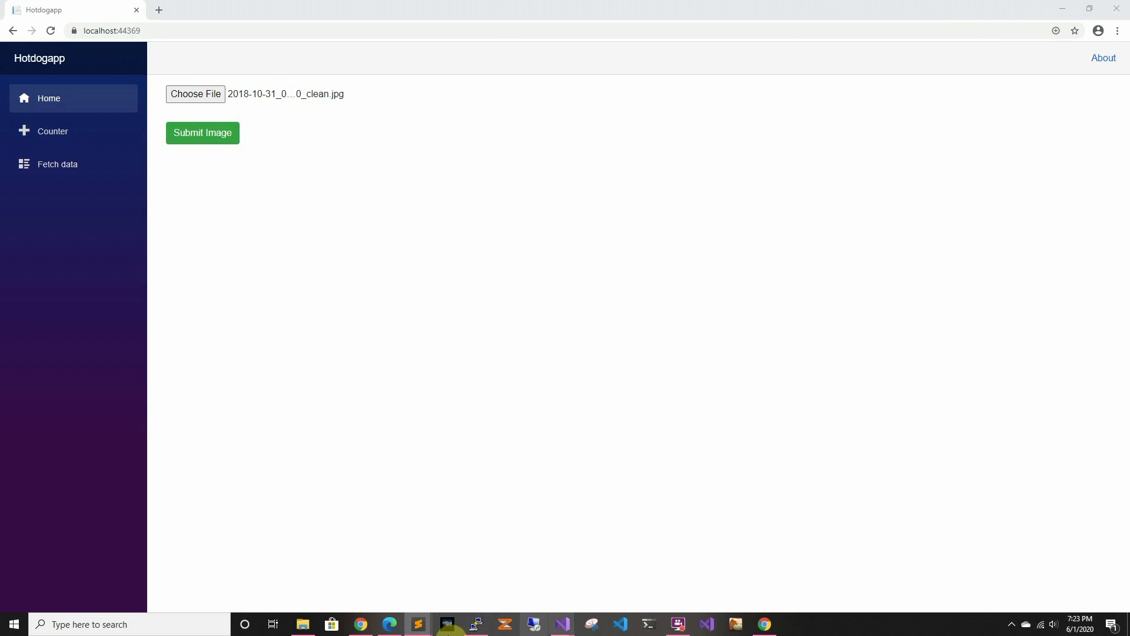
pyautogui.moveTo(562, 625)
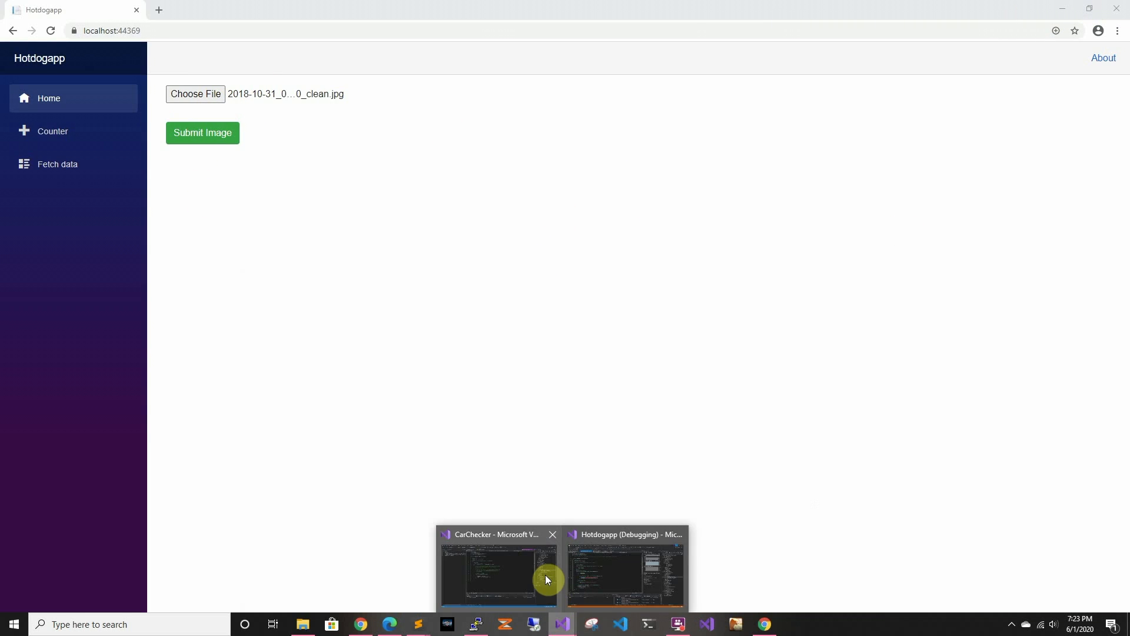
# - Resume the Hotdogapp session so the road image preview shows, then return to the debugger
pyautogui.click(626, 573)
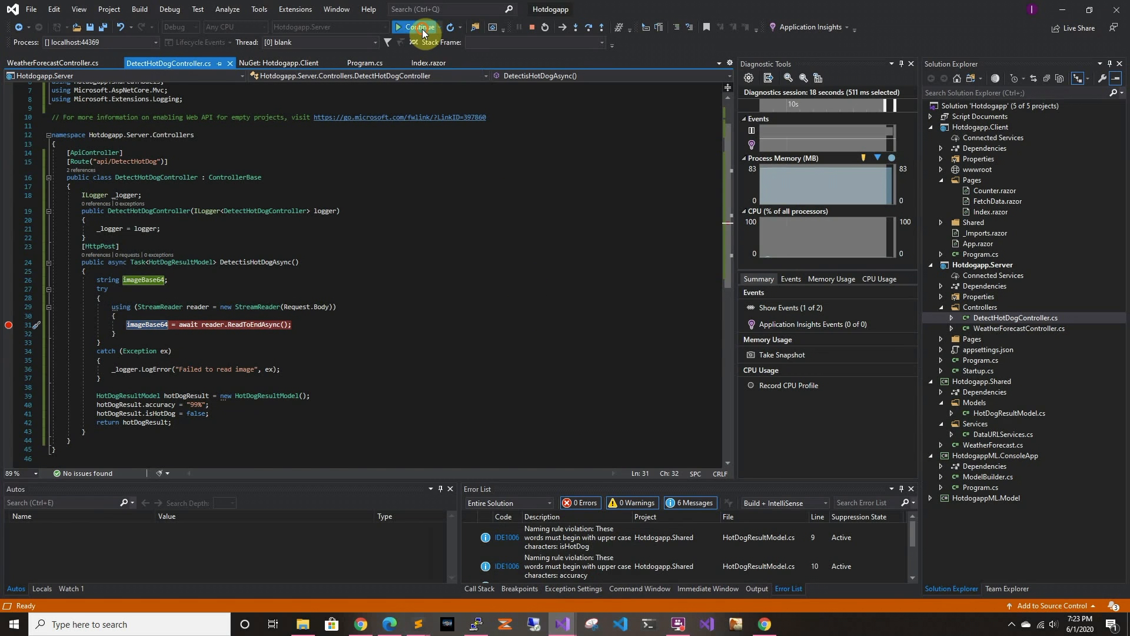
pyautogui.click(417, 27)
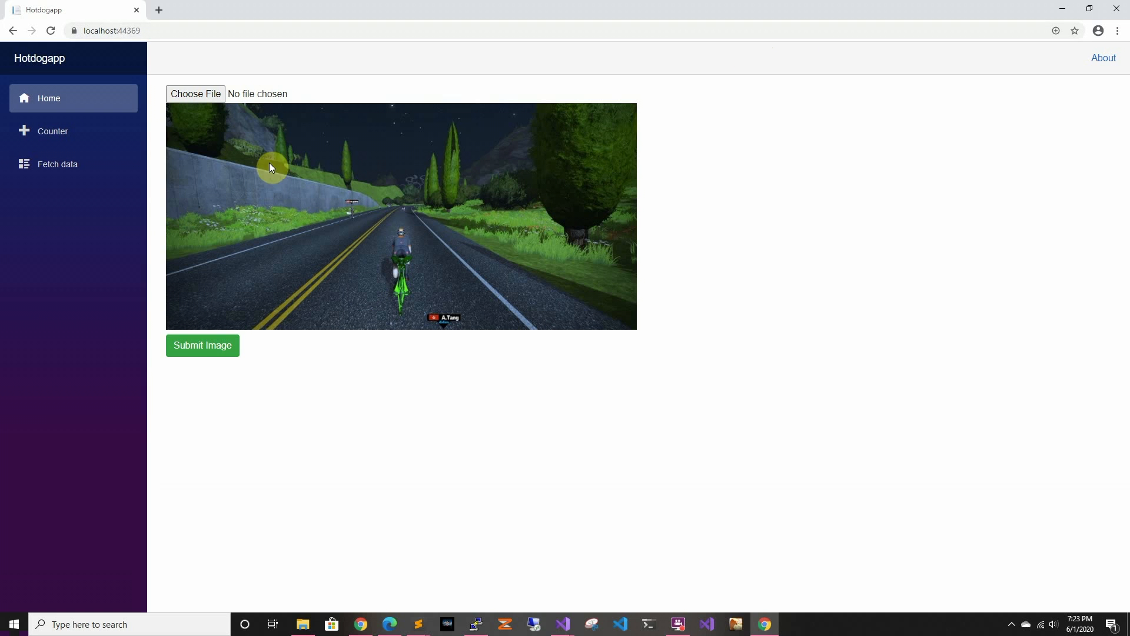
pyautogui.moveTo(329, 198)
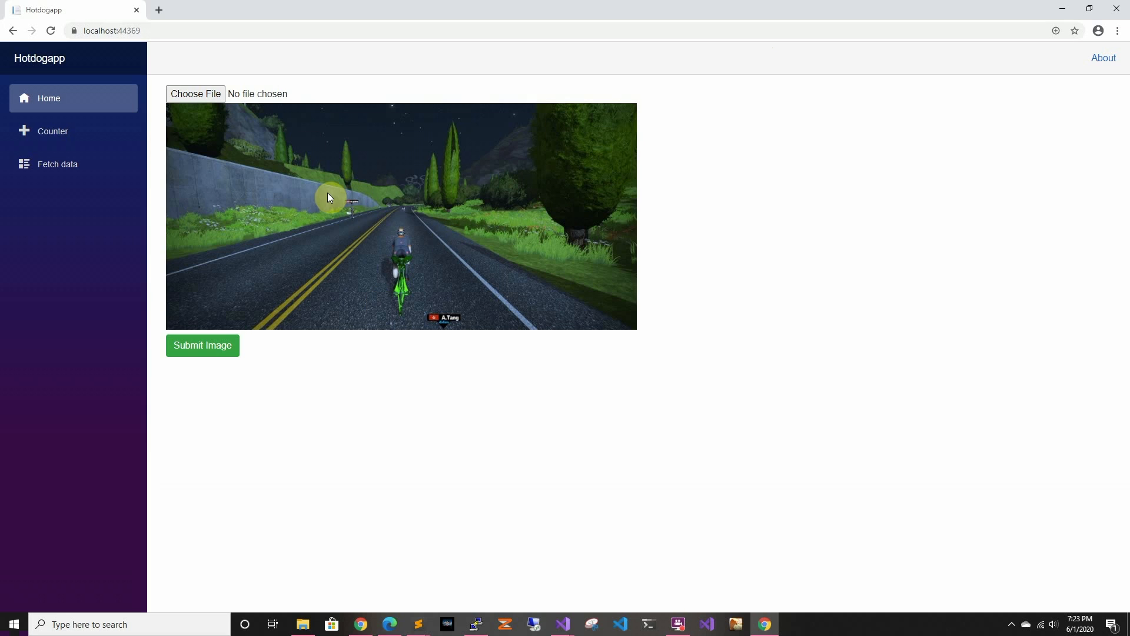
pyautogui.moveTo(302, 193)
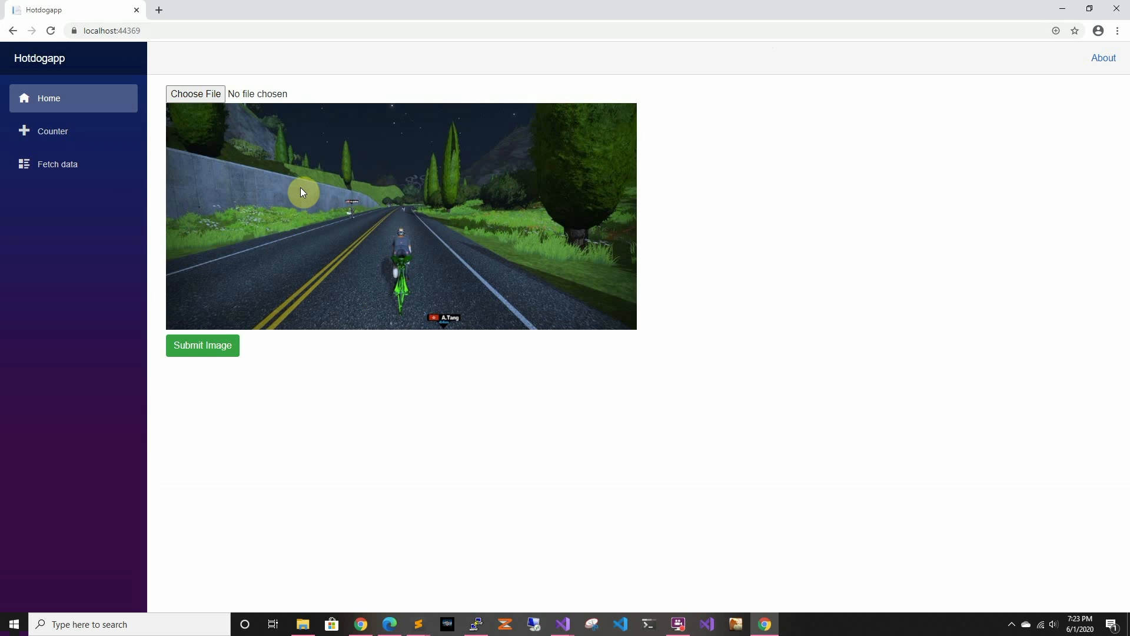
pyautogui.moveTo(312, 200)
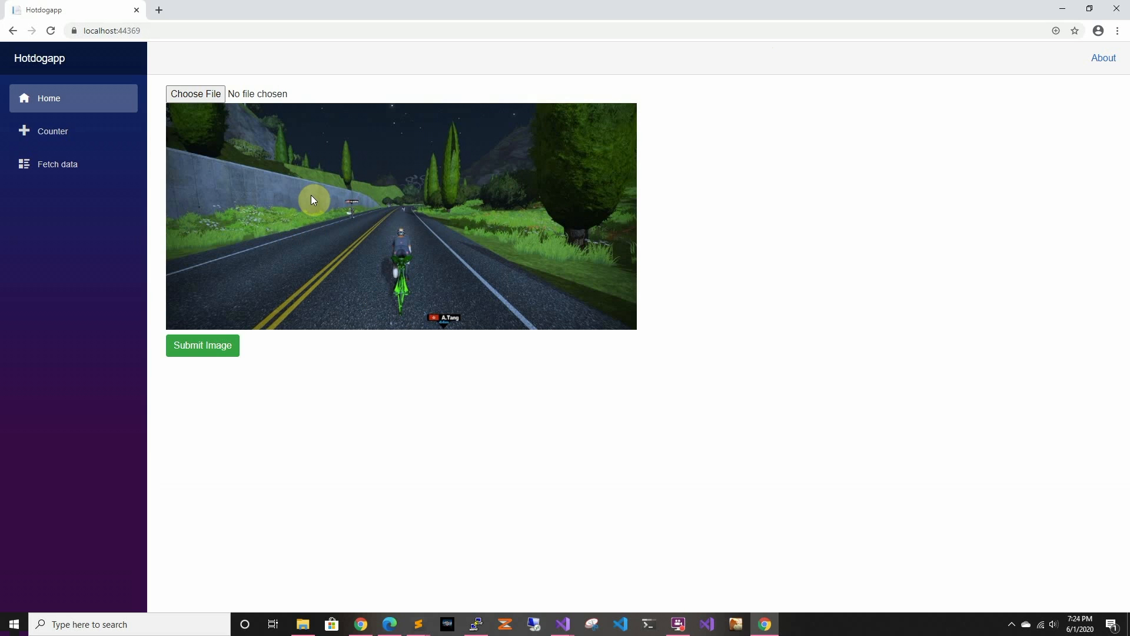
pyautogui.moveTo(228, 345)
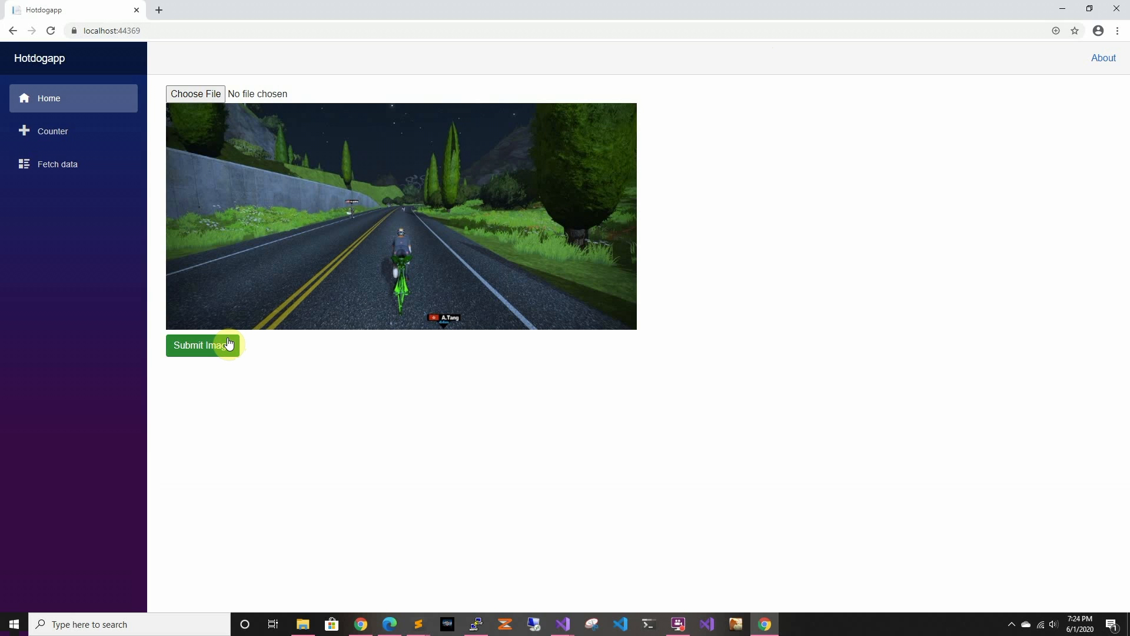
pyautogui.moveTo(593, 222)
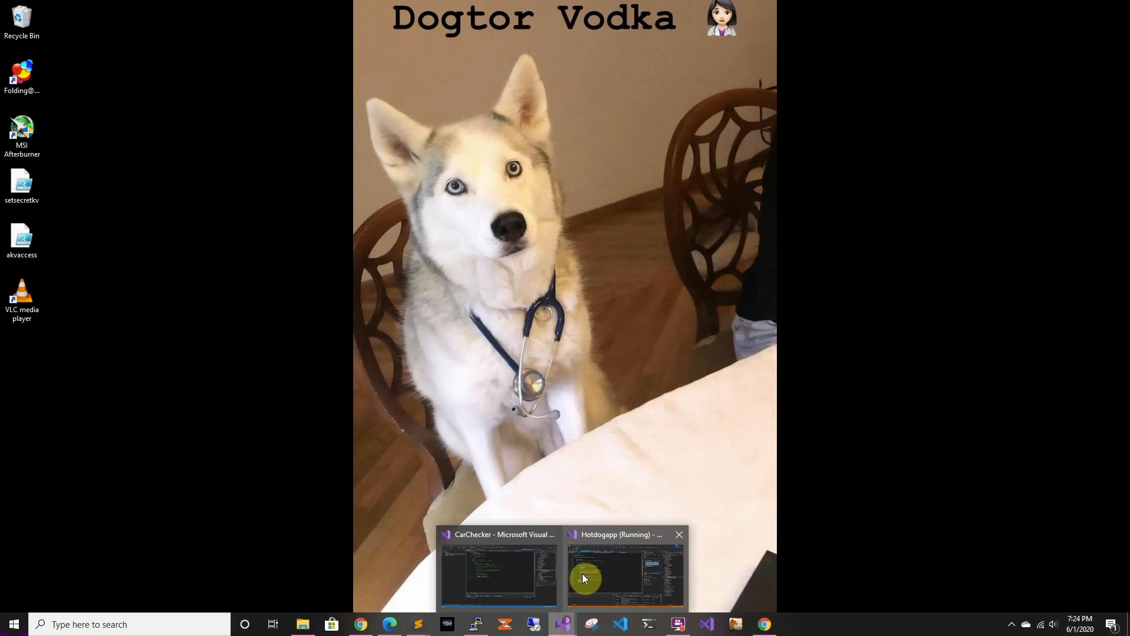
pyautogui.click(624, 573)
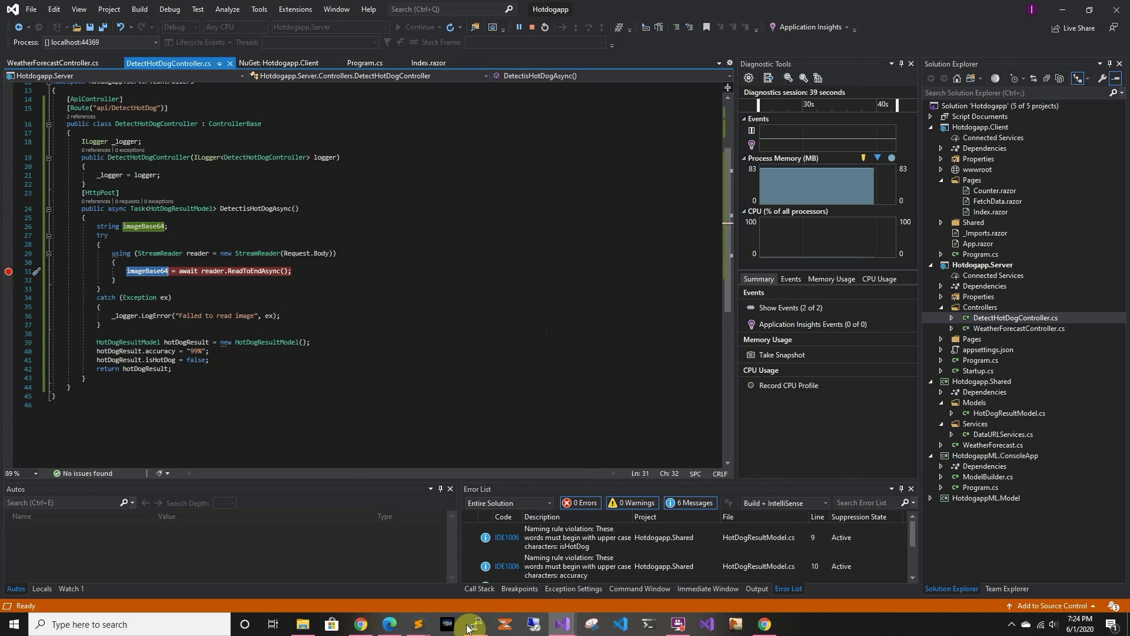
pyautogui.moveTo(799, 633)
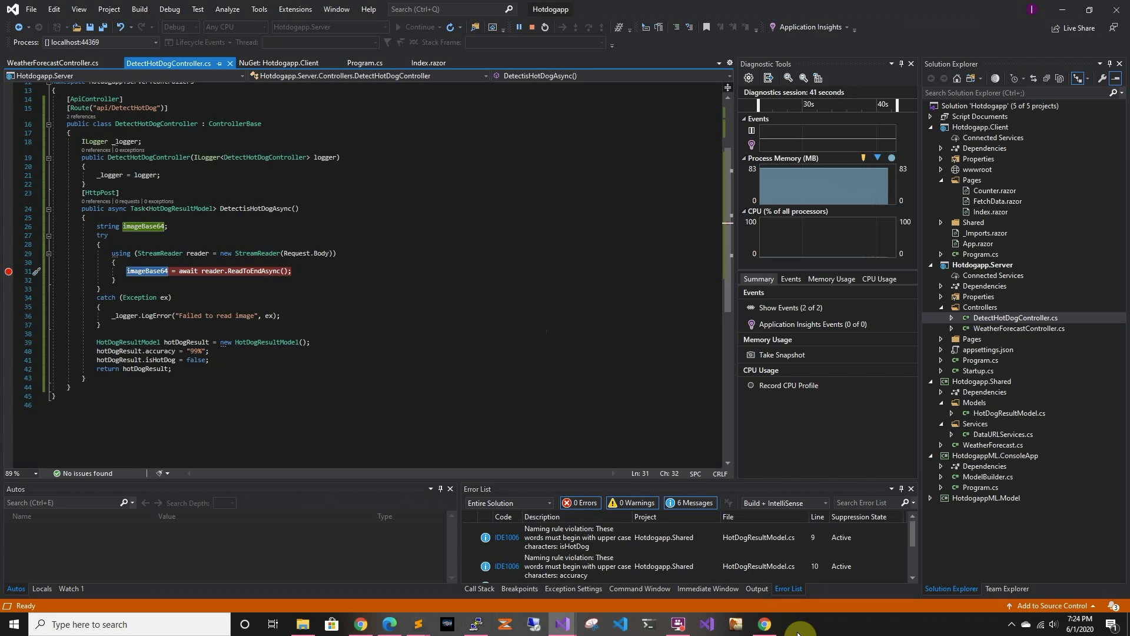
# - Step through DetectisHotDogAsync until the request body is read into imageBase64
pyautogui.click(763, 623)
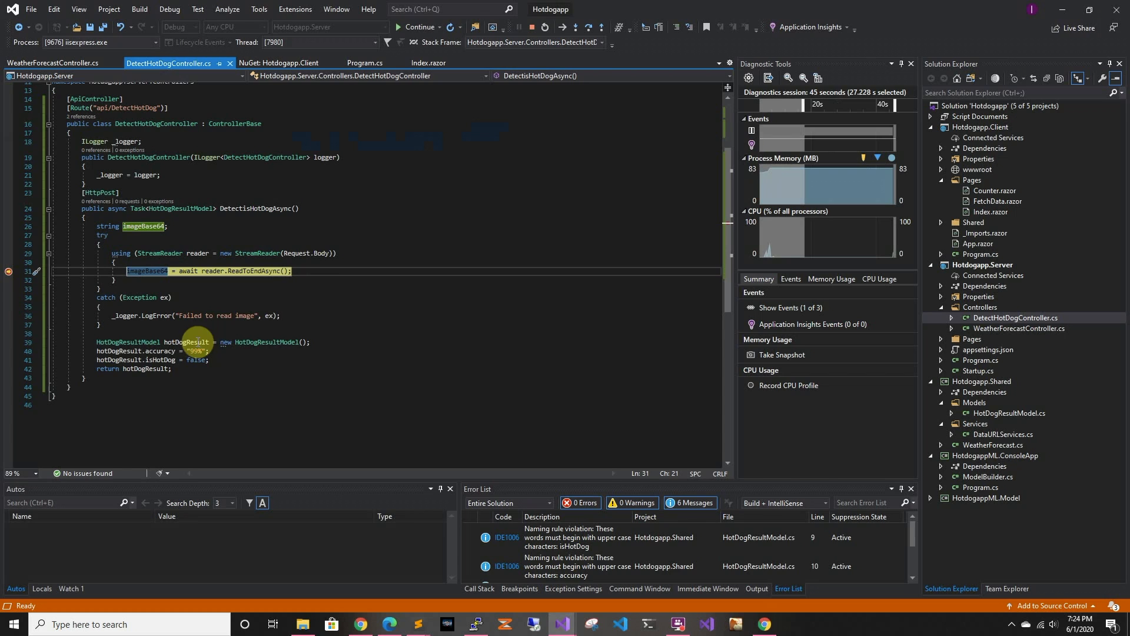
pyautogui.press('F10')
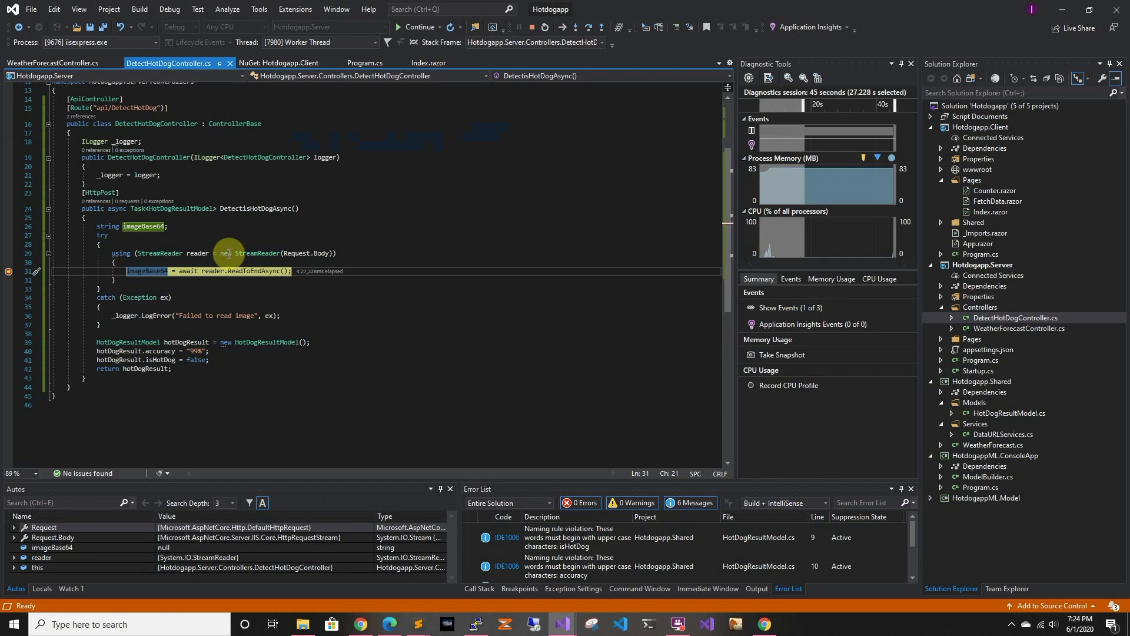
pyautogui.moveTo(473, 36)
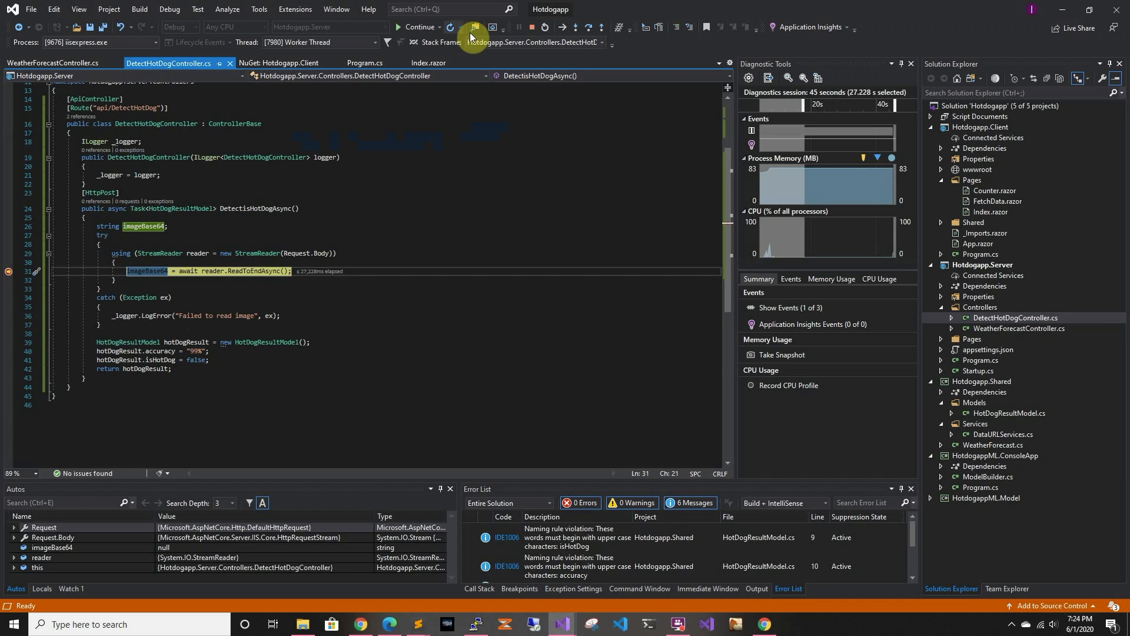
pyautogui.moveTo(587, 27)
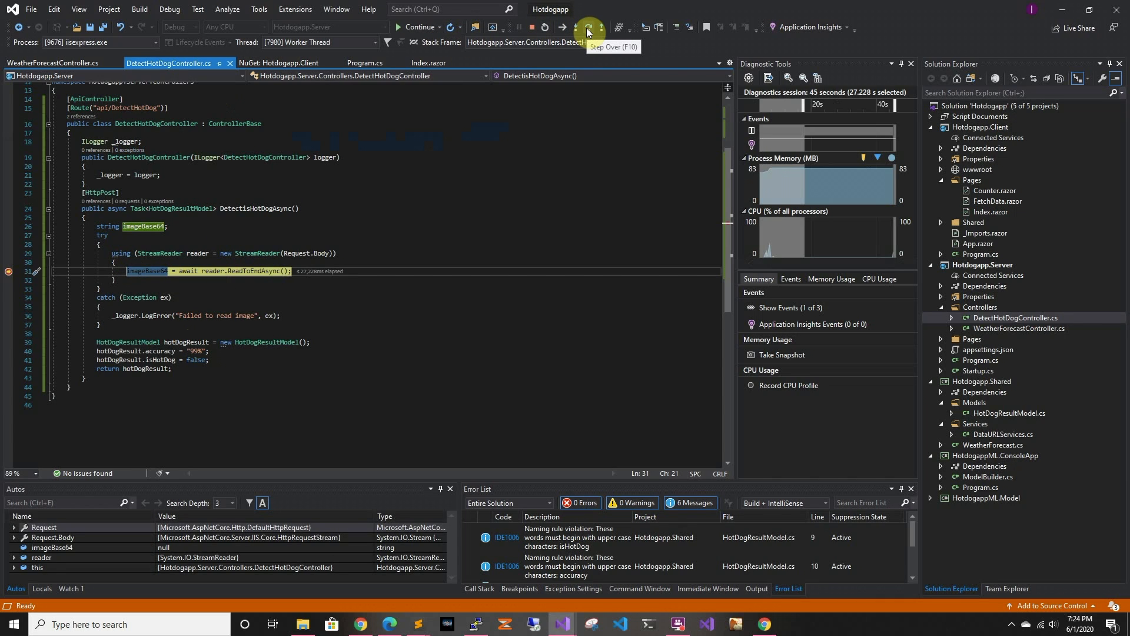
pyautogui.click(587, 28)
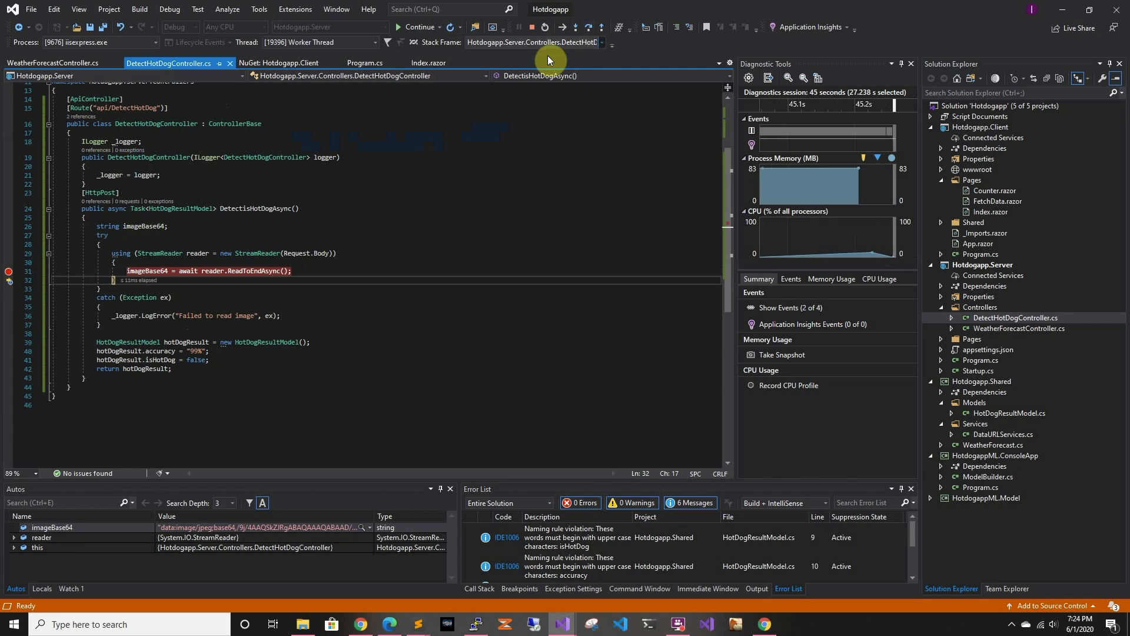
pyautogui.moveTo(203, 285)
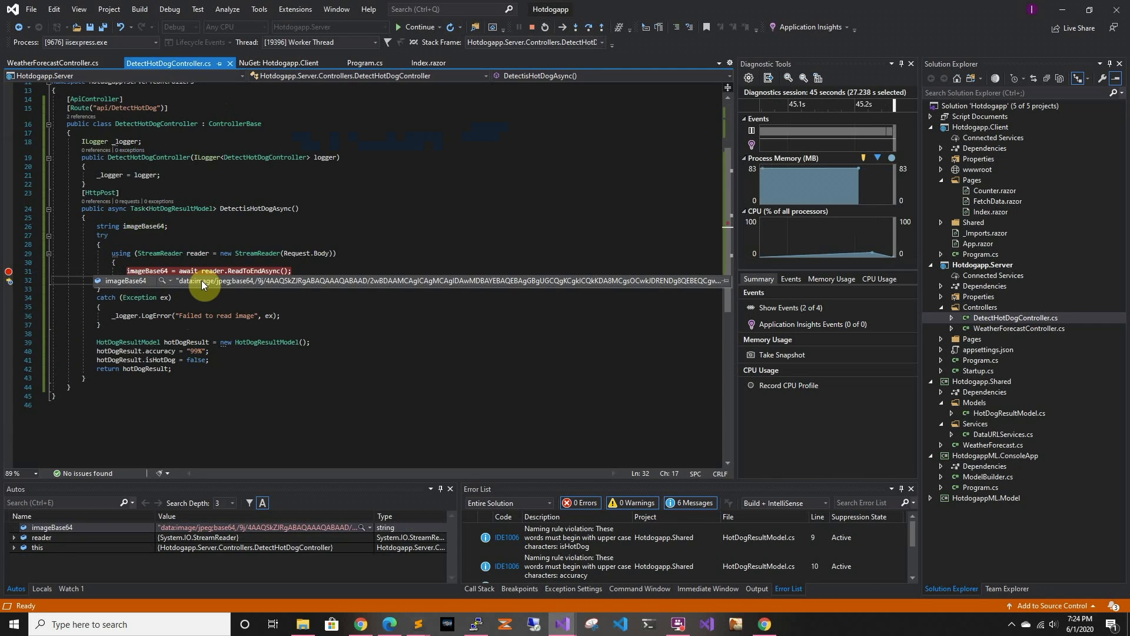
pyautogui.moveTo(233, 283)
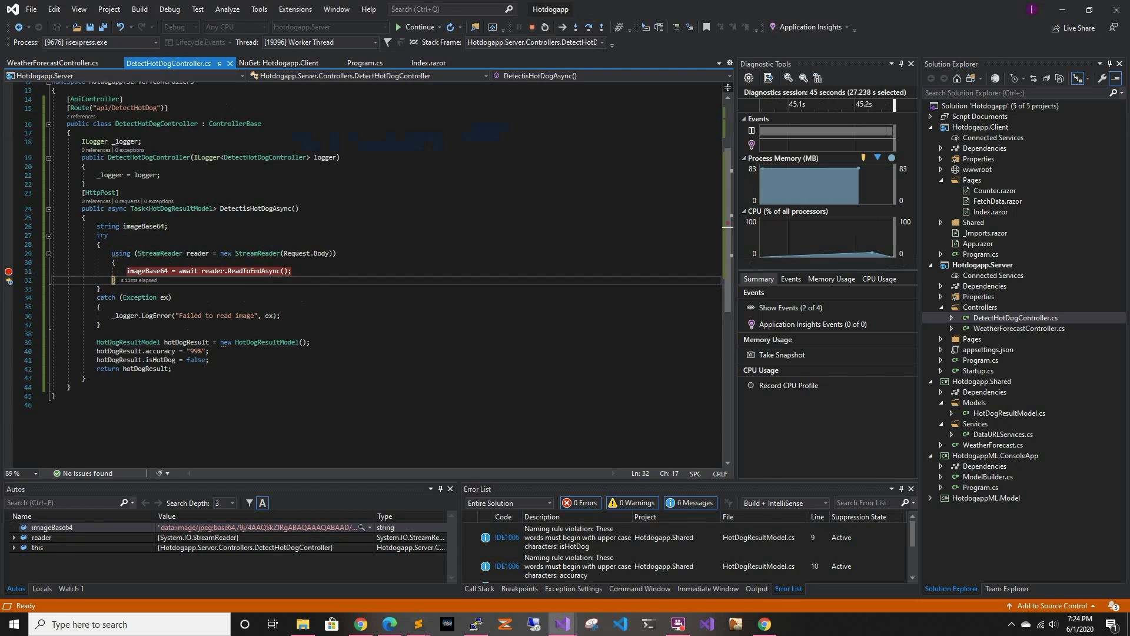
# - Inspect imageBase64 in Autos and continue so Hotdogapp shows 99%
pyautogui.click(416, 624)
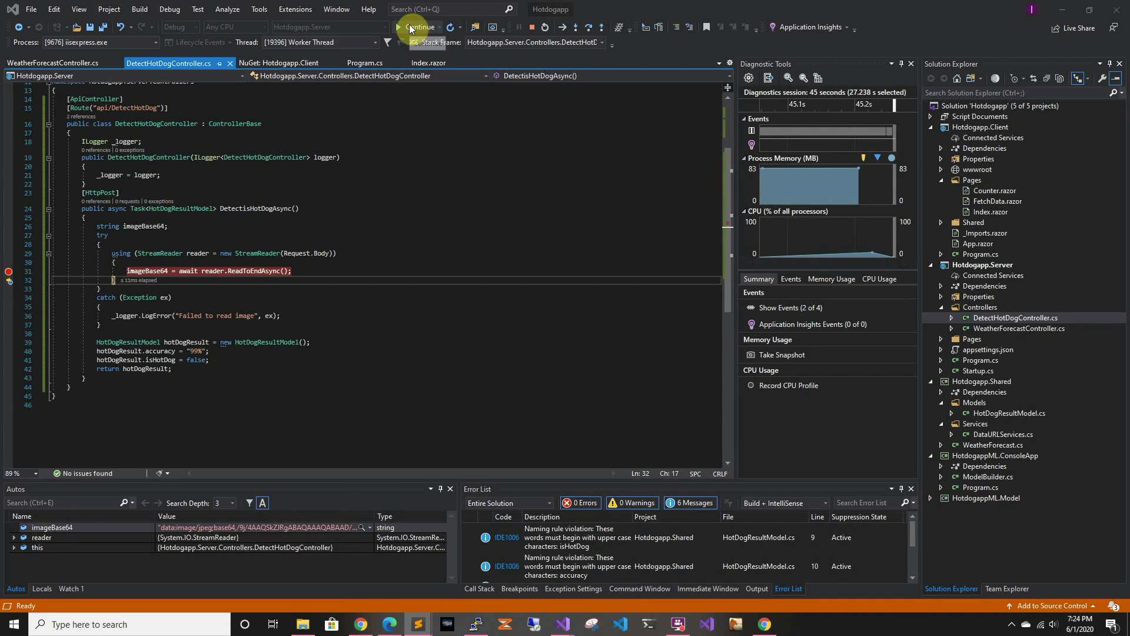
pyautogui.click(420, 27)
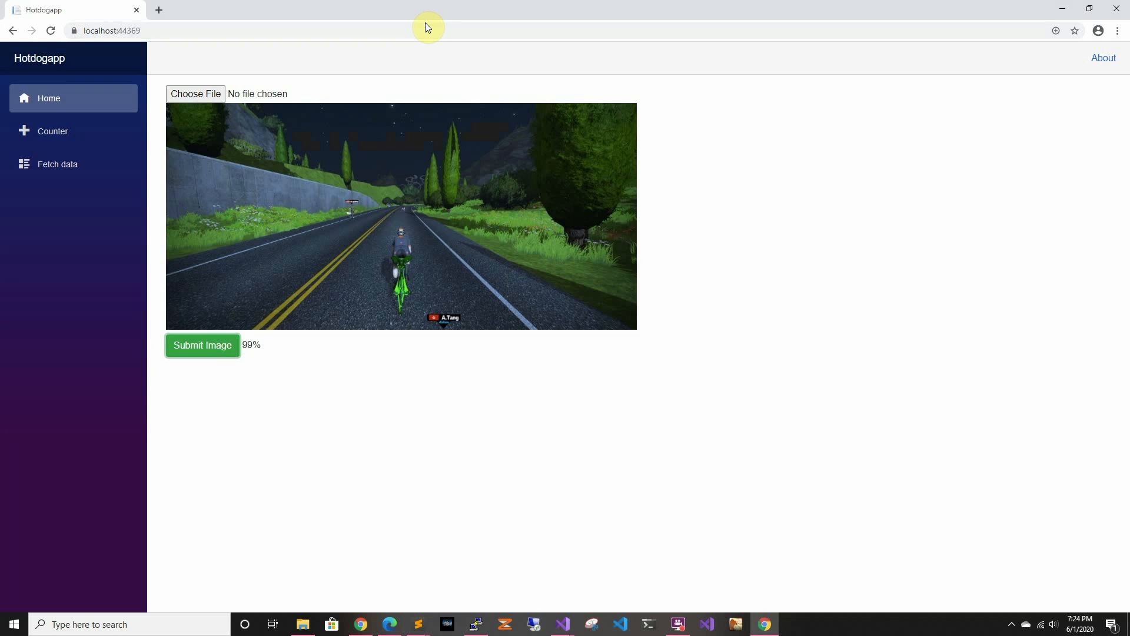
pyautogui.moveTo(370, 388)
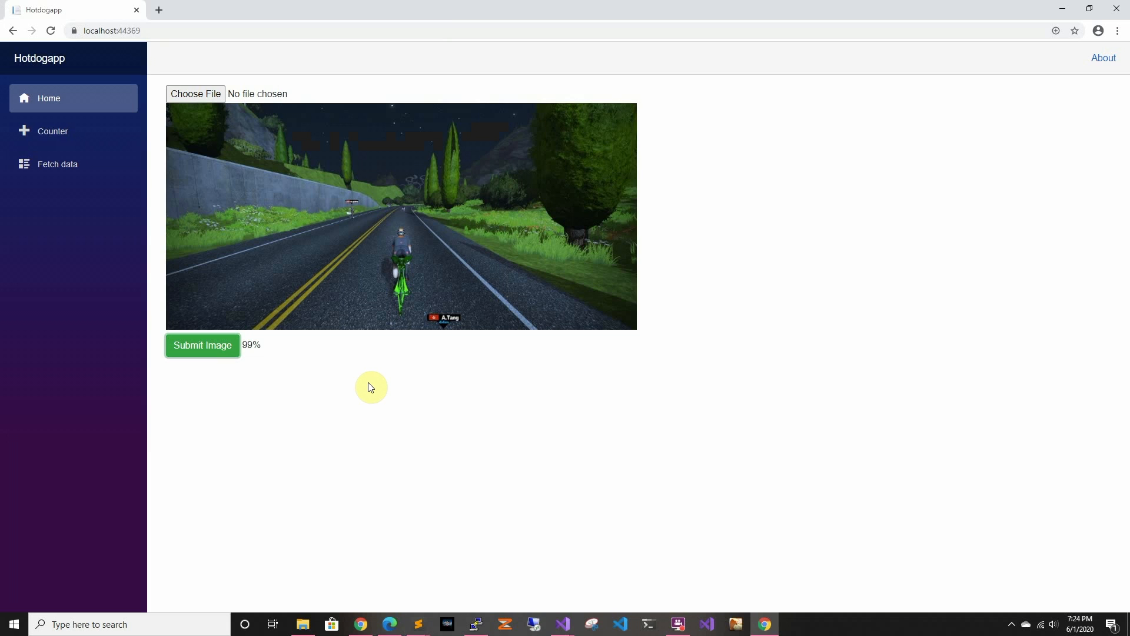
pyautogui.moveTo(282, 362)
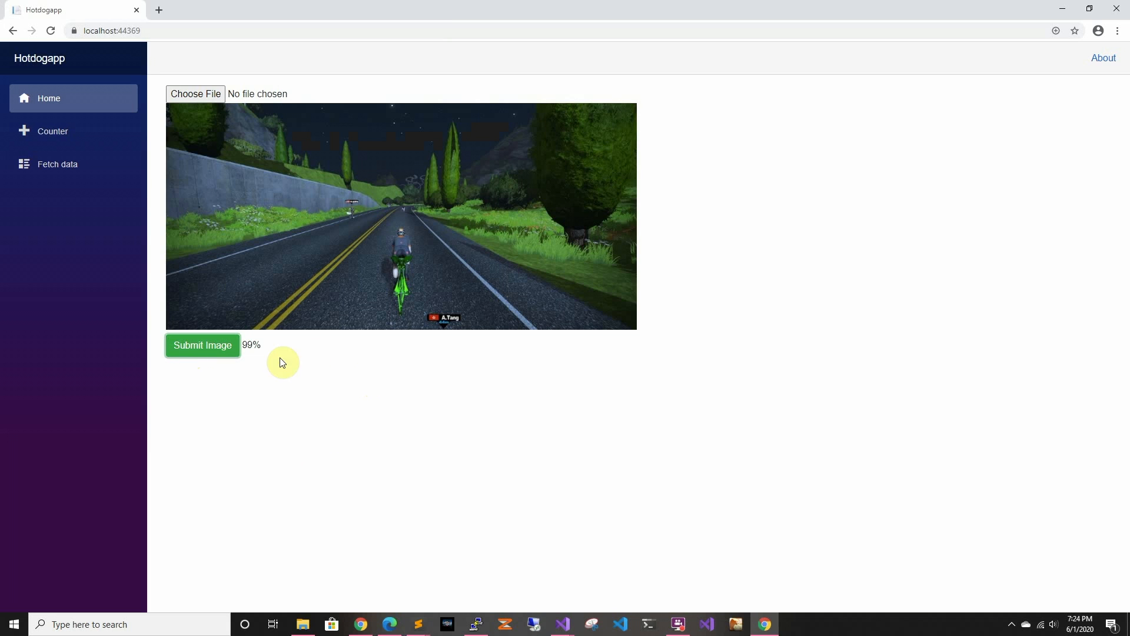
pyautogui.moveTo(283, 296)
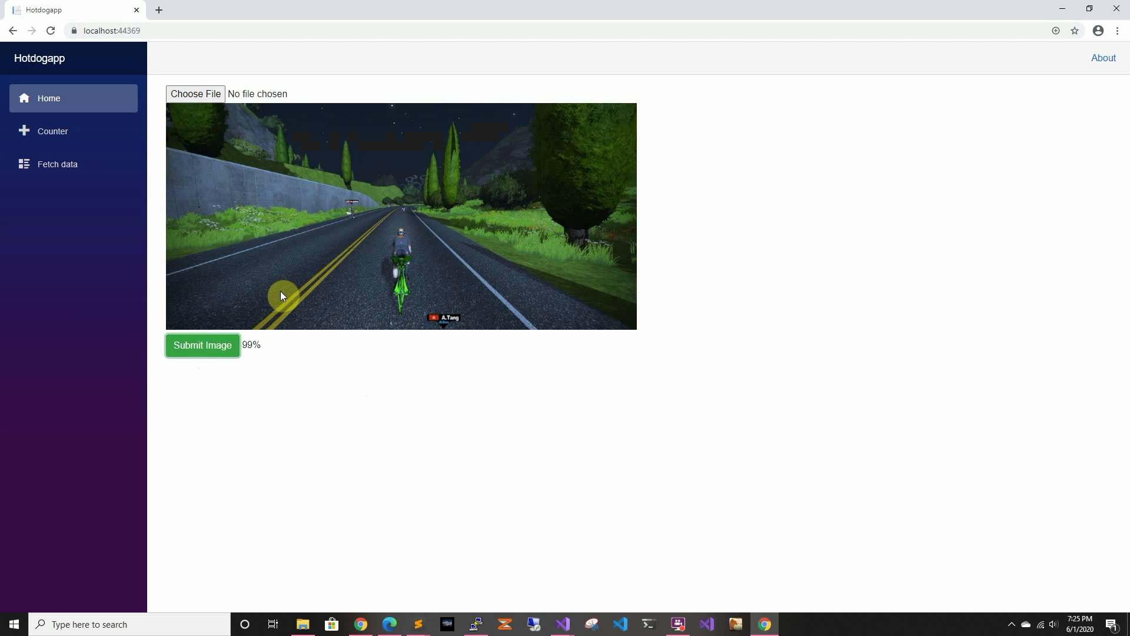